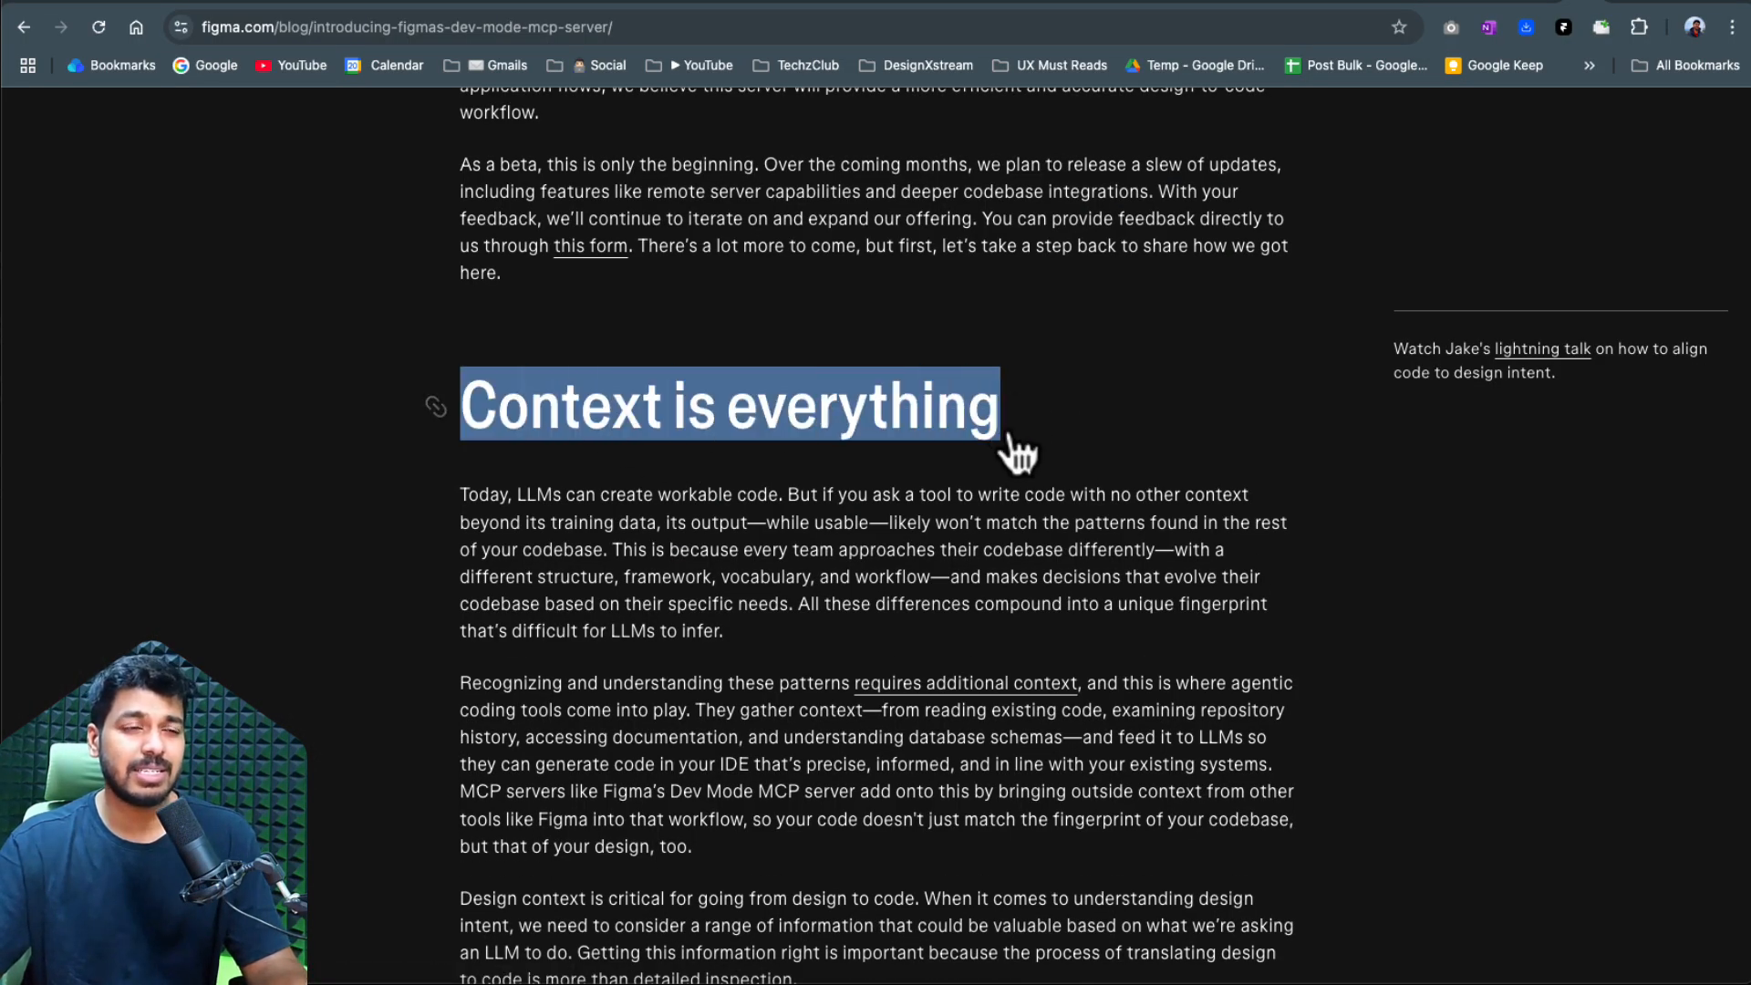
- Read the Dev Mode MCP server article from 'Context is everything' past the MCP illustration to the get image tool example
scroll("down", 3)
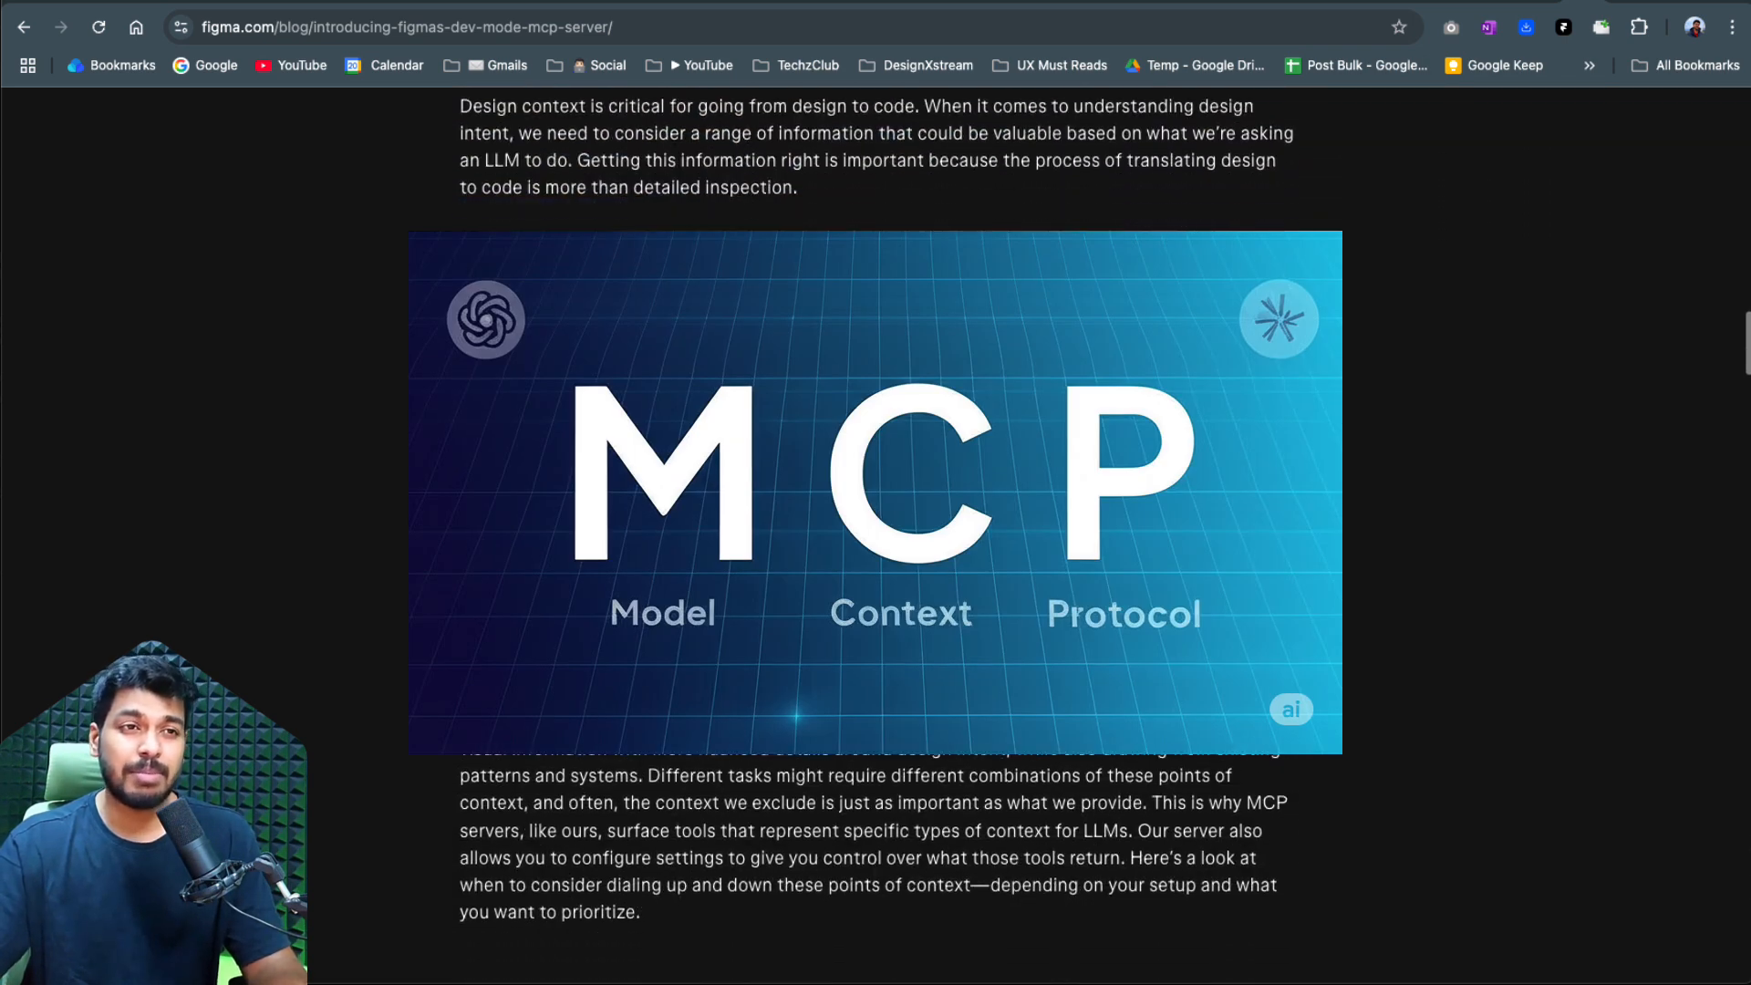
scroll("down", 3)
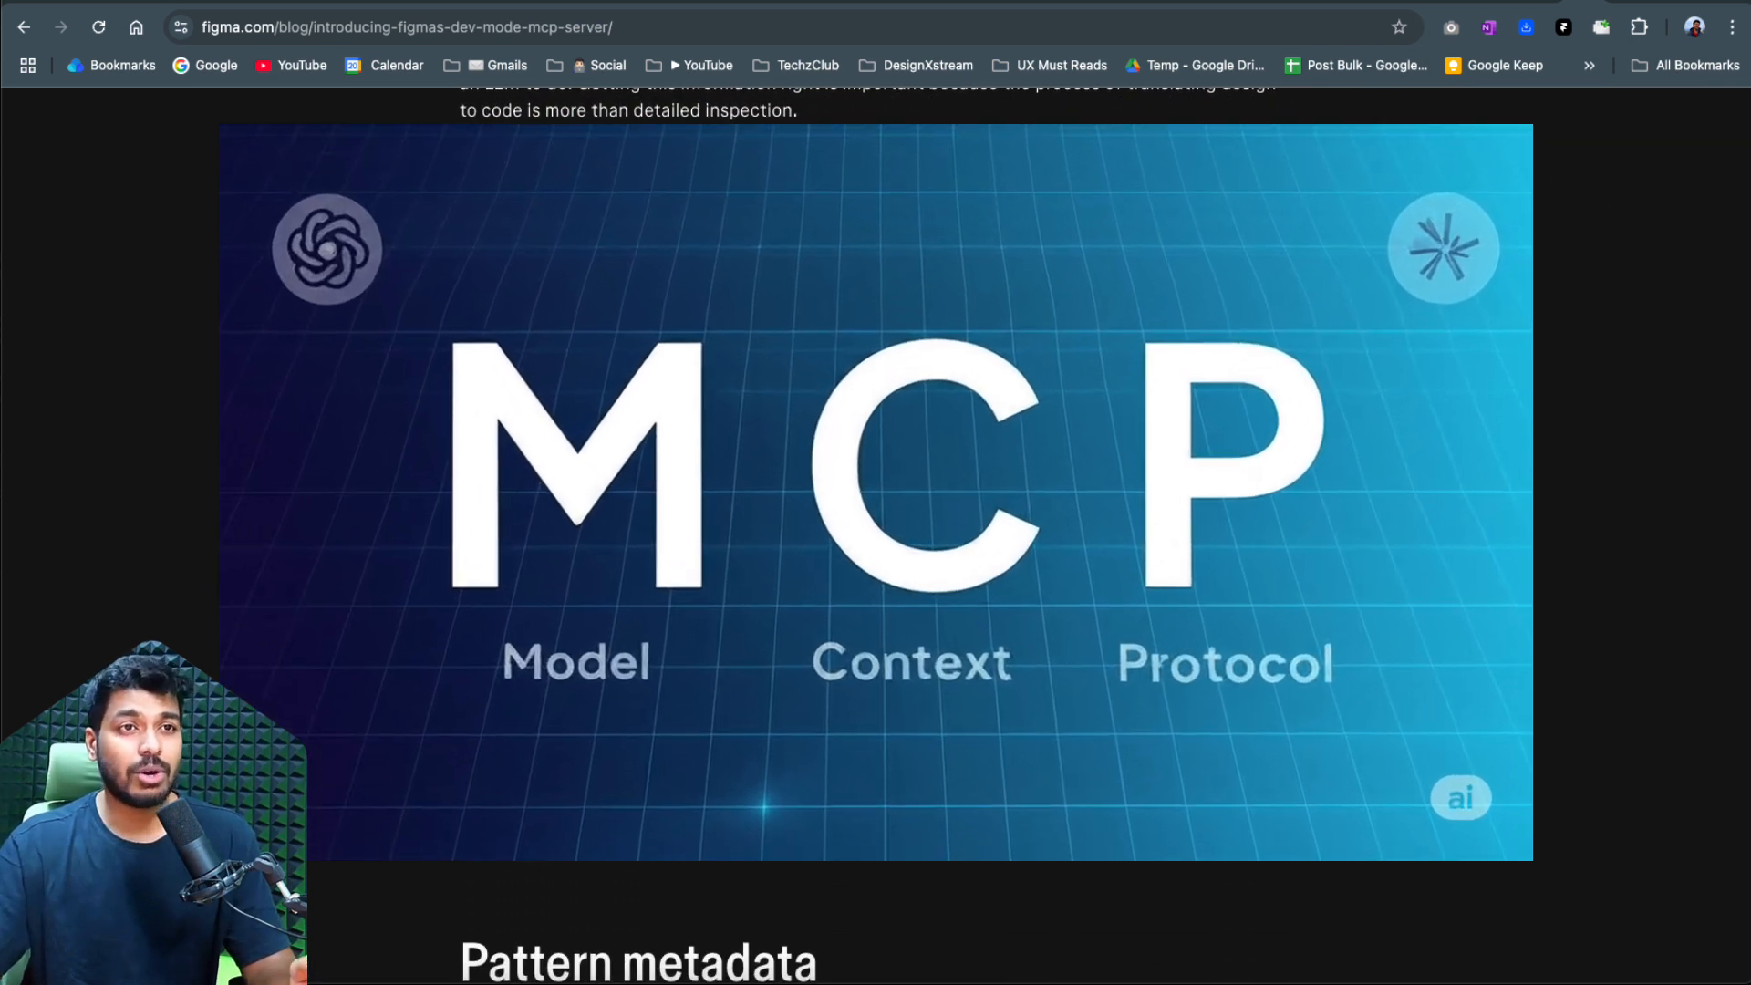
scroll("down", 3)
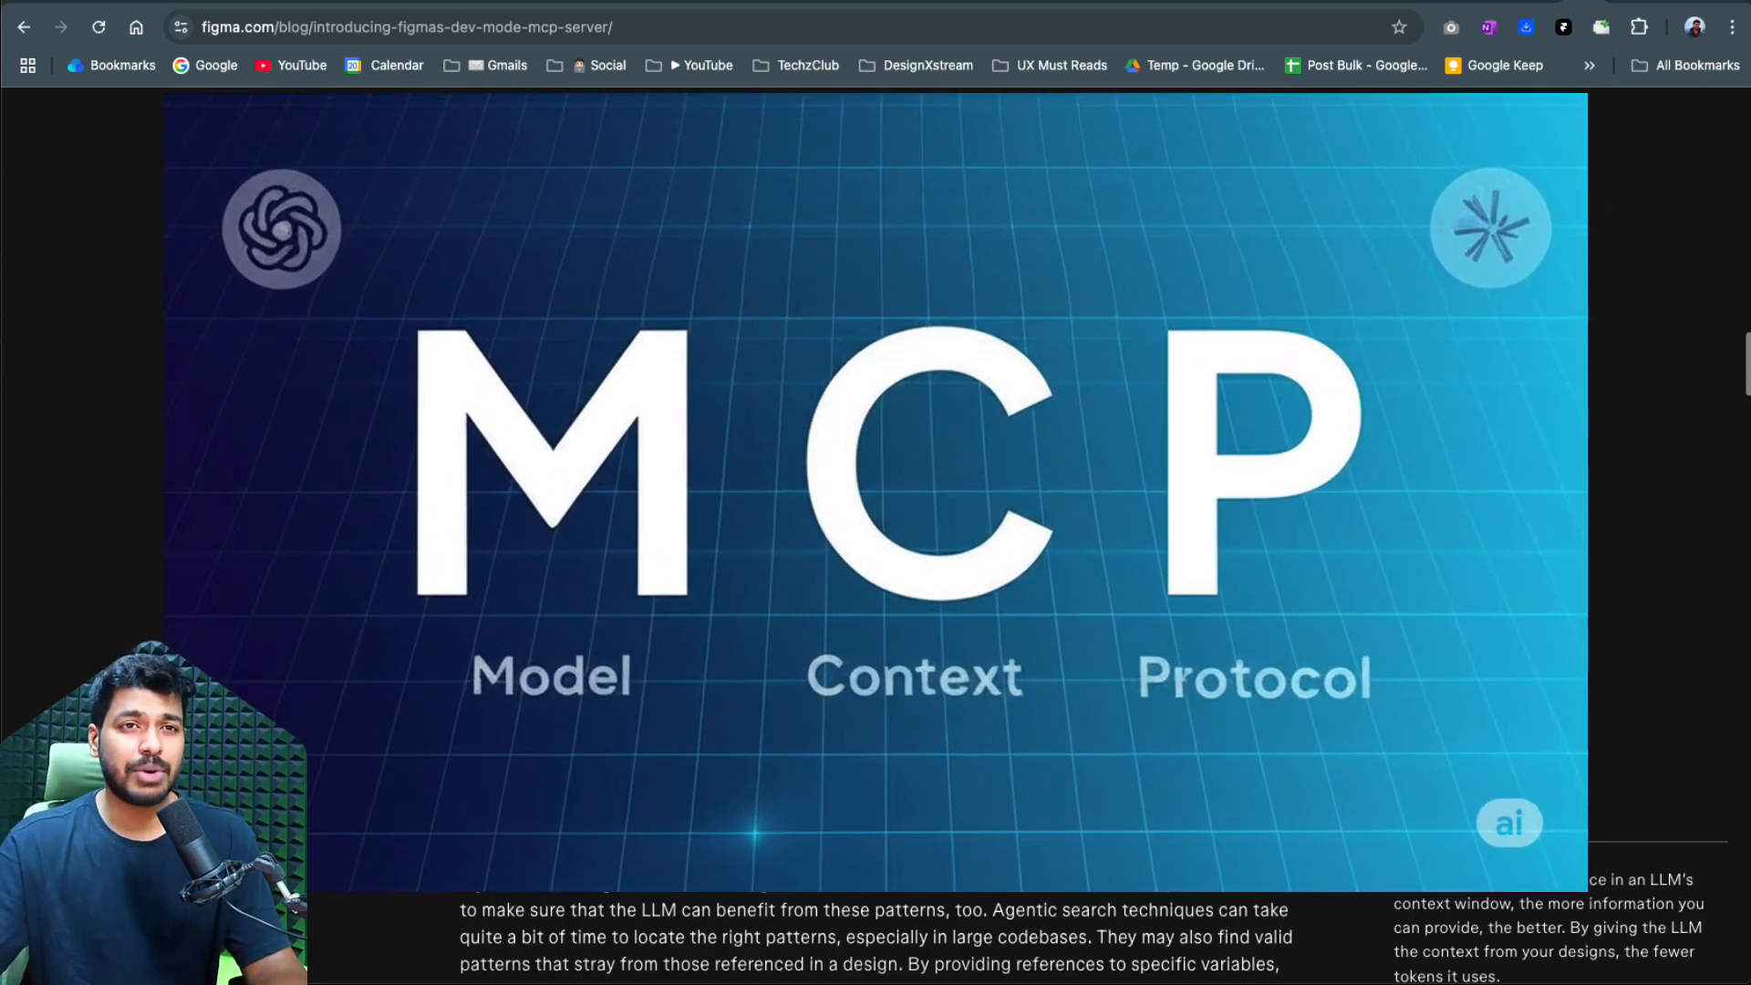
scroll("down", 3)
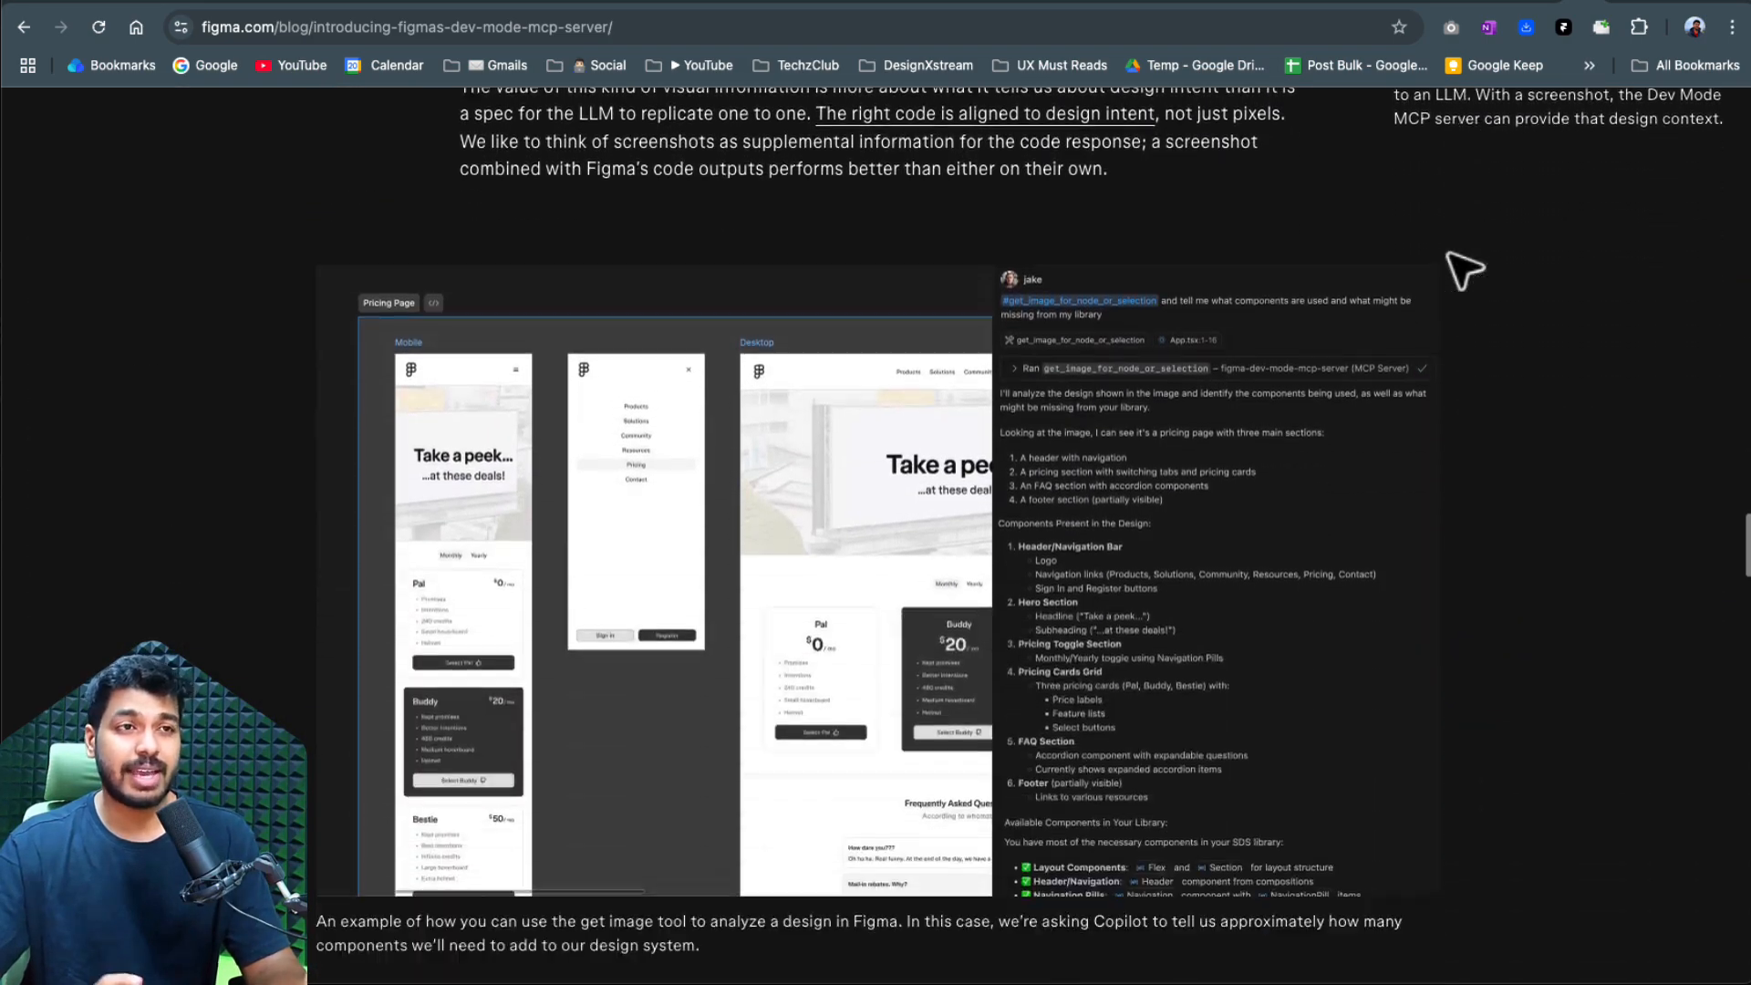
scroll("down", 3)
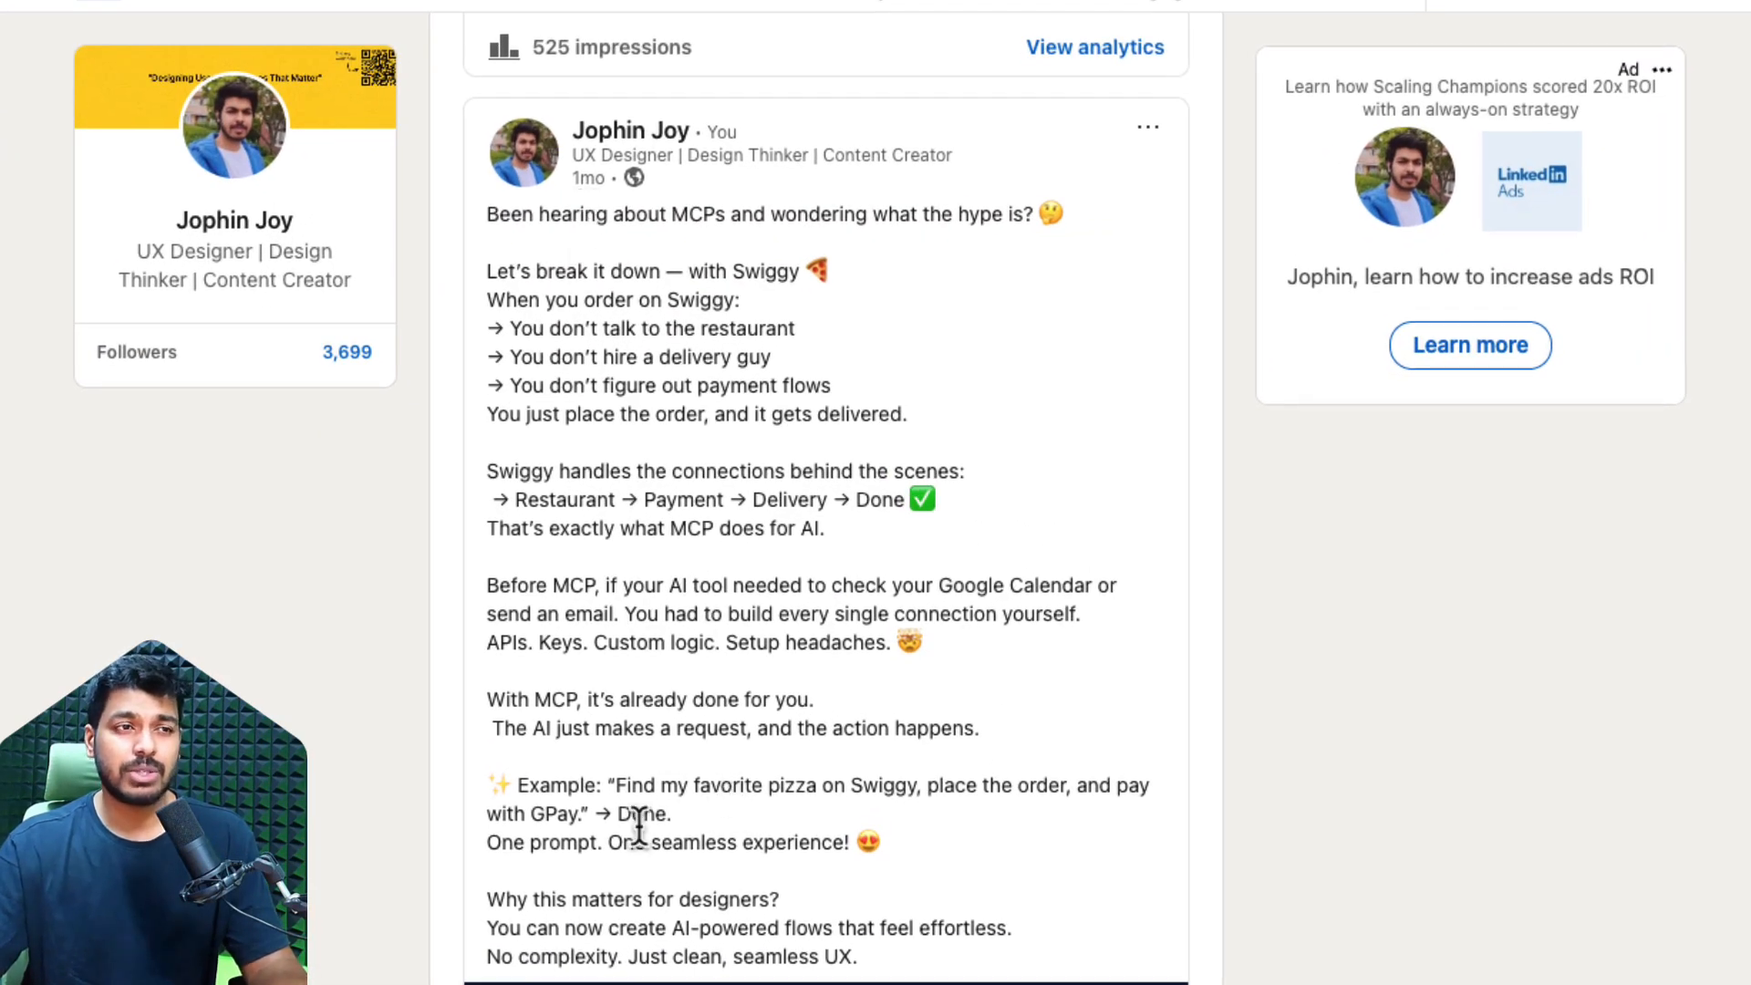
- Scroll up through the LinkedIn post explaining MCP via the Swiggy food-ordering analogy
scroll("up", 3)
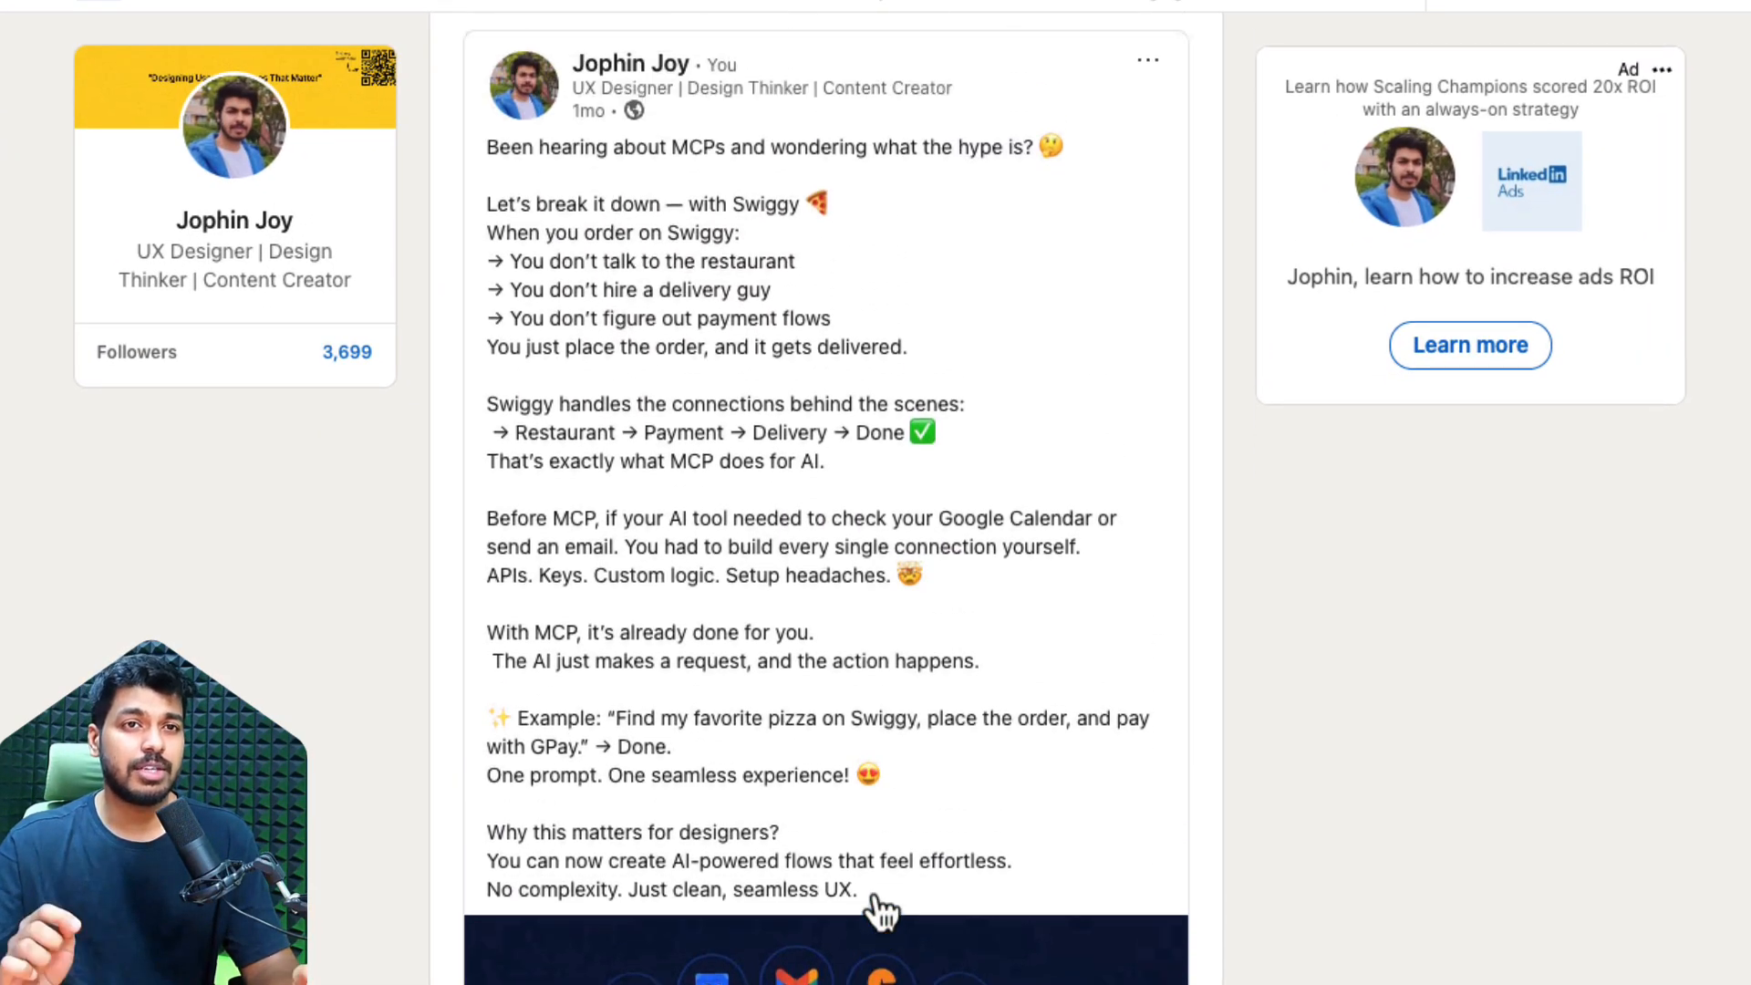
scroll("up", 3)
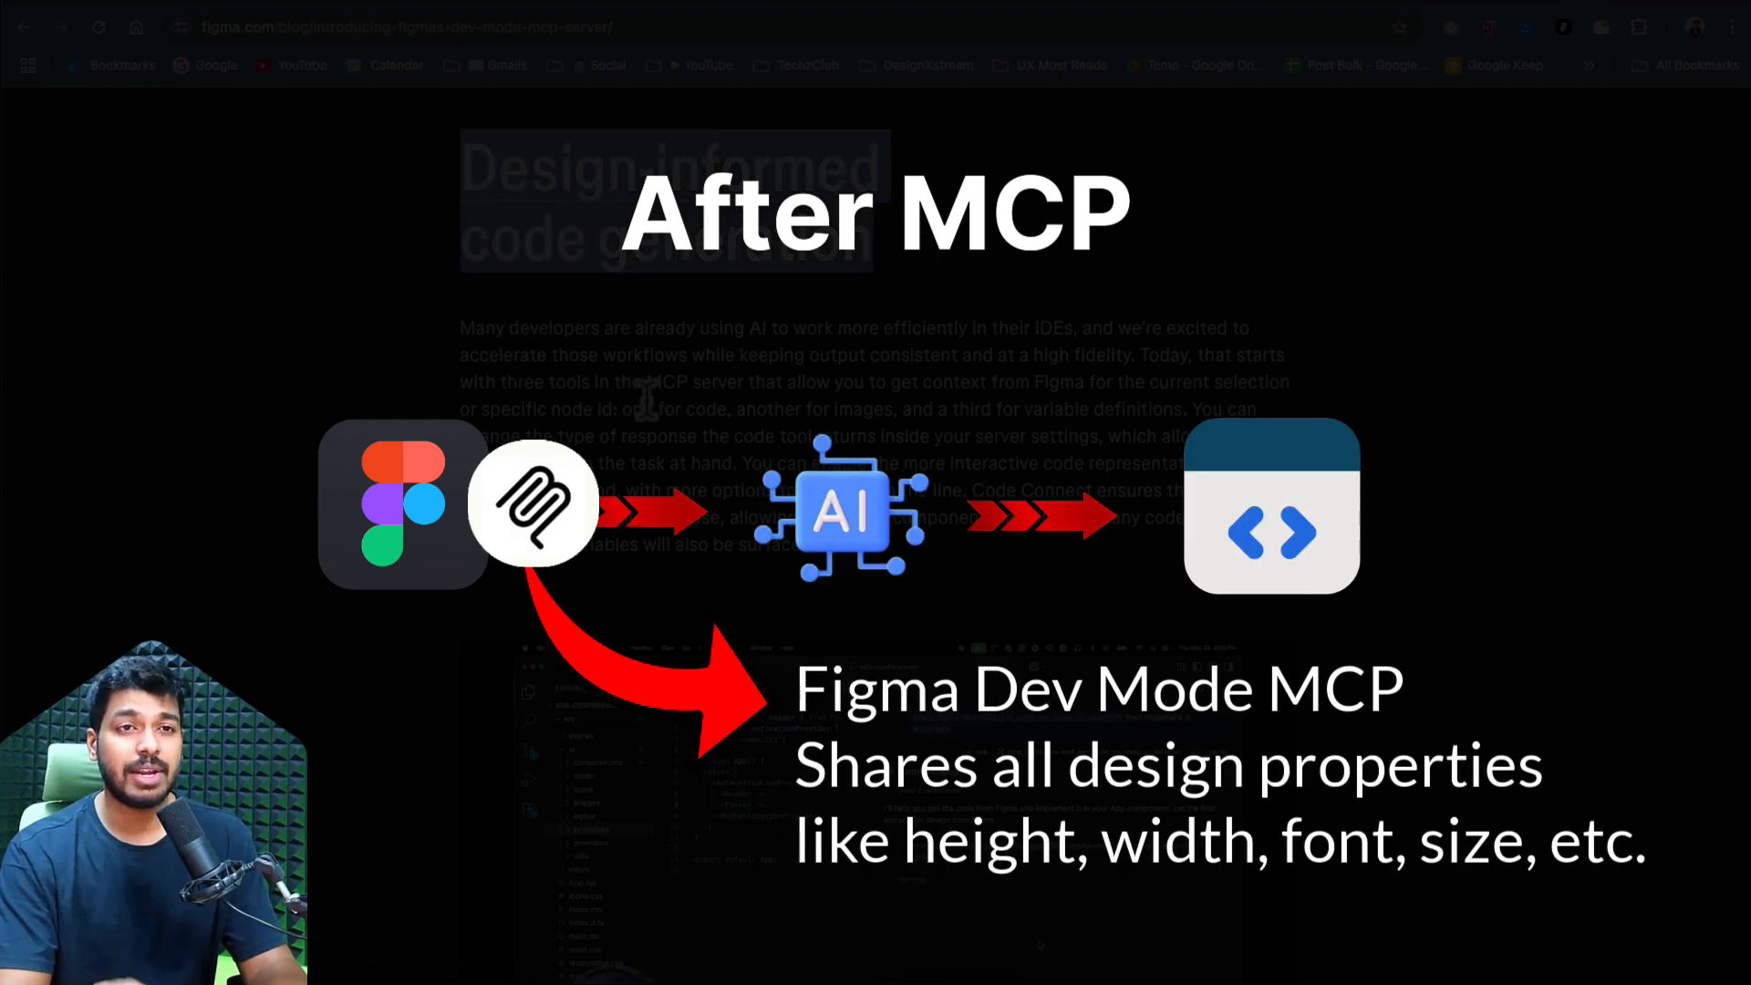
- Read down through the Design-informed code generation section to the Content part on placeholder content
scroll("down", 3)
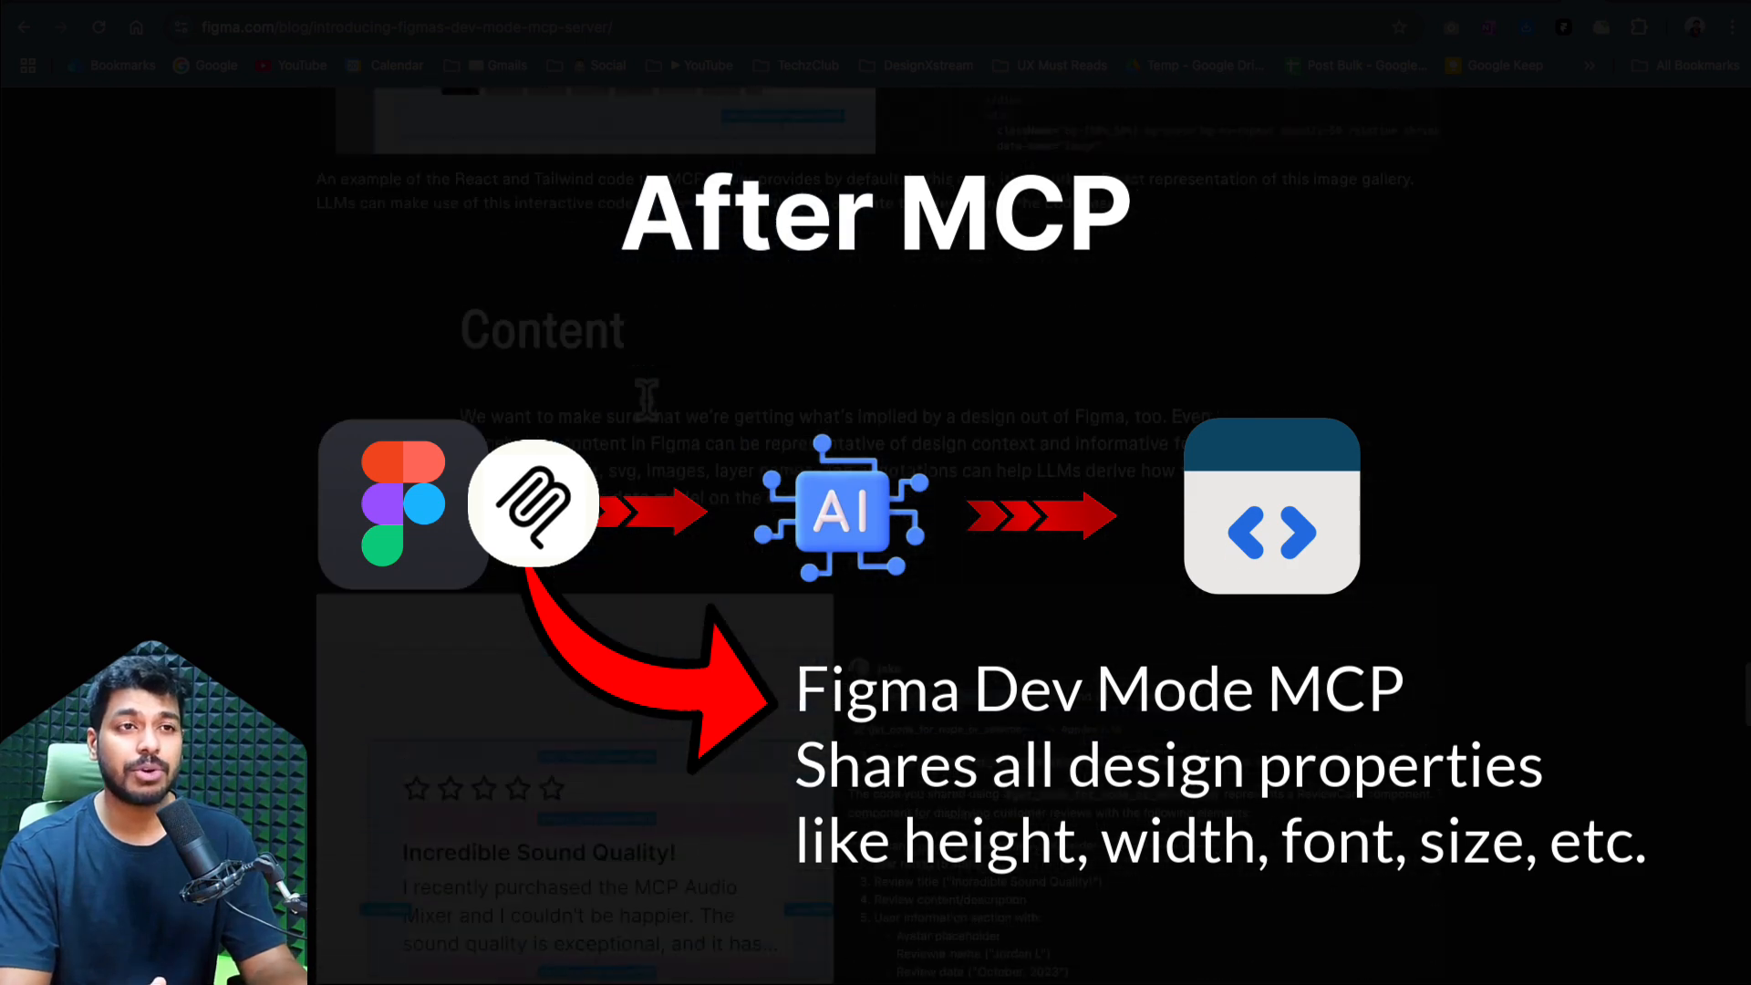
scroll("down", 3)
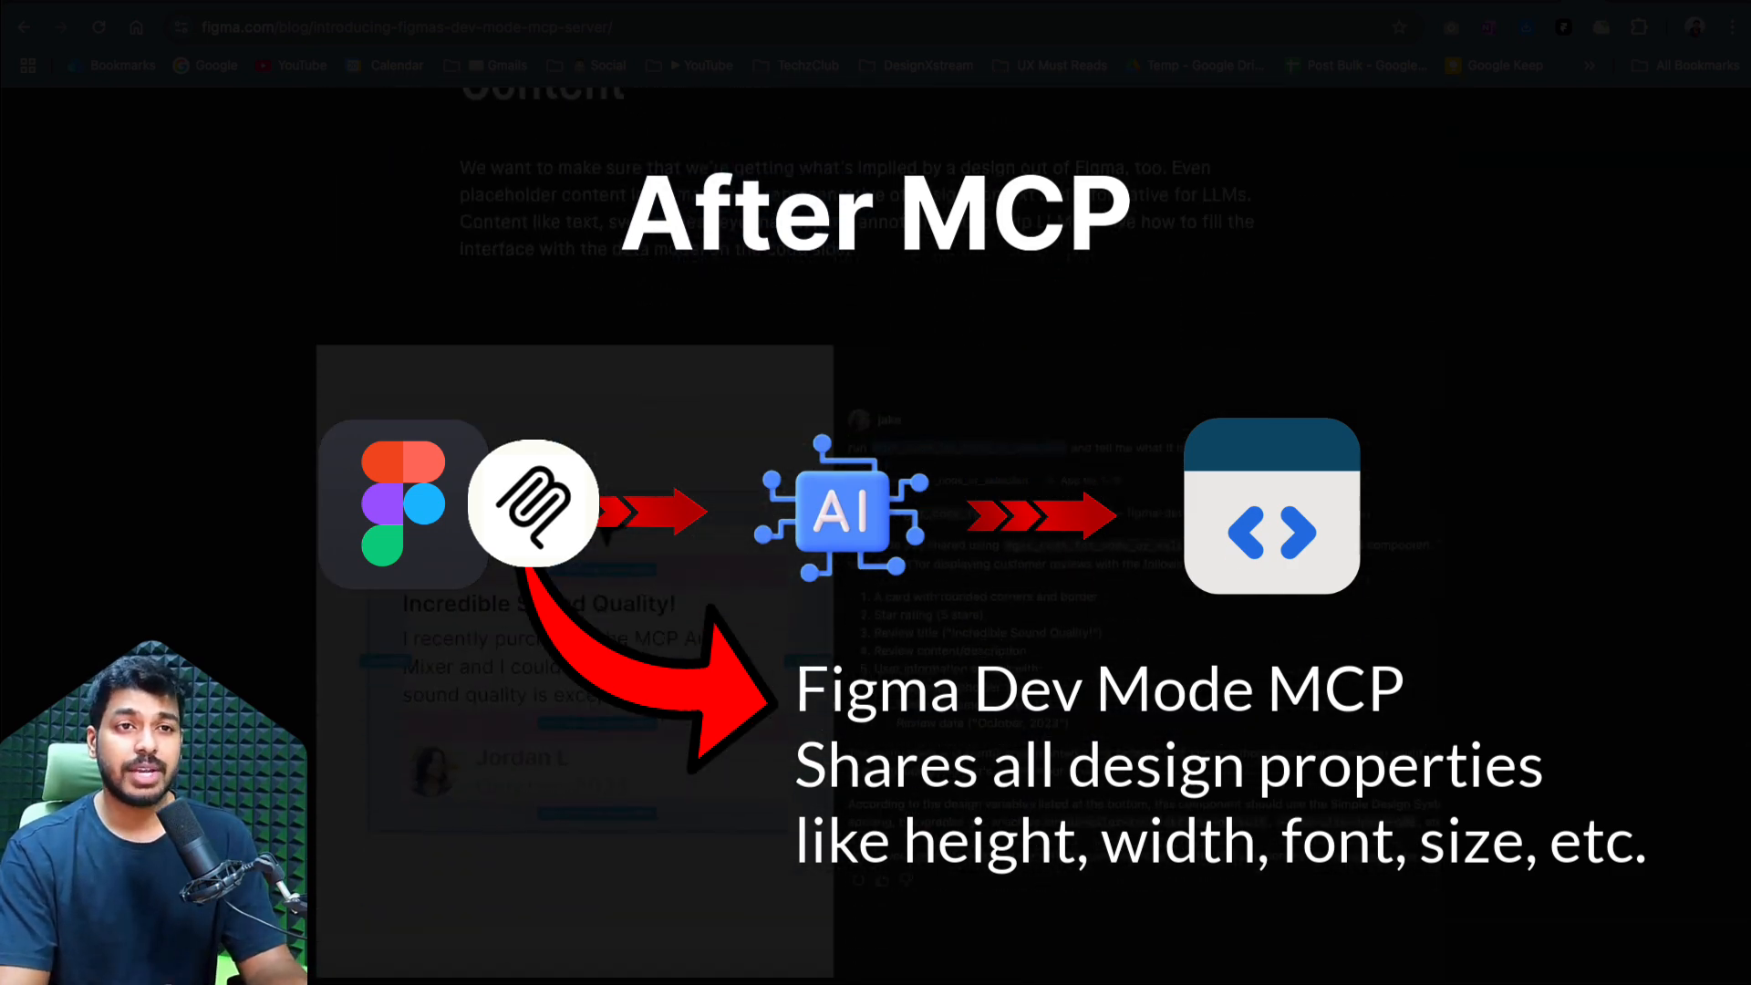
scroll("down", 3)
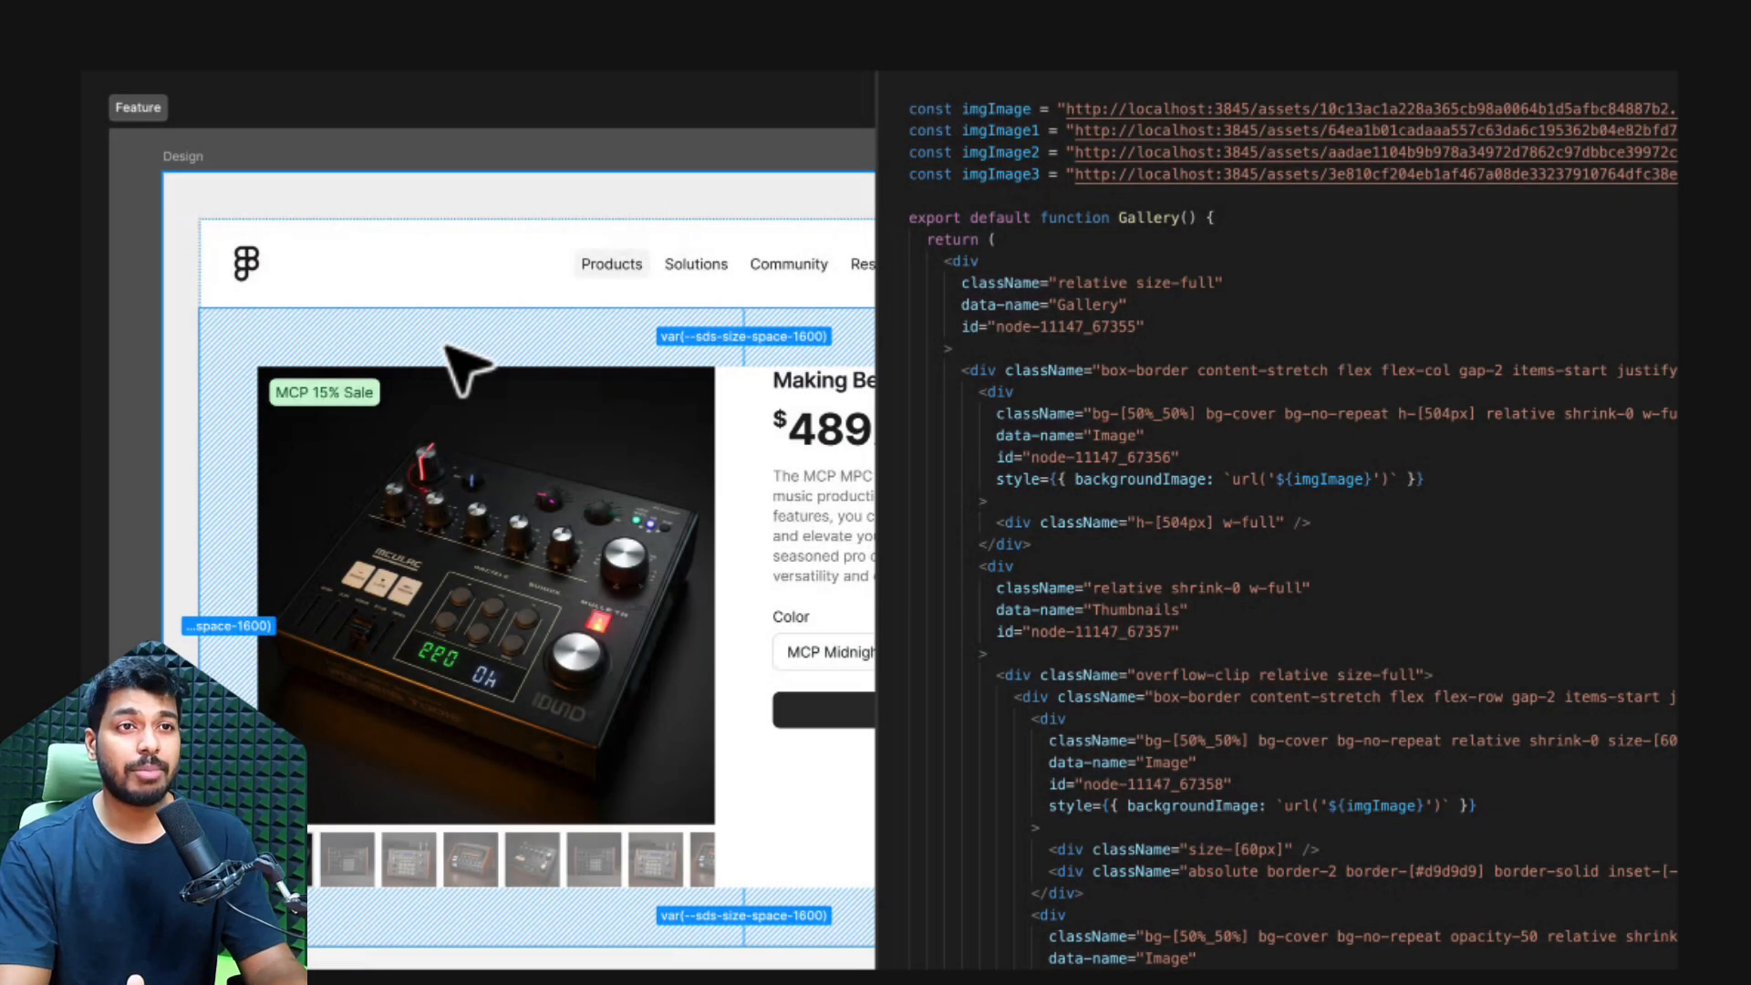
mouse_move(1072, 479)
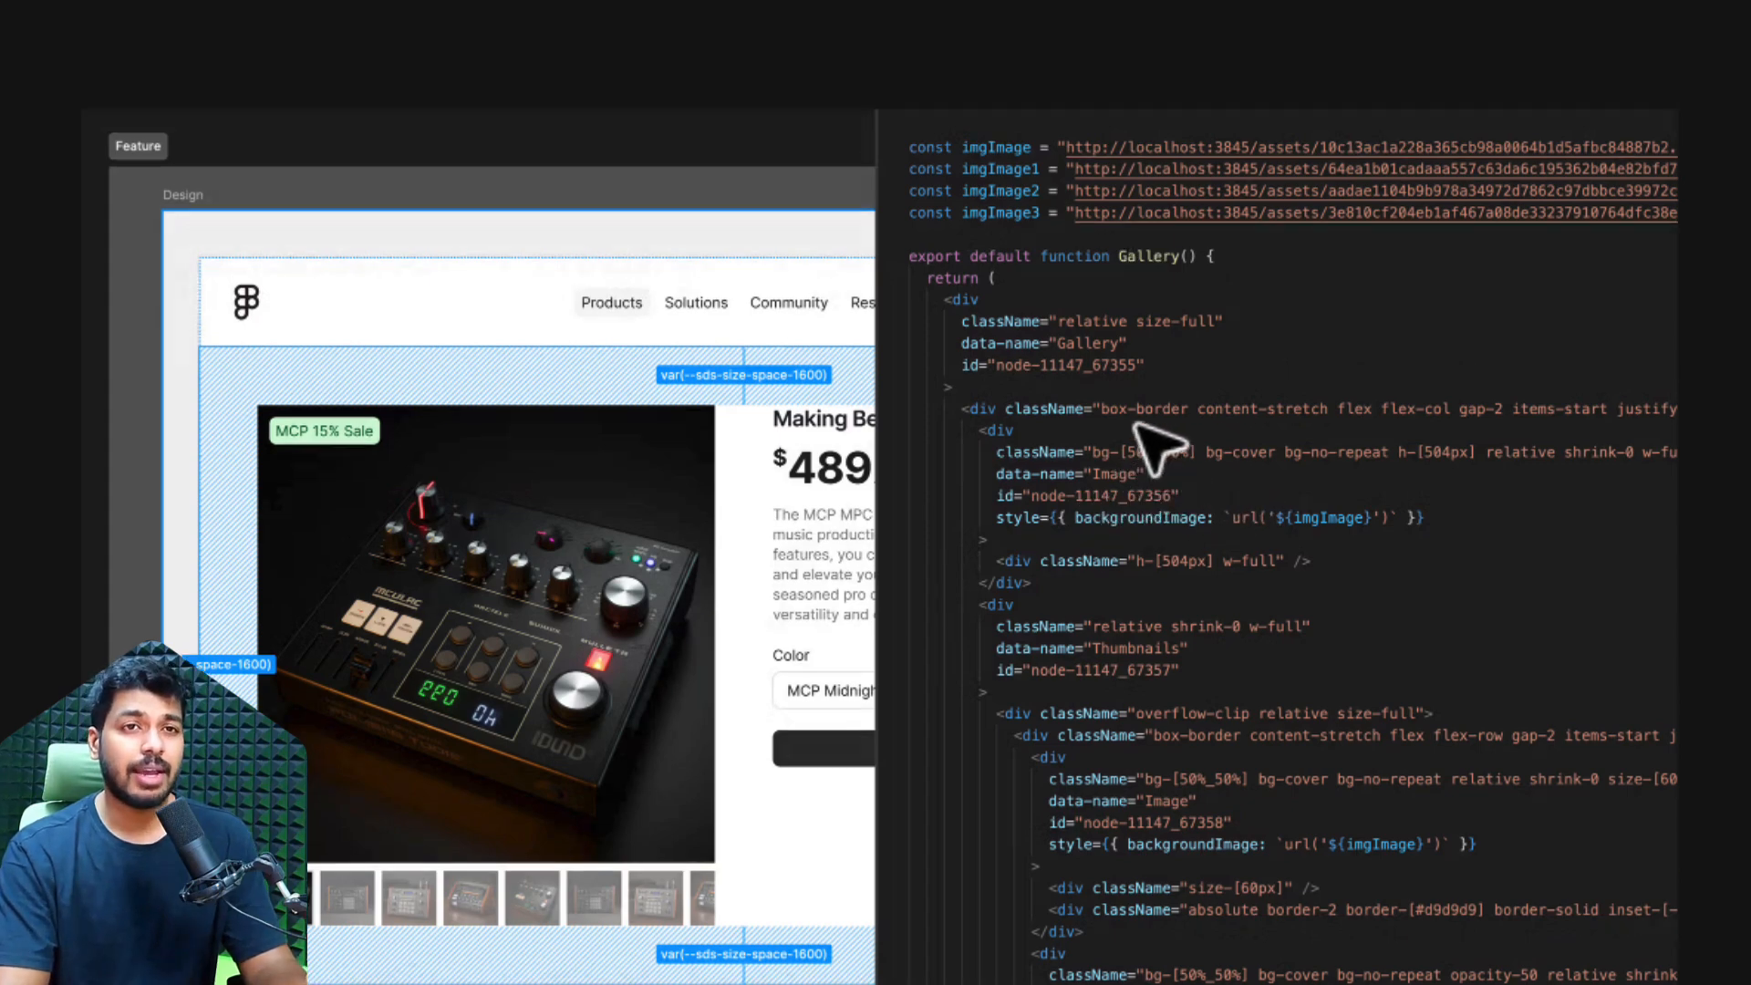
- Review the React and Tailwind image gallery code example and the Design-informed code generation heading
scroll("down", 3)
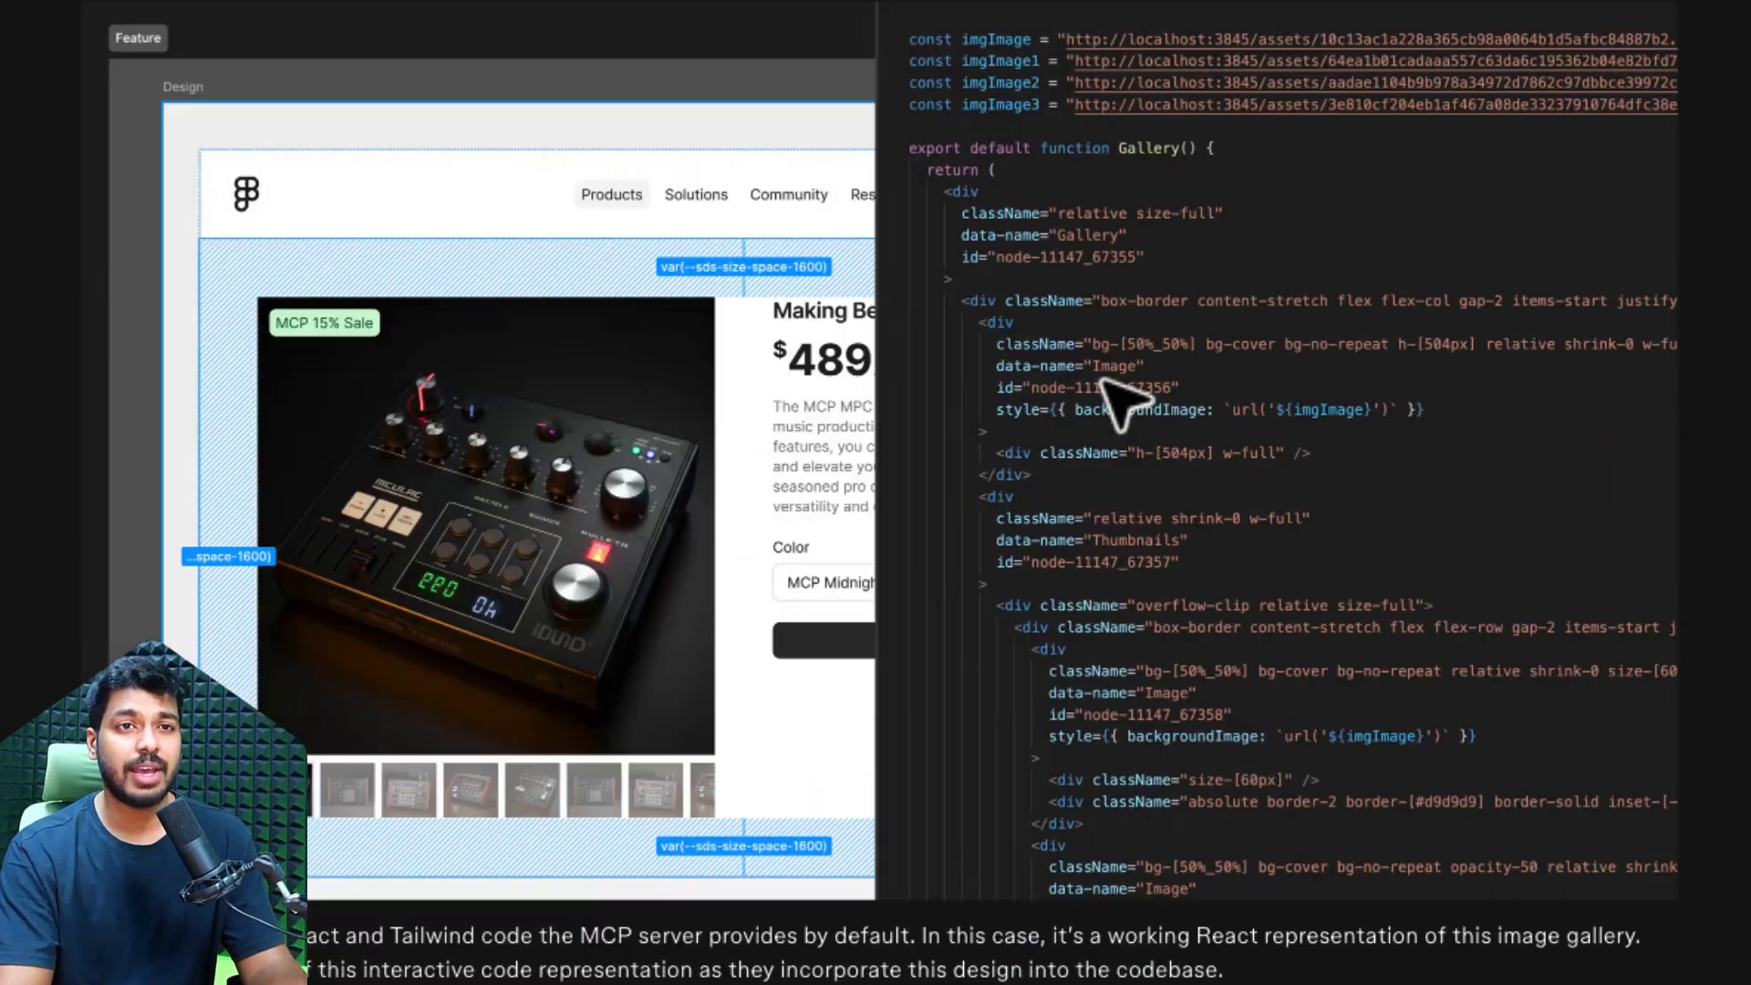
scroll("up", 3)
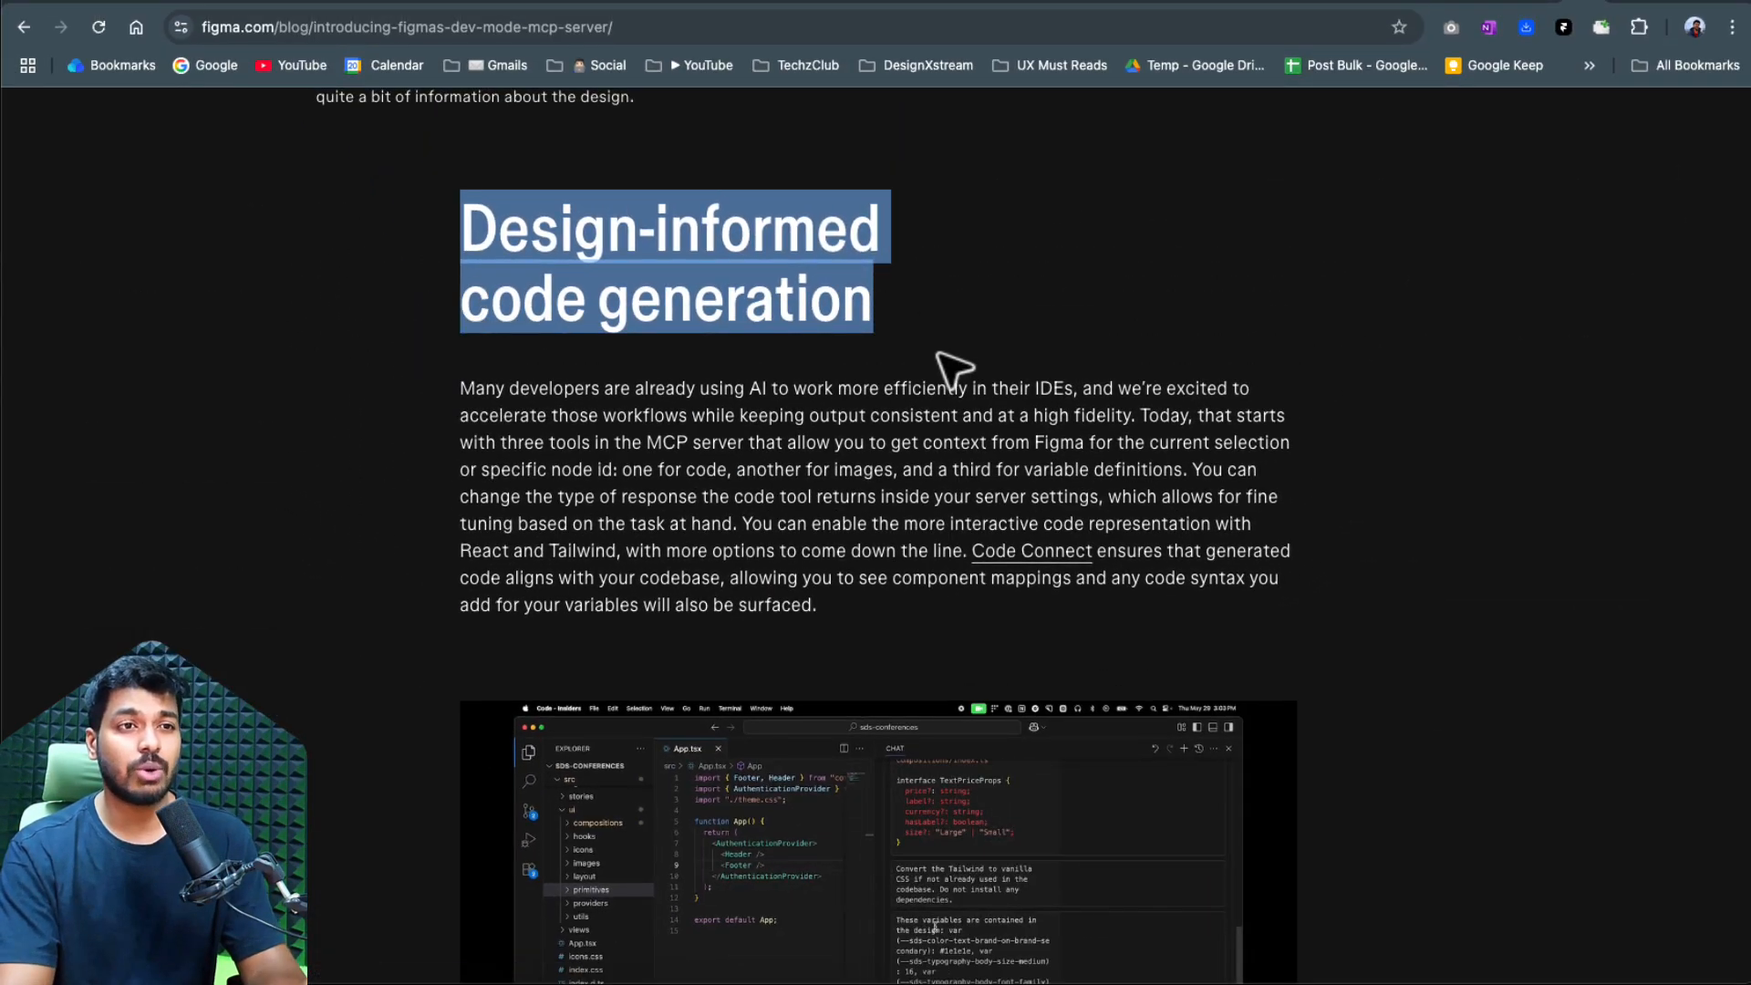
scroll("down", 3)
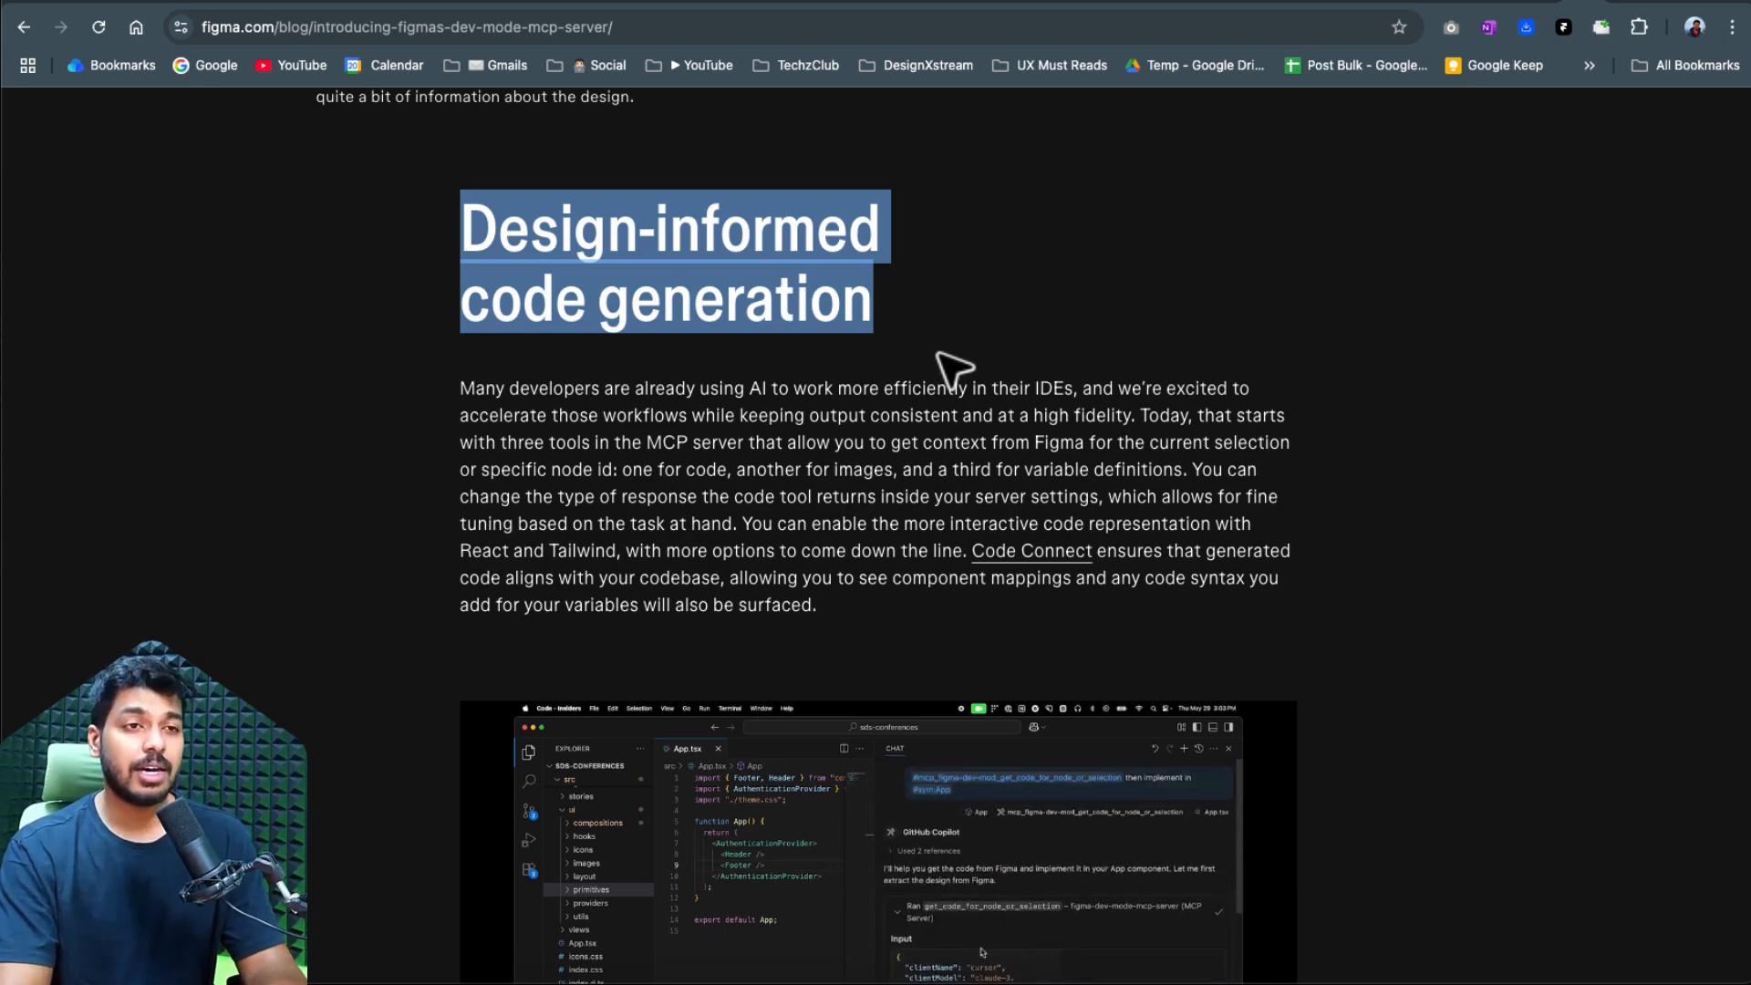
scroll("down", 3)
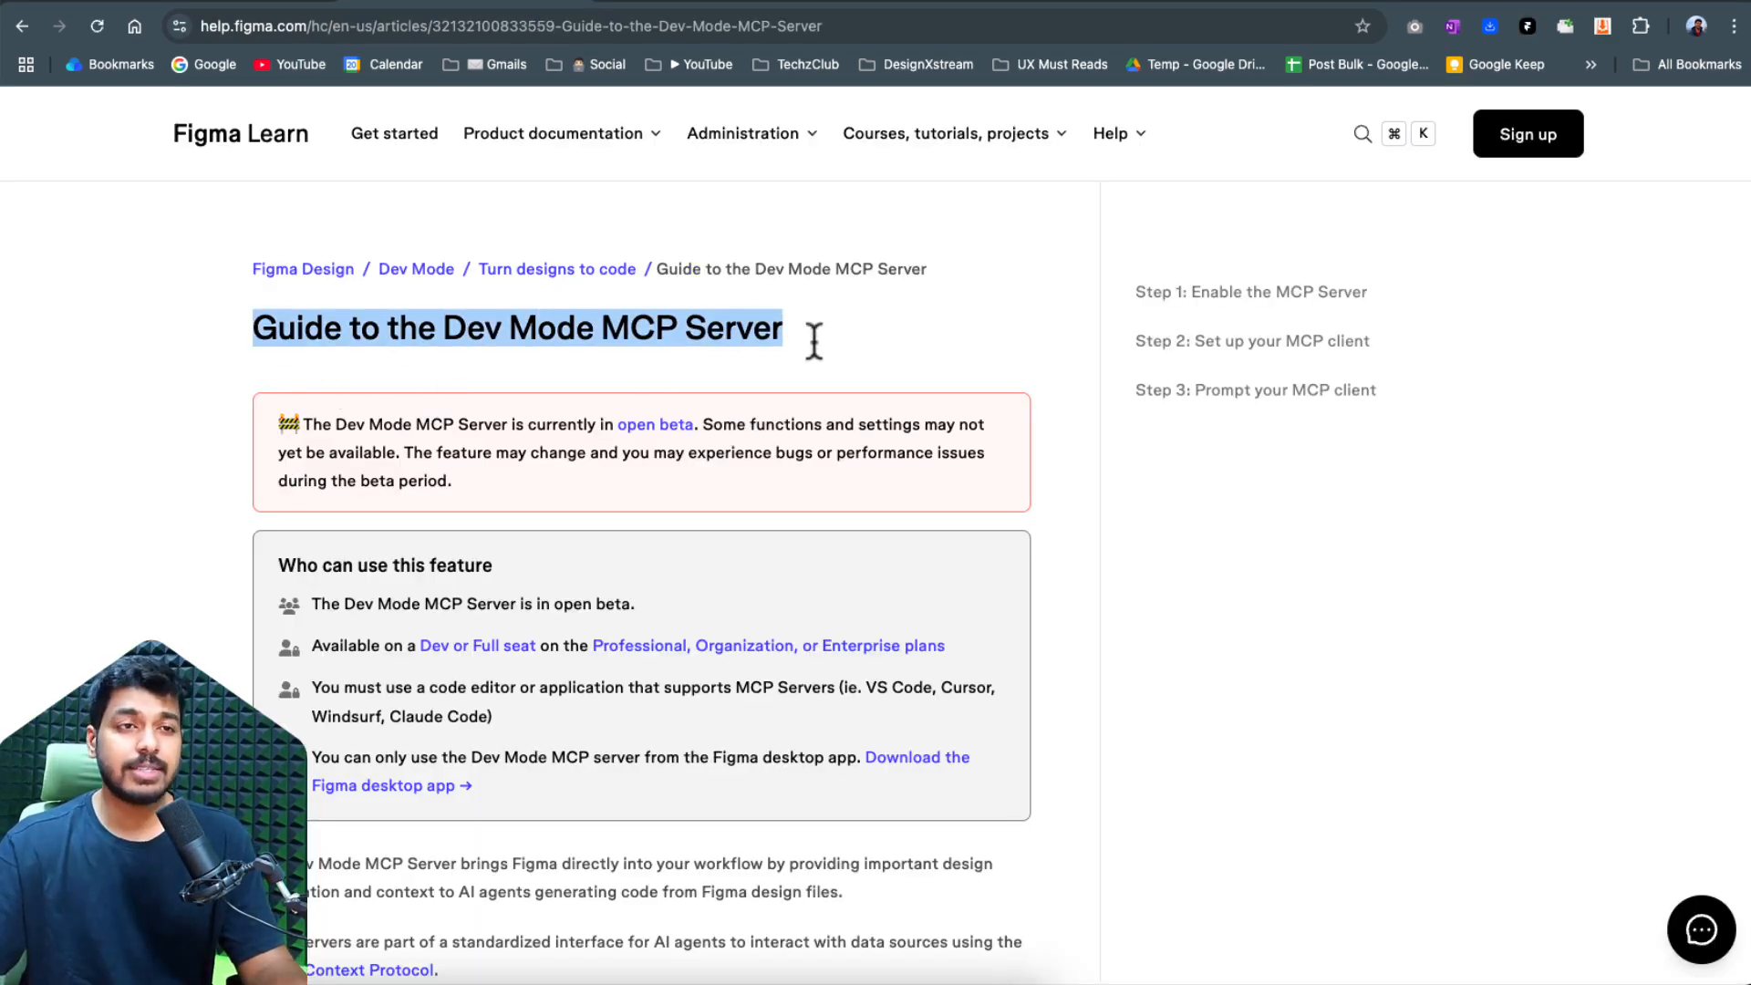
- Scroll the Figma Learn Dev Mode MCP guide down to Step 1: Enable the MCP Server
scroll("down", 3)
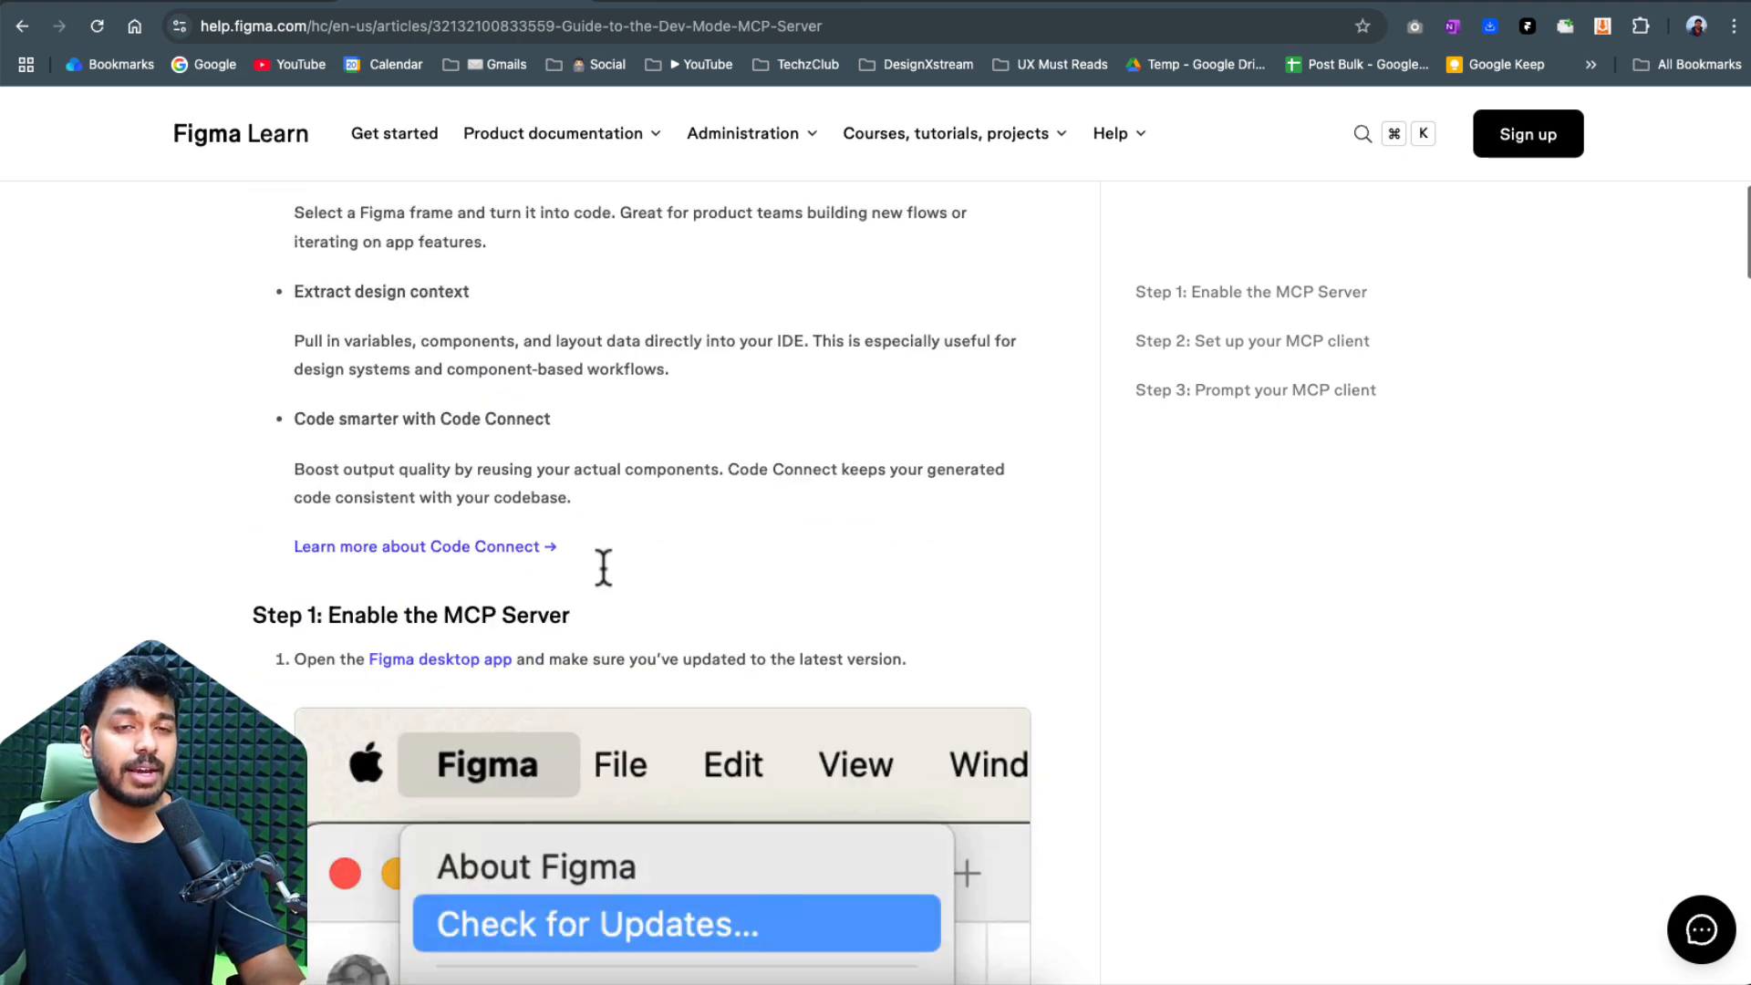
scroll("down", 3)
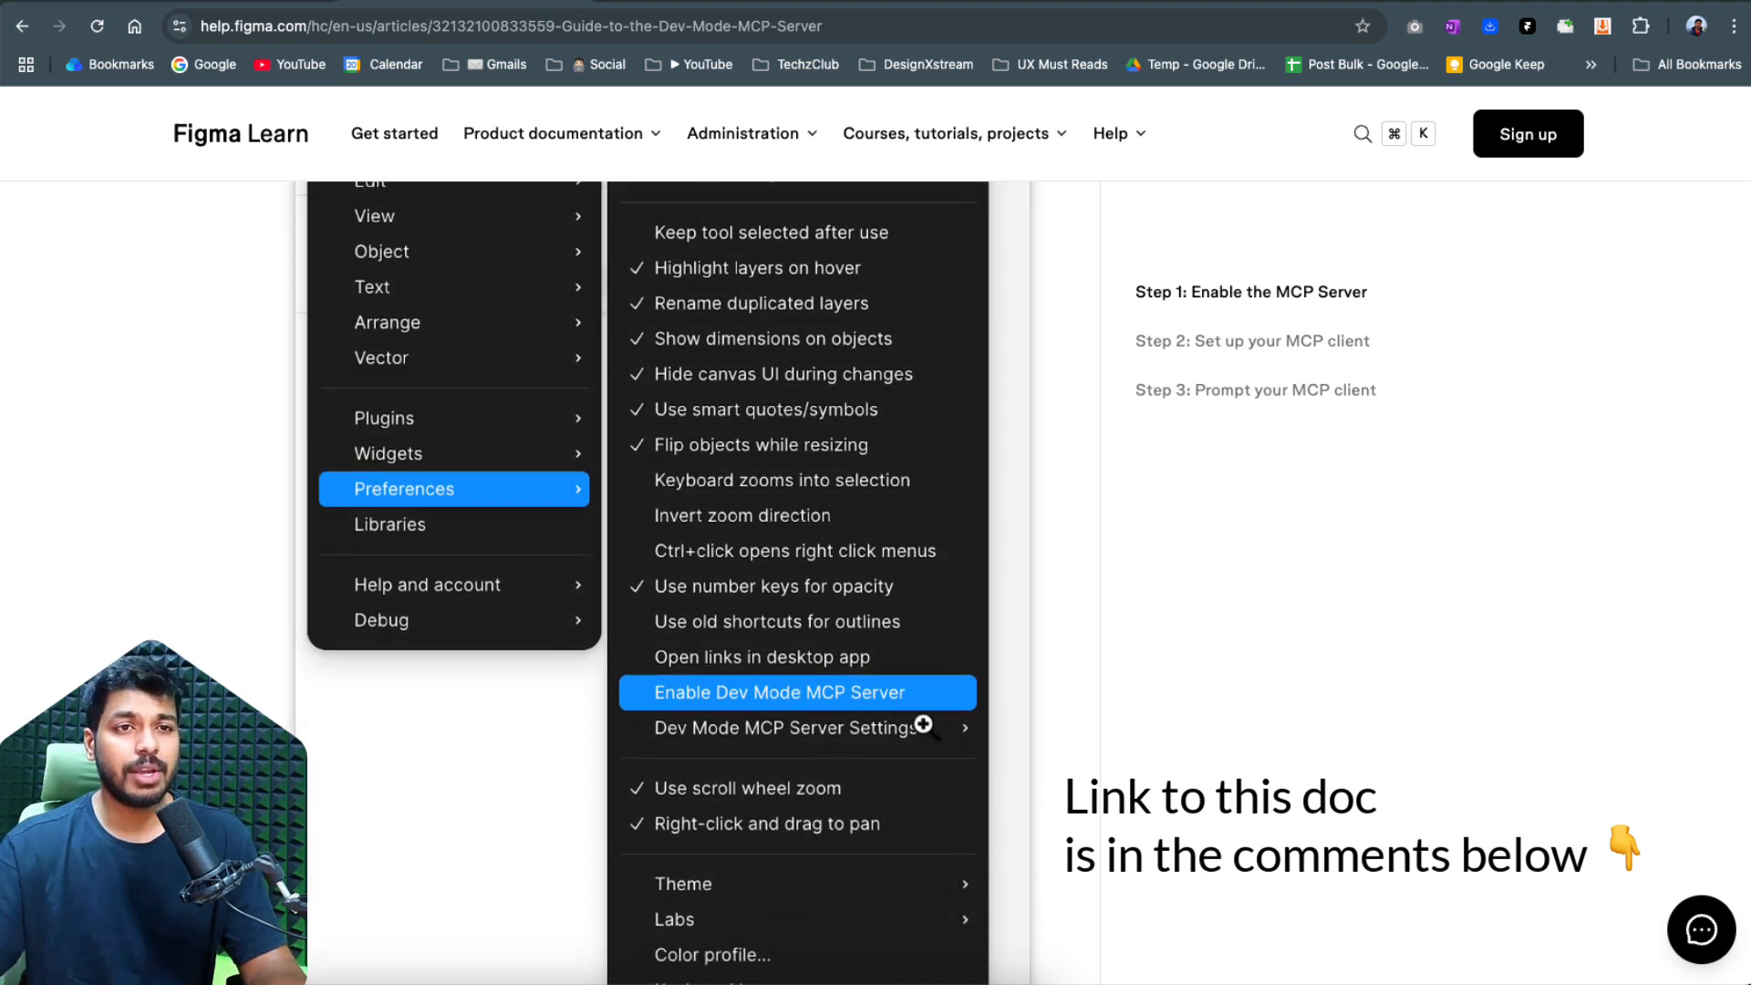
scroll("down", 3)
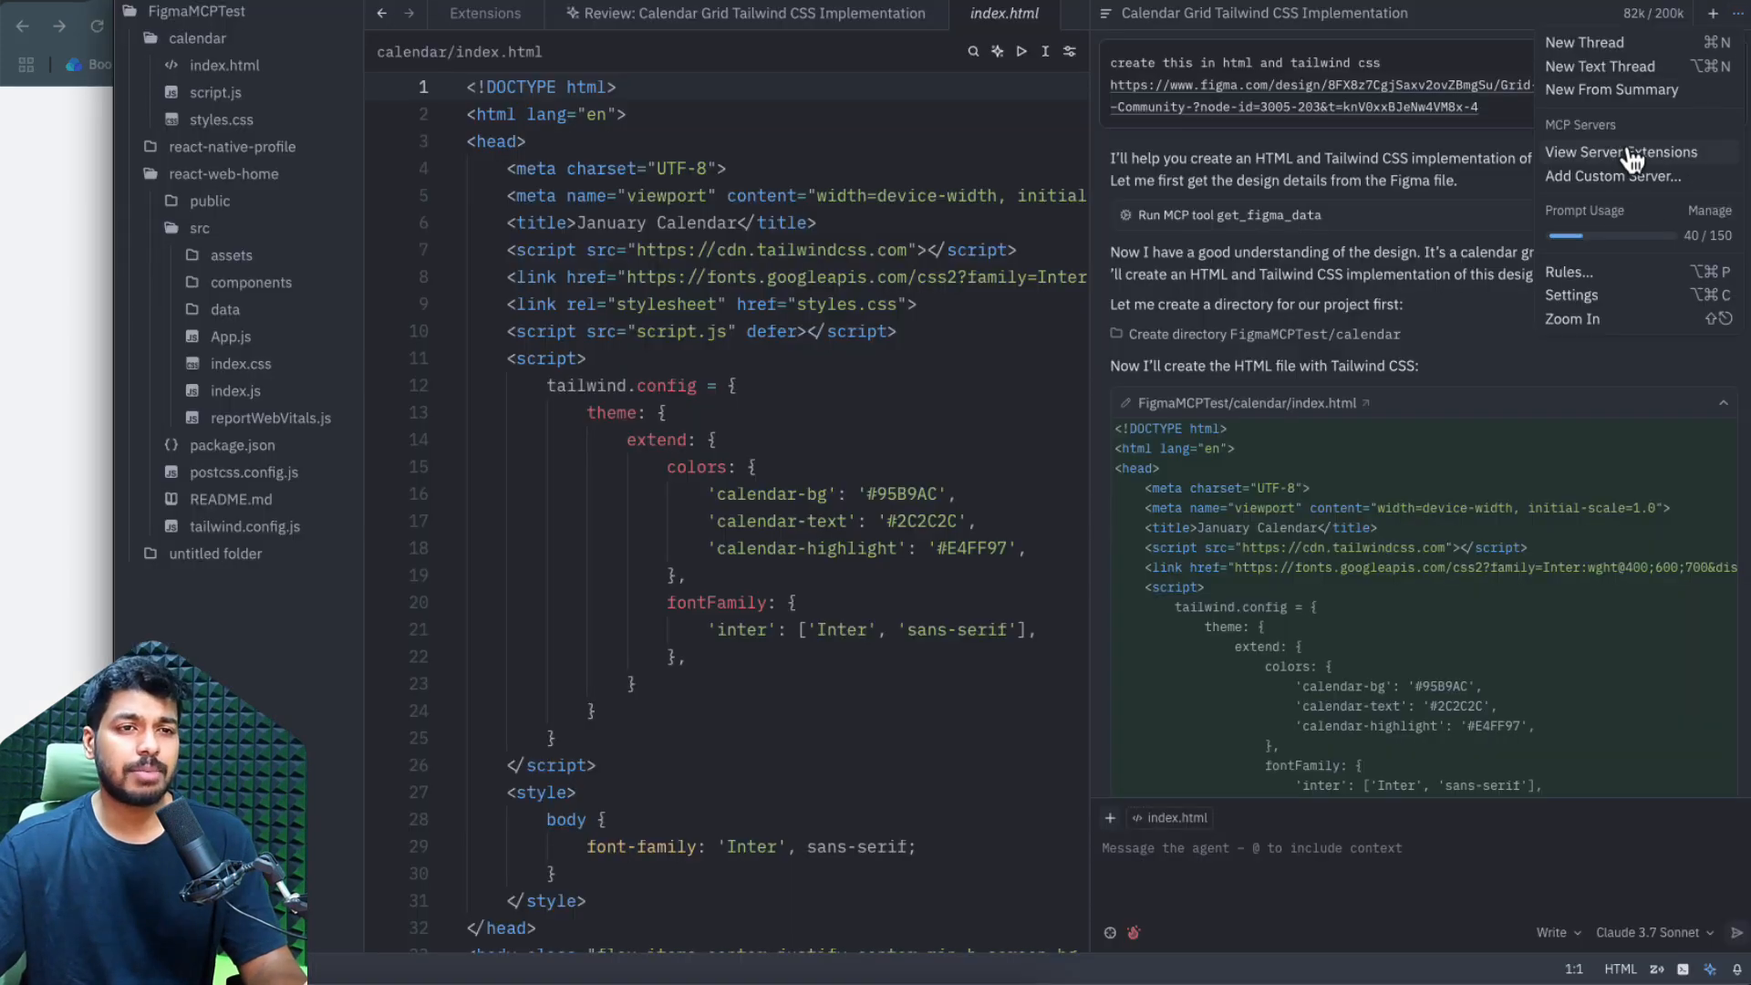
- Start adding a custom MCP server in Zed's agent panel and focus the server command field
left_click(1610, 175)
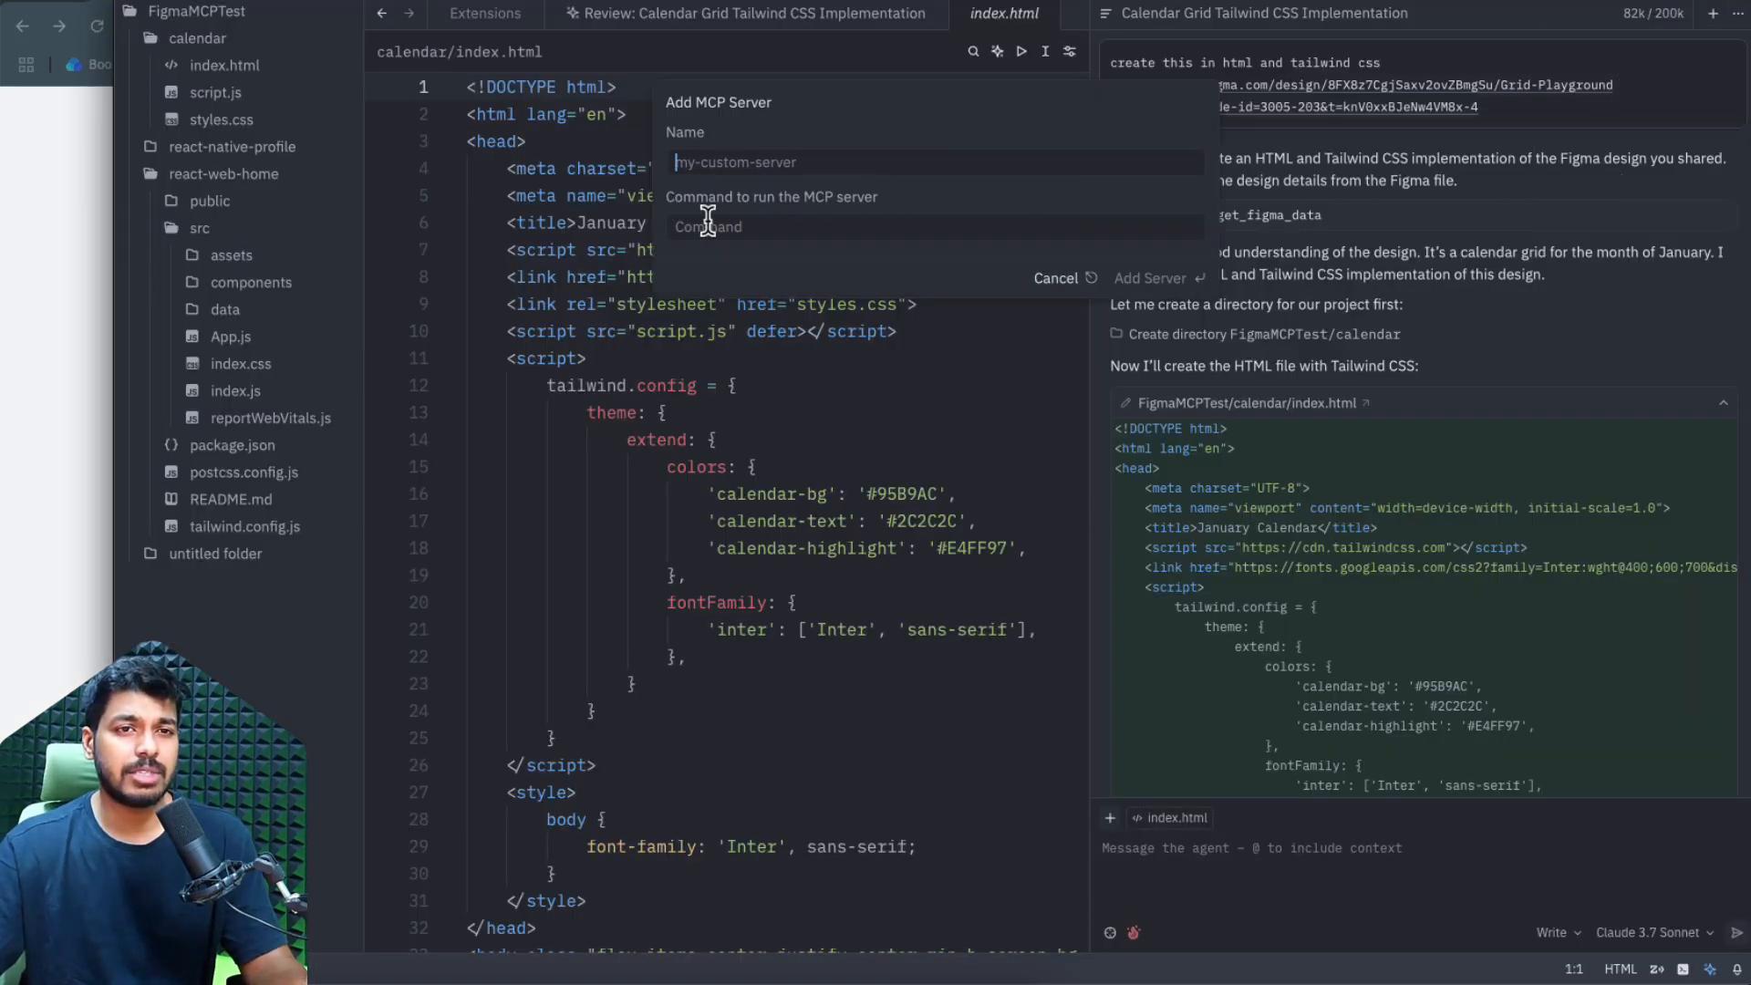
left_click(1054, 277)
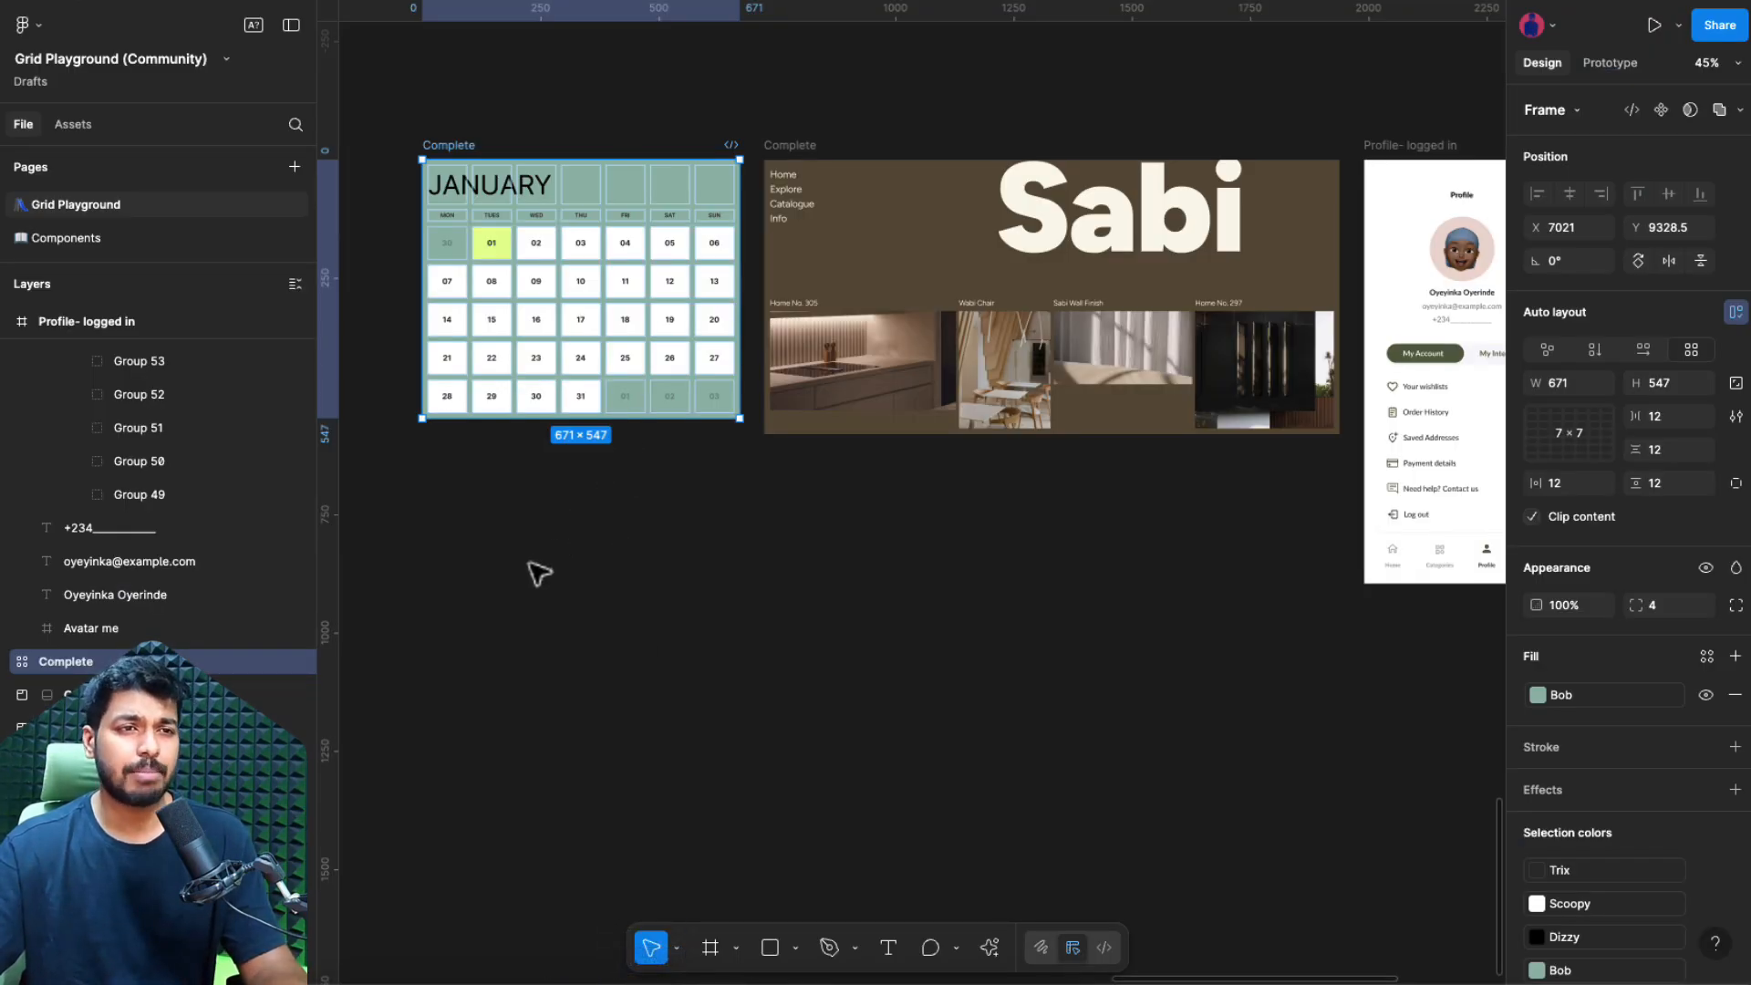
mouse_move(537, 485)
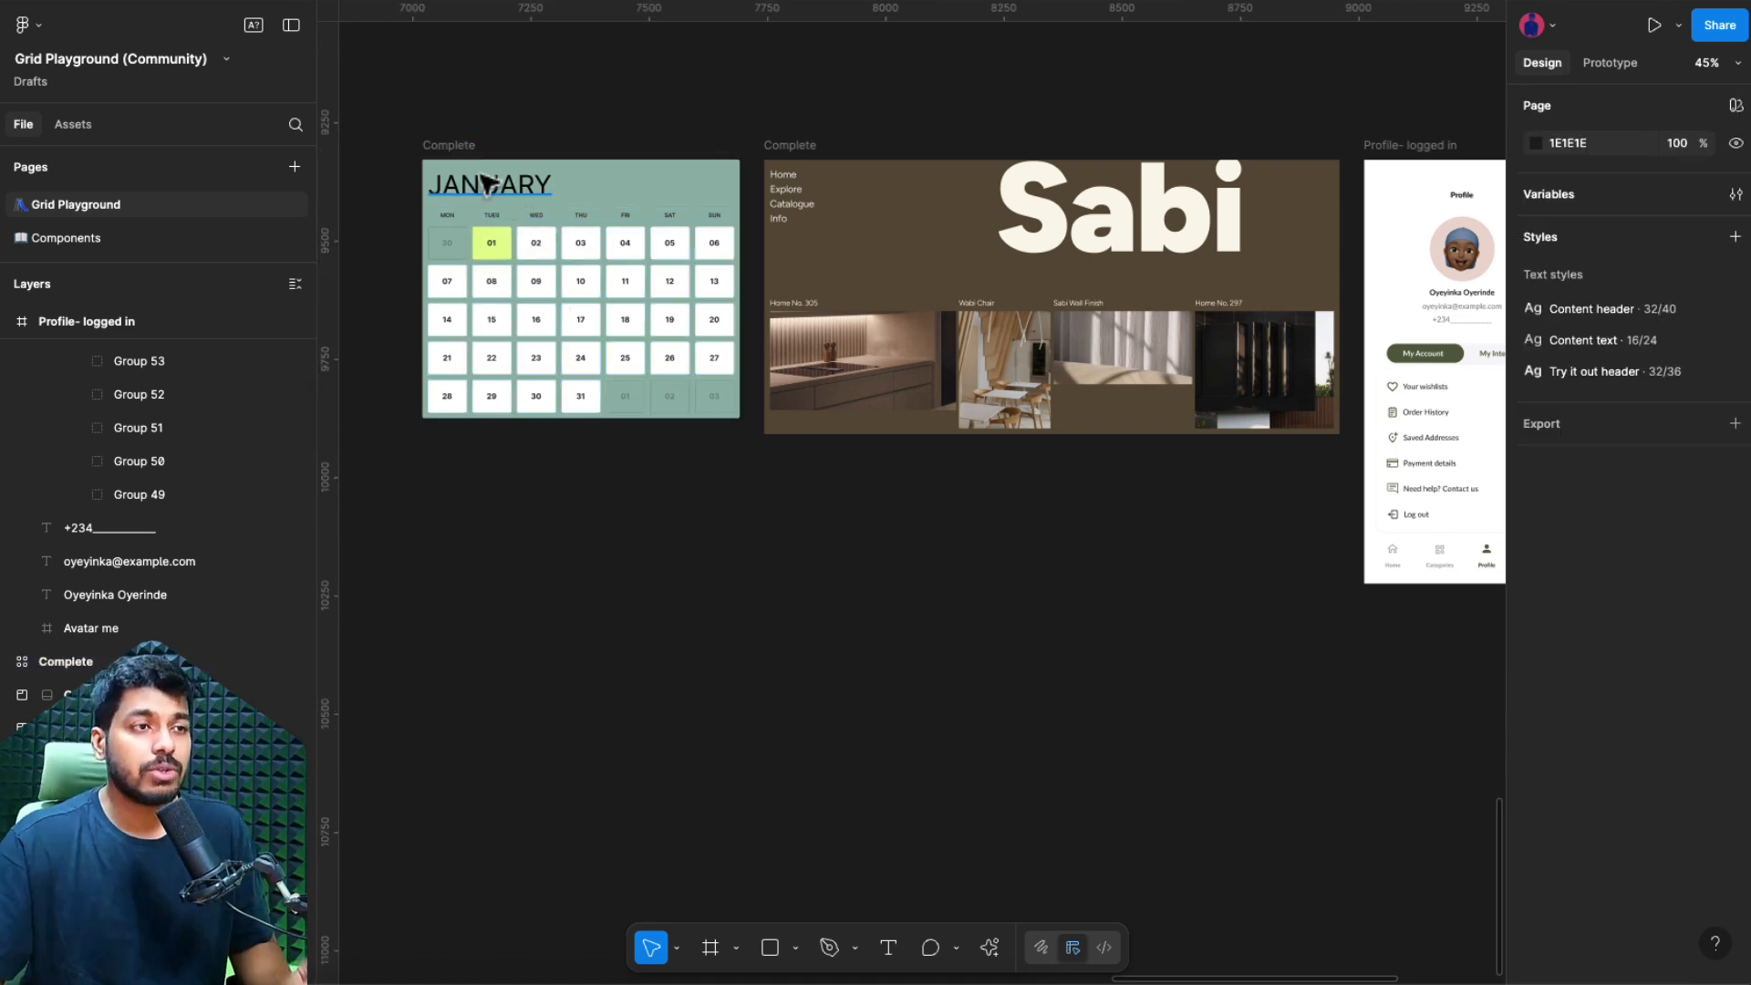
- Select the January calendar frame in the Figma Grid Playground file
left_click(448, 145)
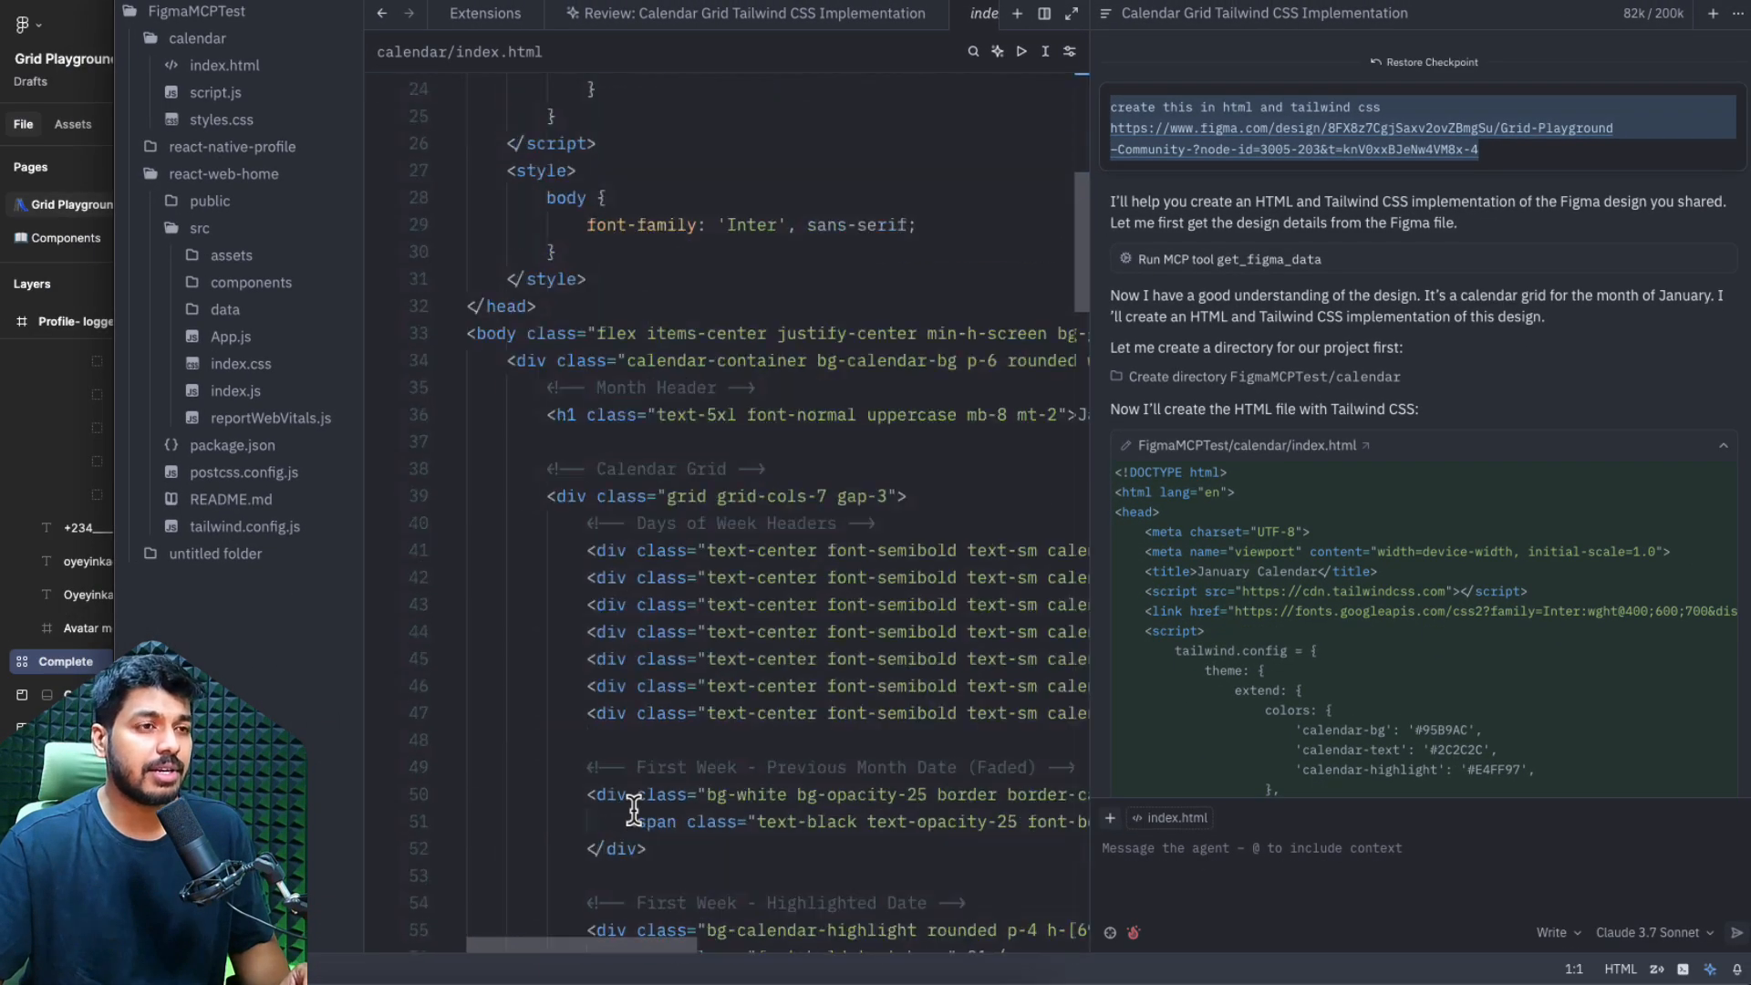
- Look over calendar/index.html in Zed and view the rendered January calendar page in Chrome
scroll("down", 3)
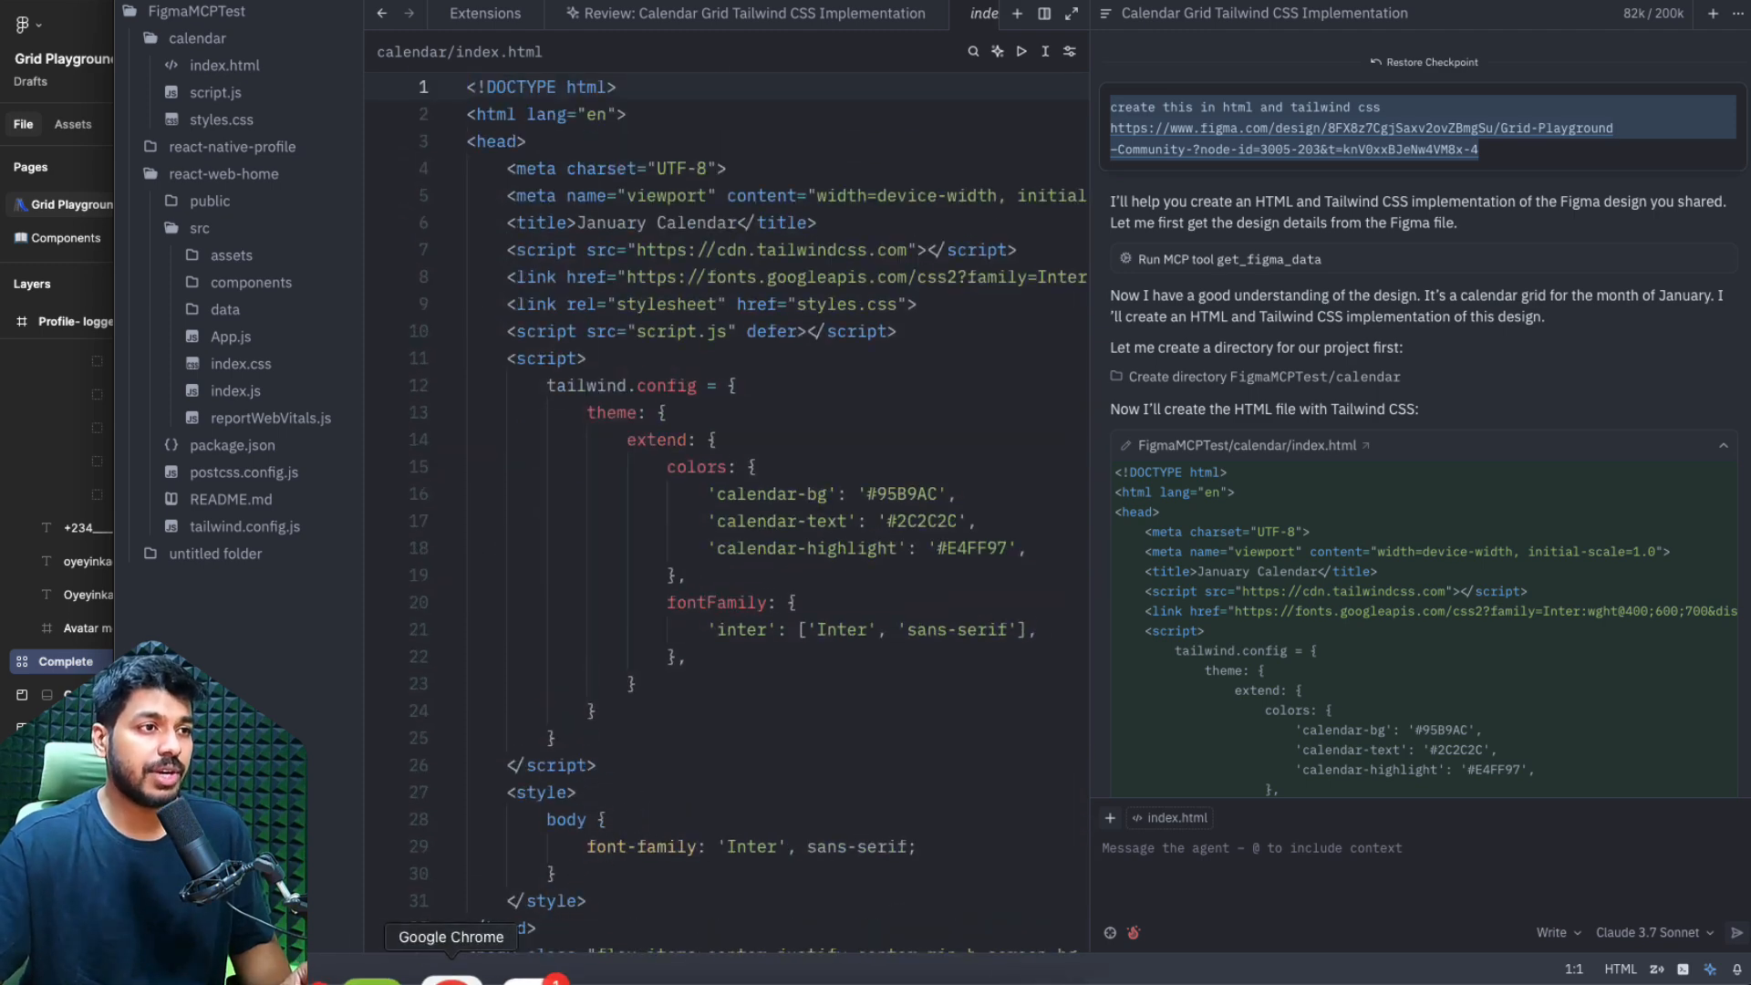
left_click(469, 88)
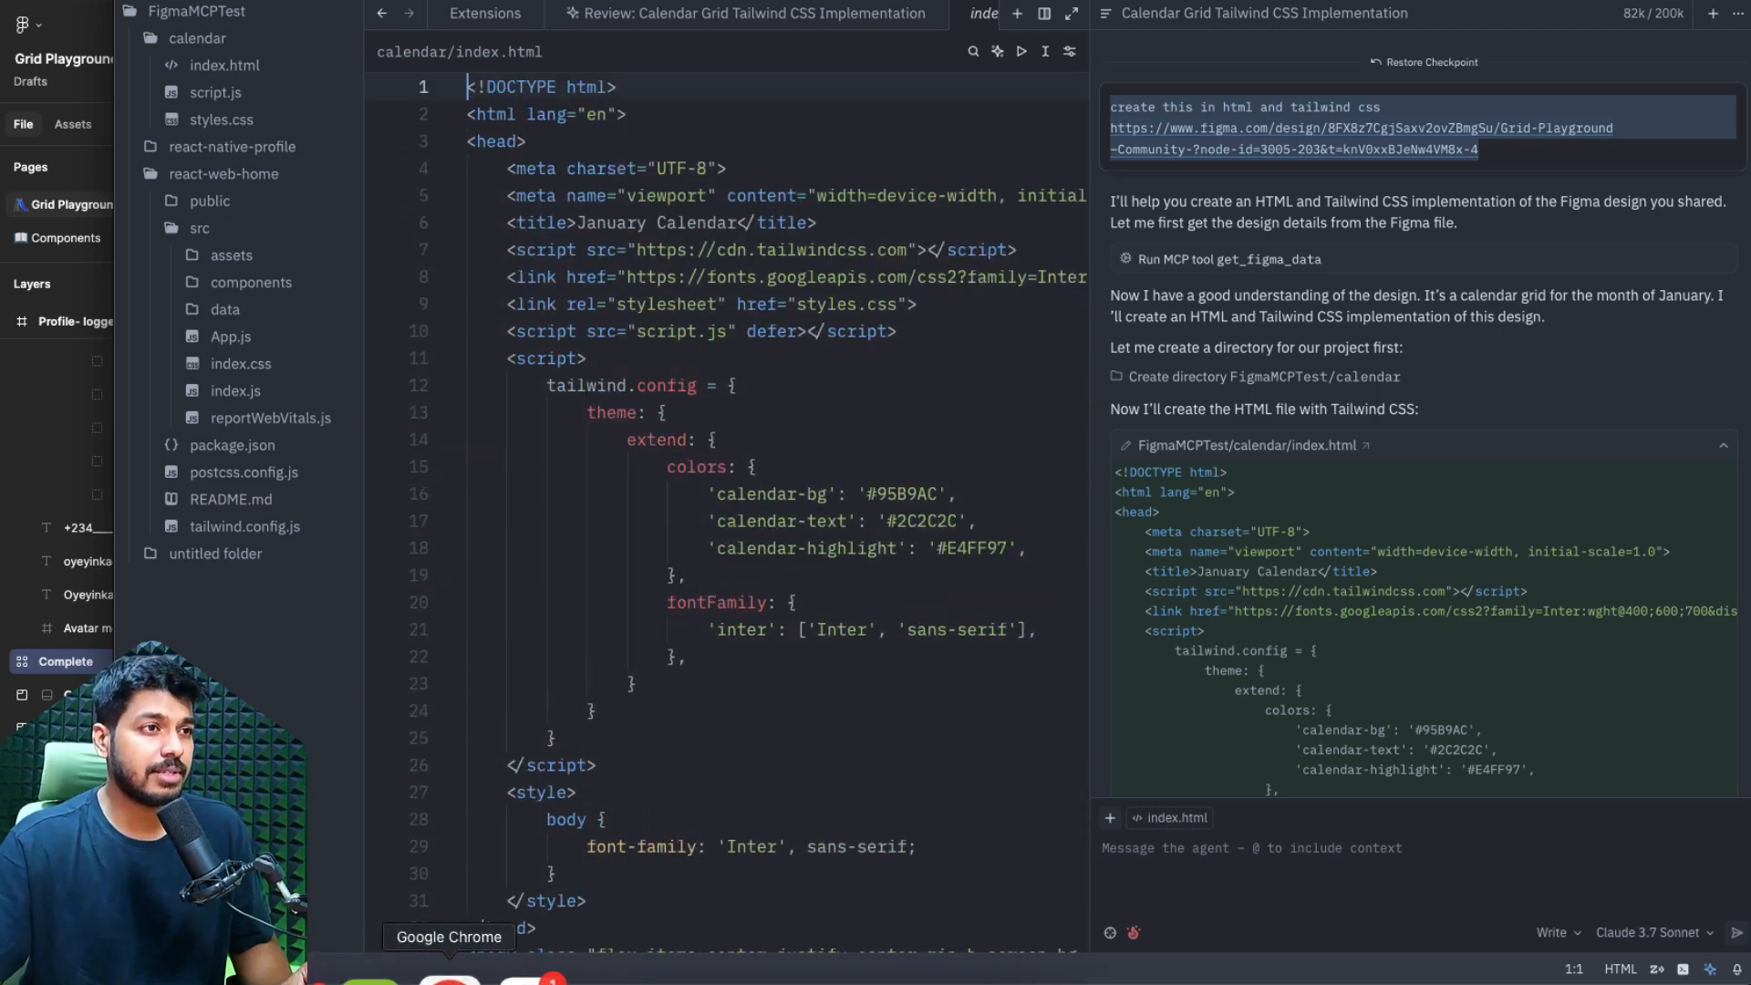
left_click(449, 958)
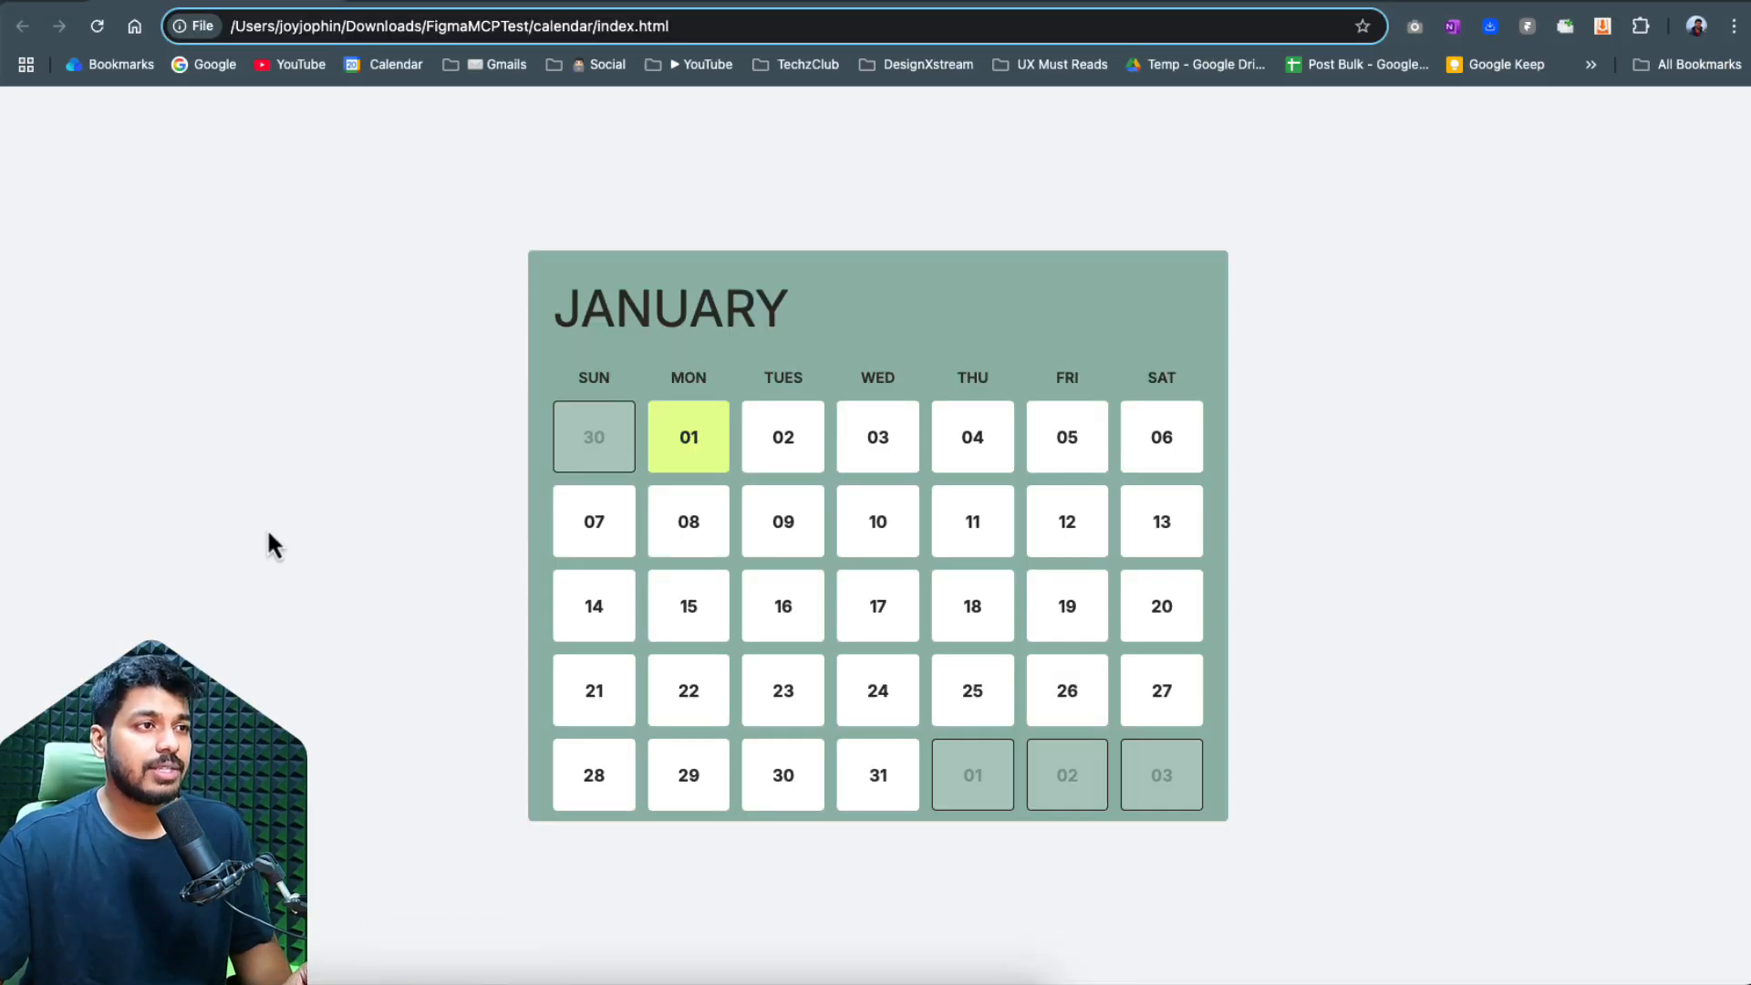
mouse_move(246, 257)
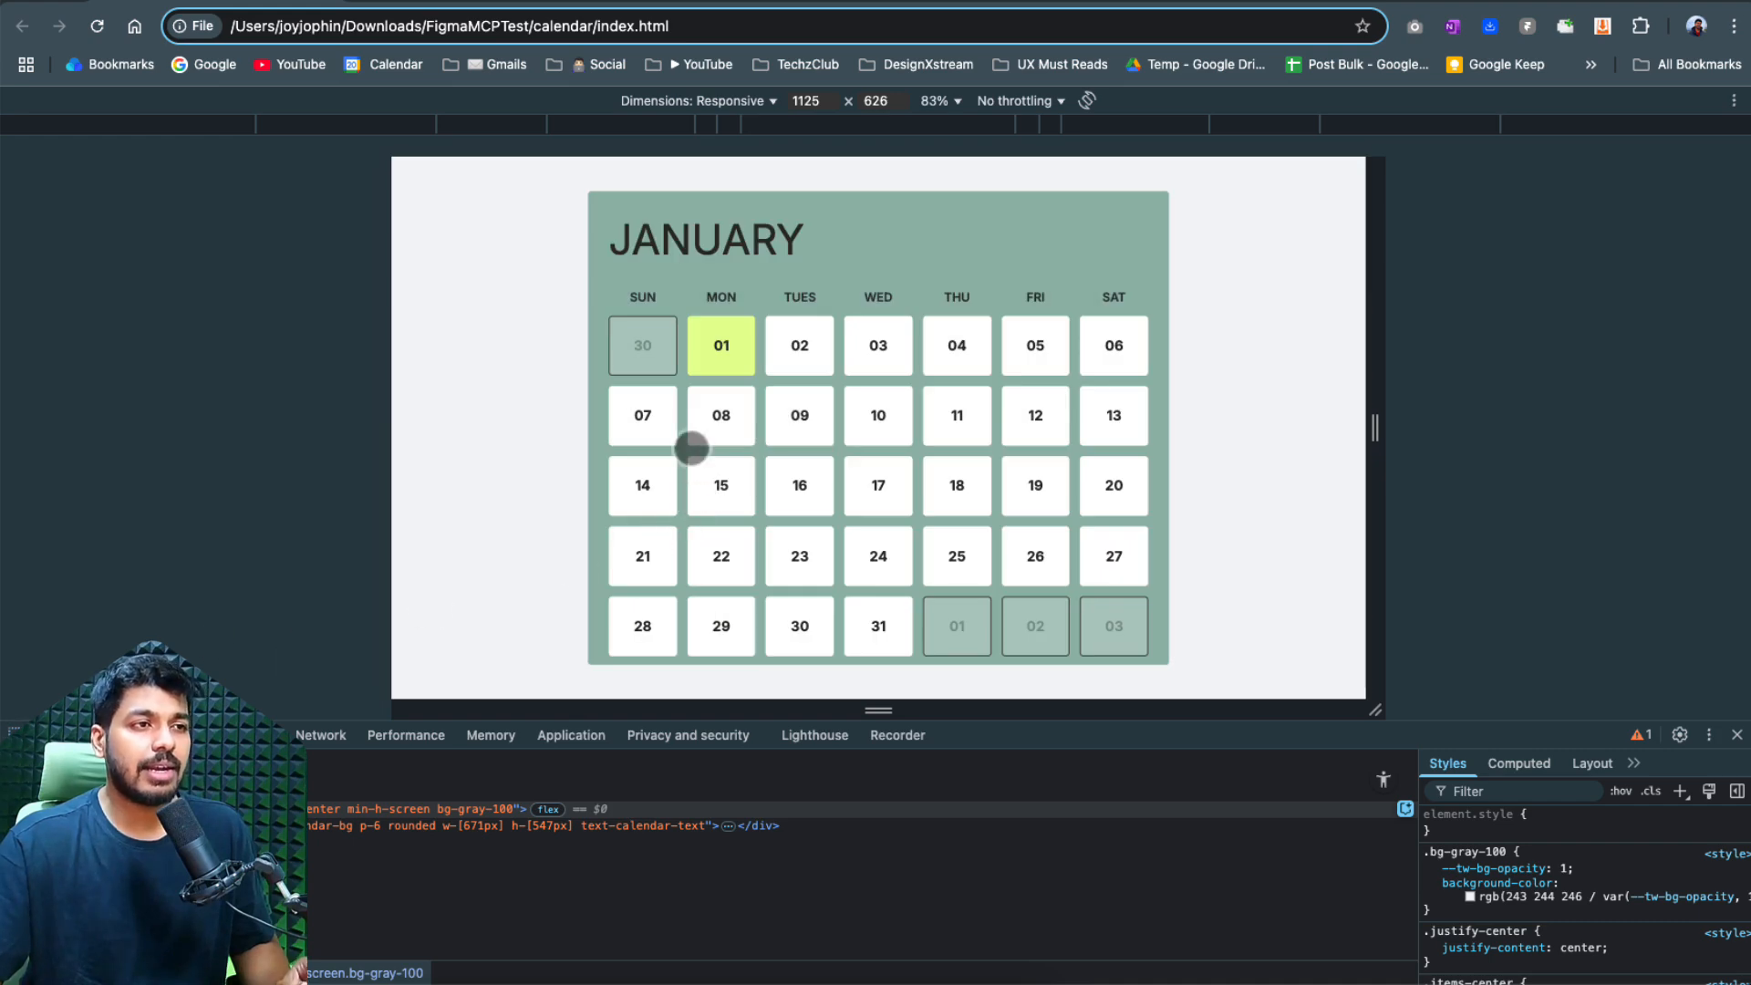
mouse_move(877, 485)
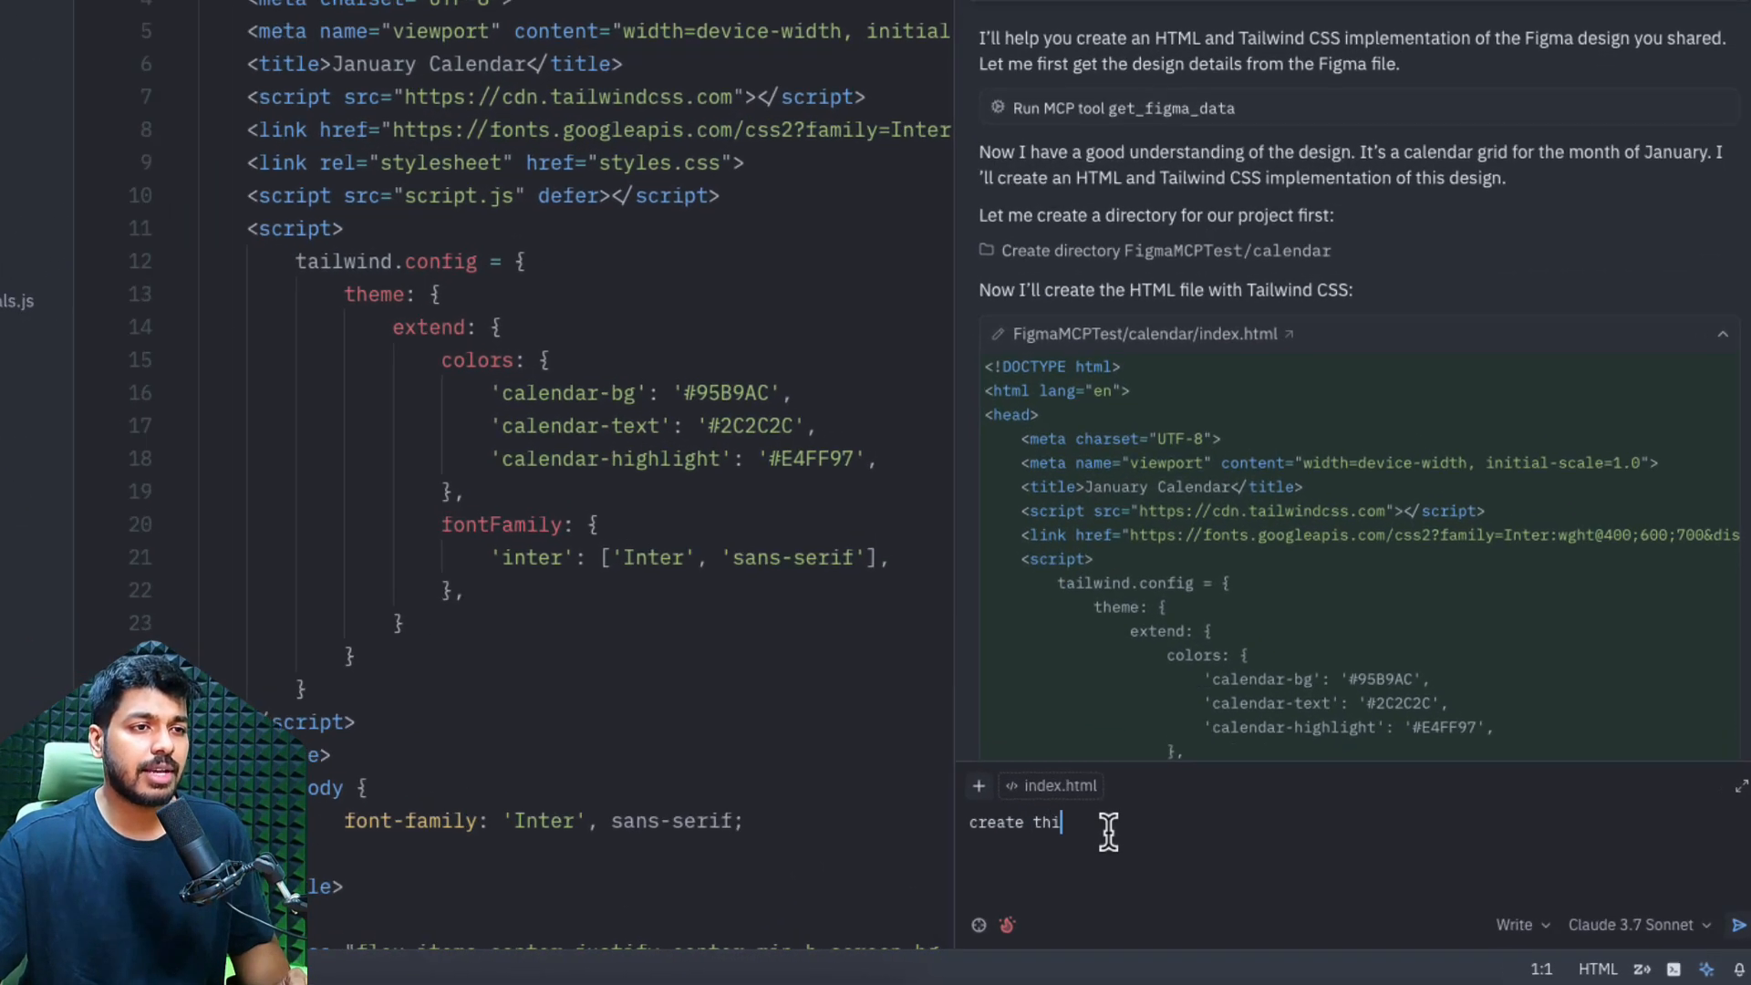
- Ask the agent to 'create this webpage html and css, make use of tailwind css'
type("s webpage html and css, make u")
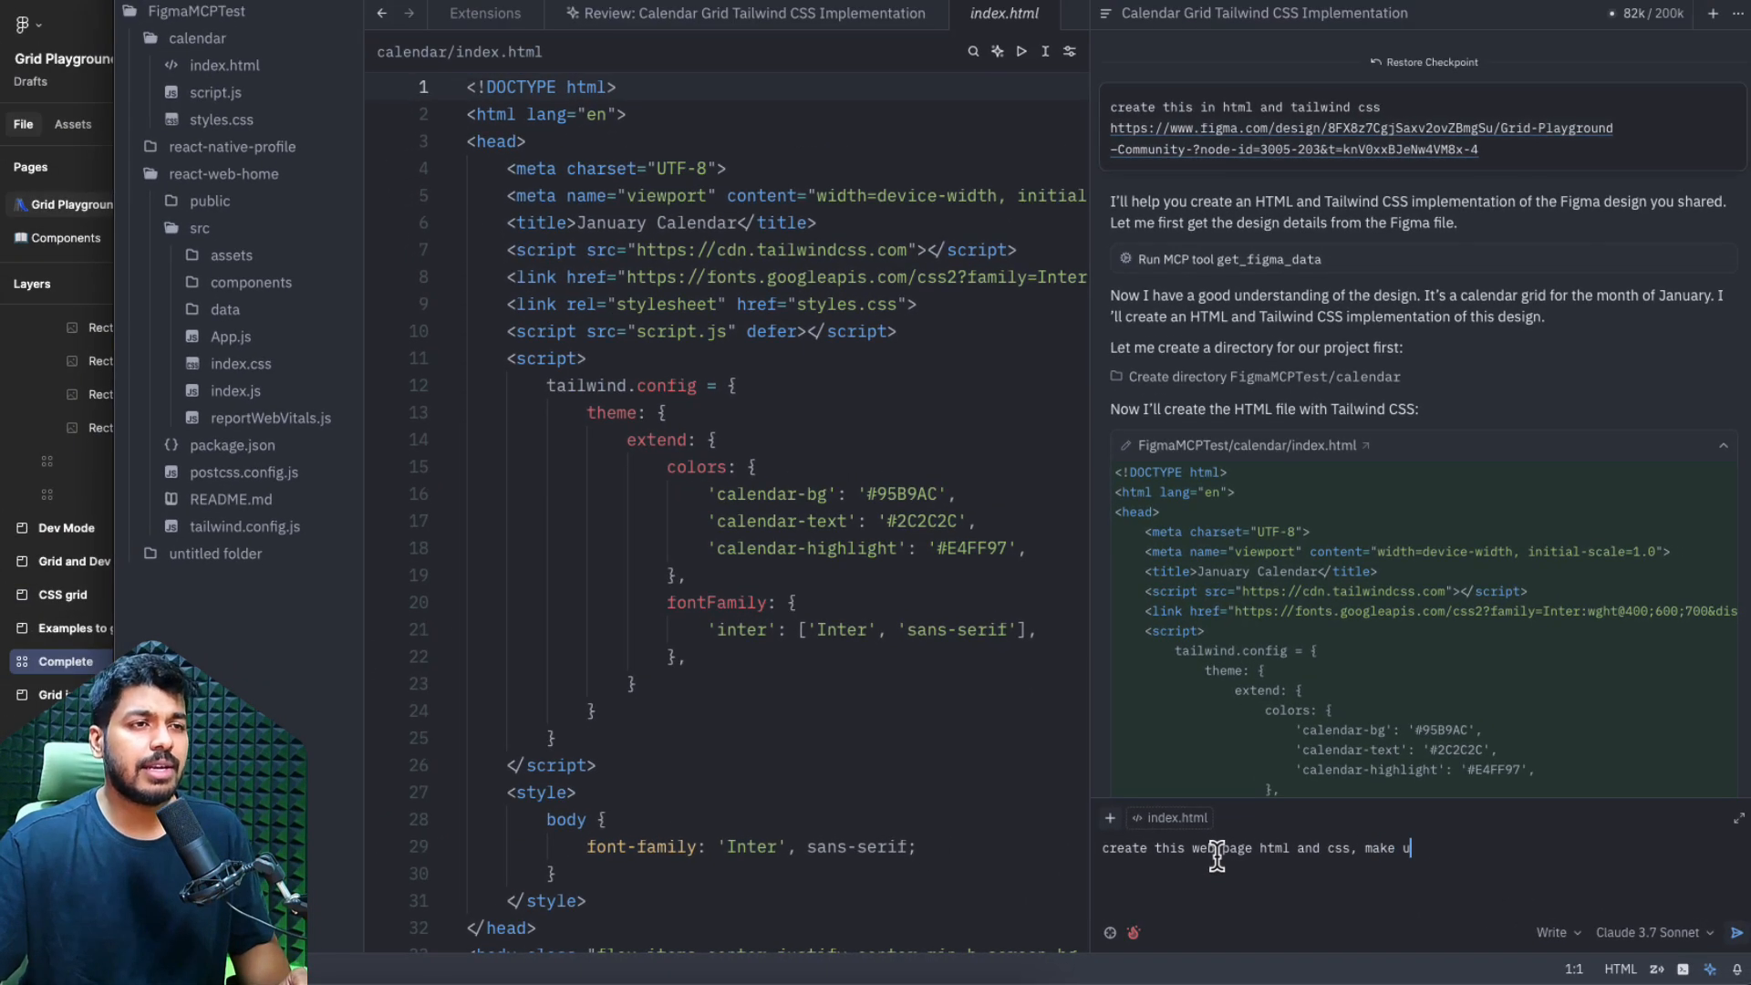
type("se of tailwind css")
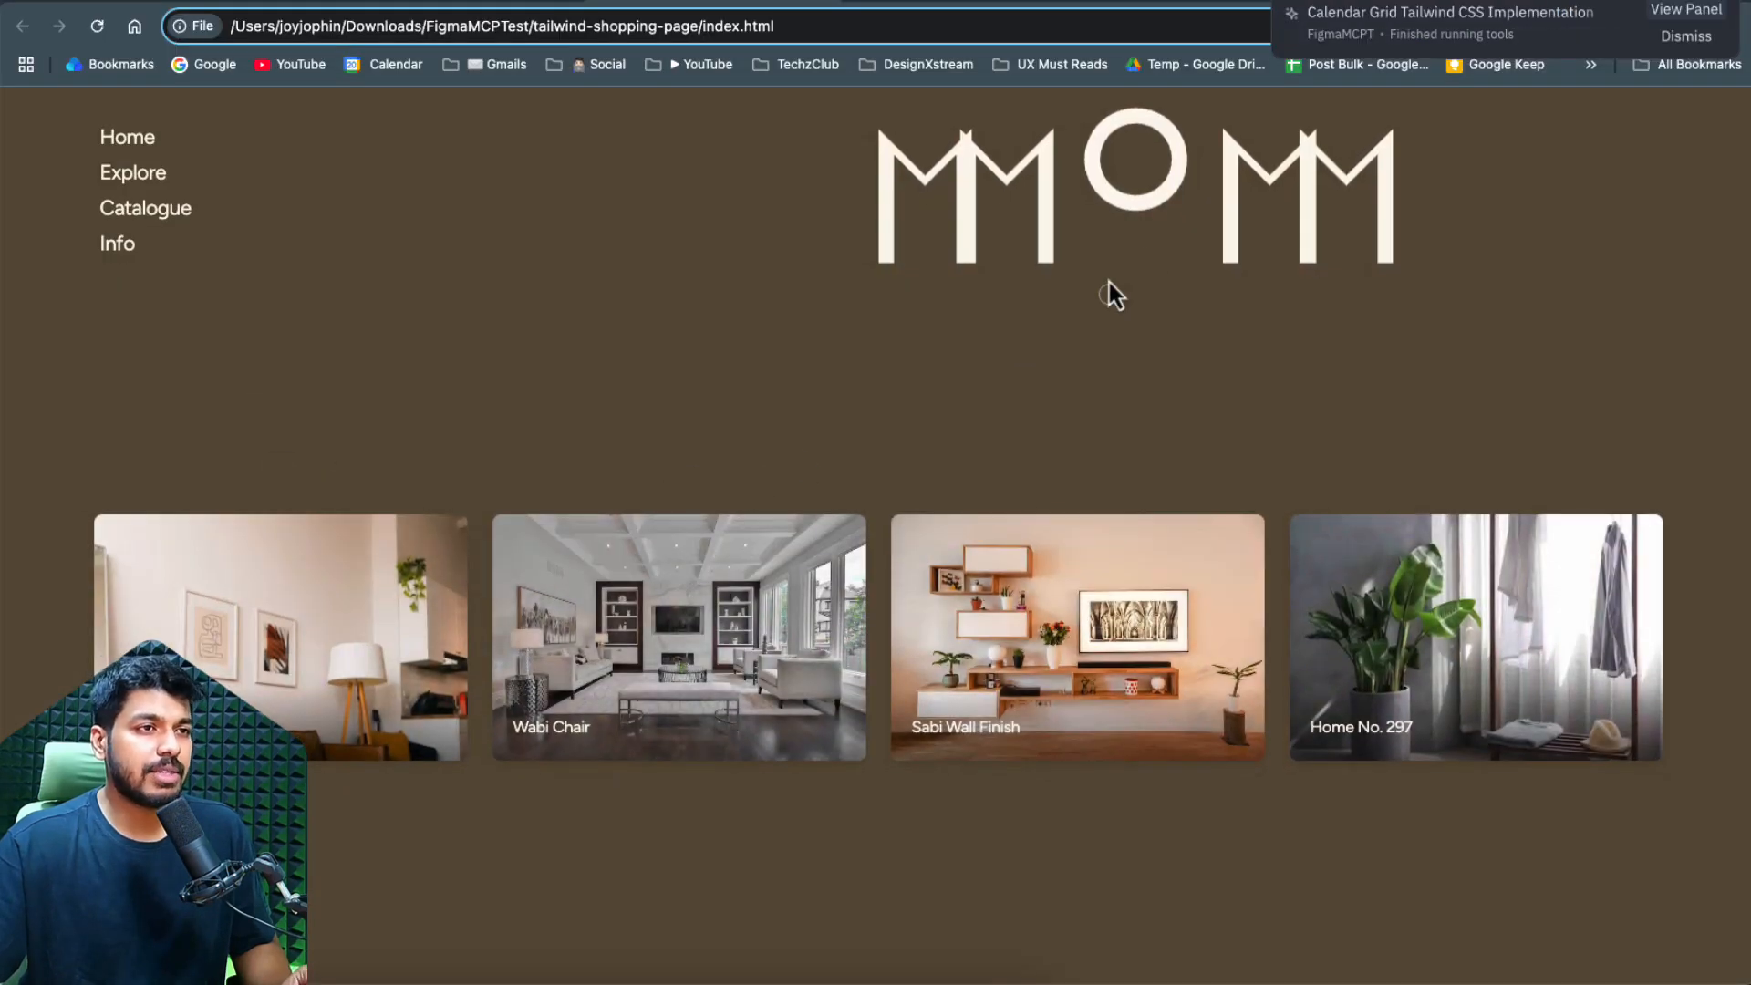
mouse_move(1120, 344)
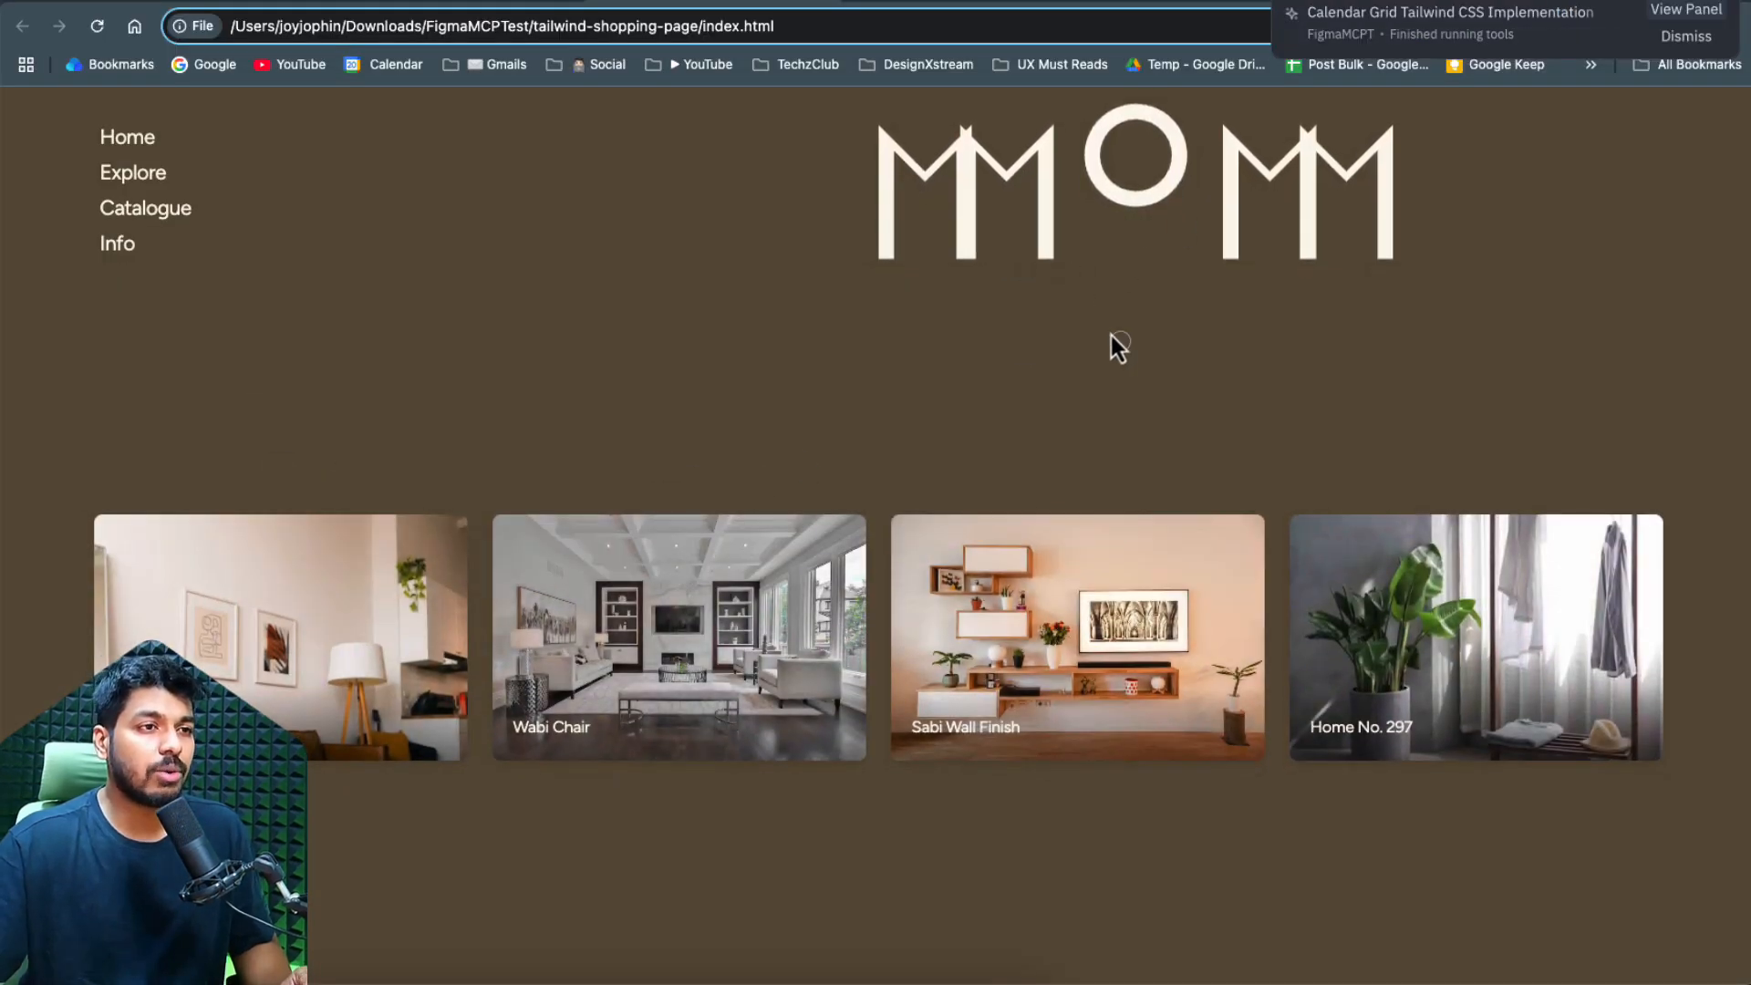
mouse_move(1472, 653)
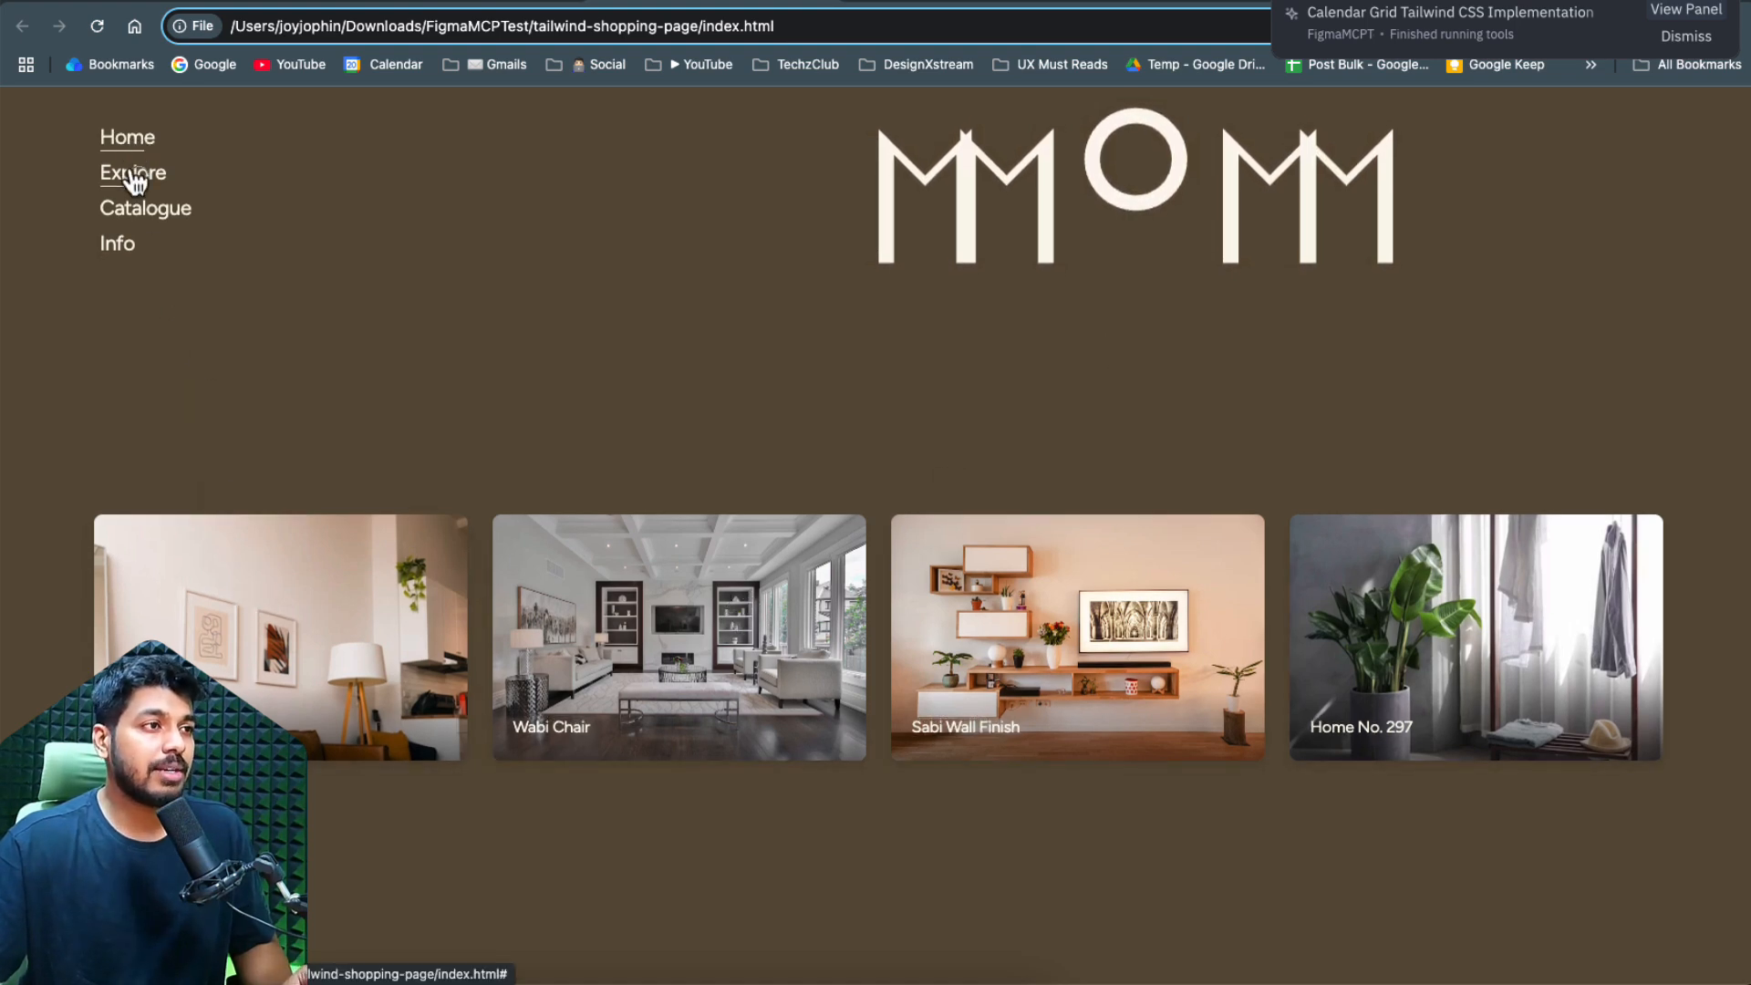
mouse_move(1329, 192)
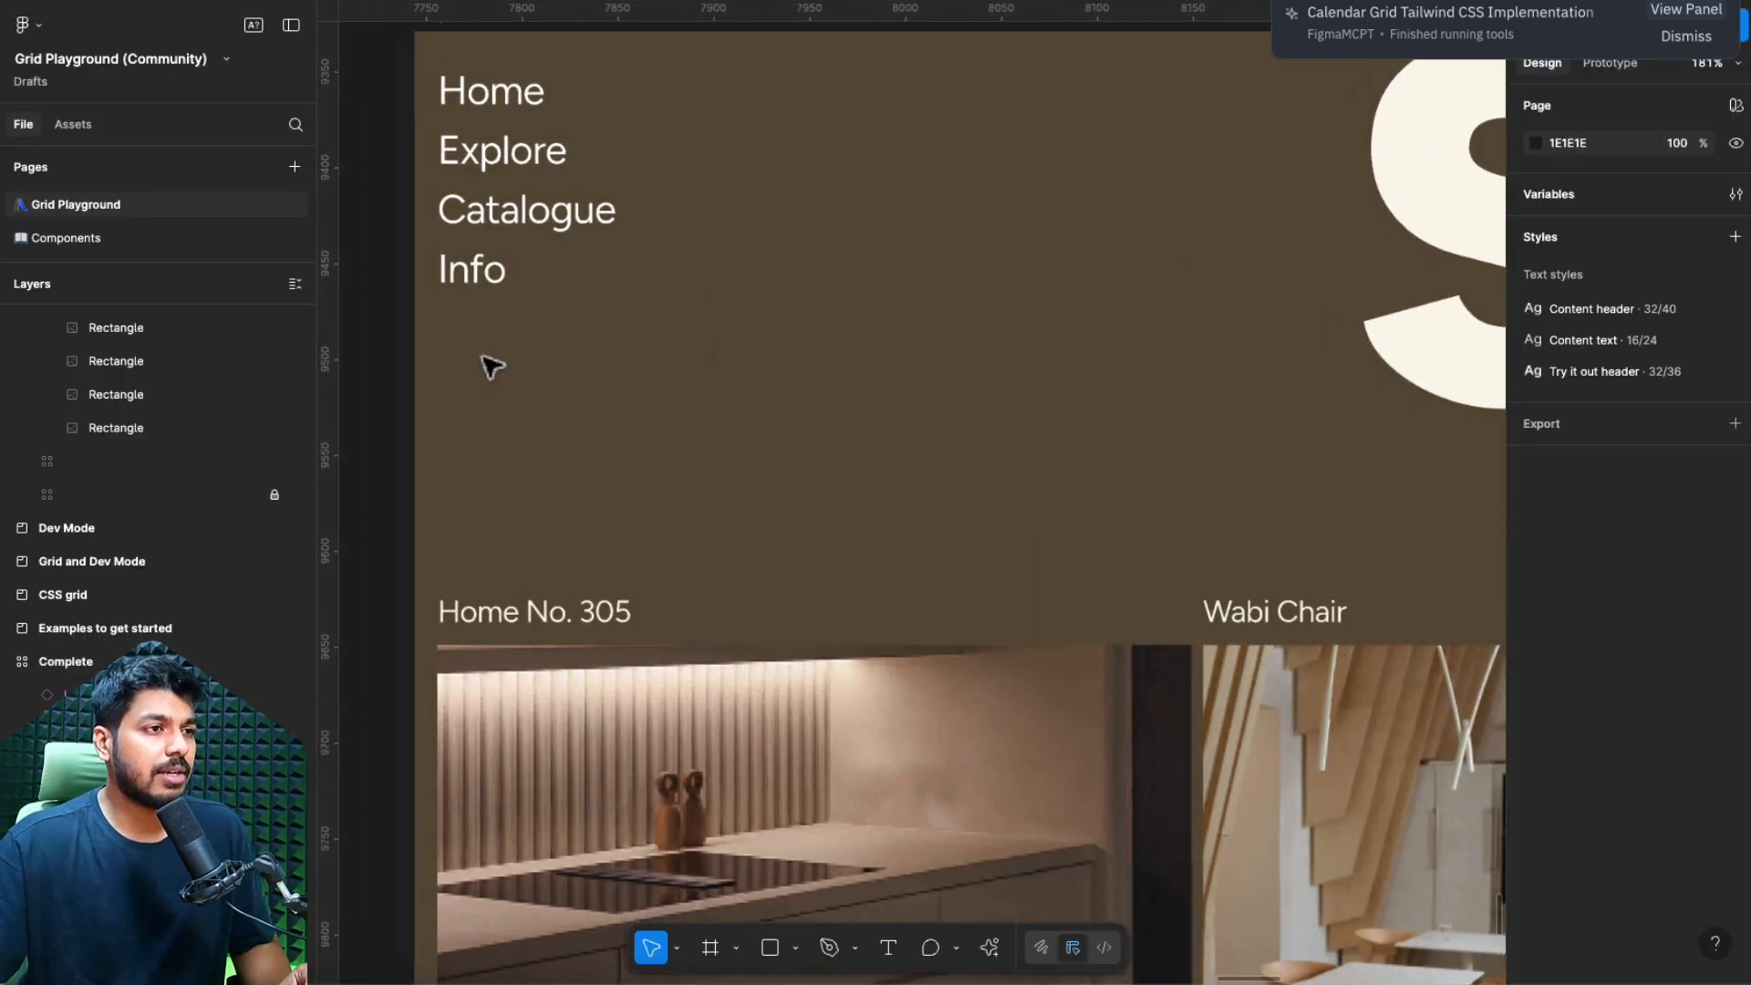
- Scroll the generated MMOM shopping page in Chrome to compare its room cards with the Figma design
scroll("down", 3)
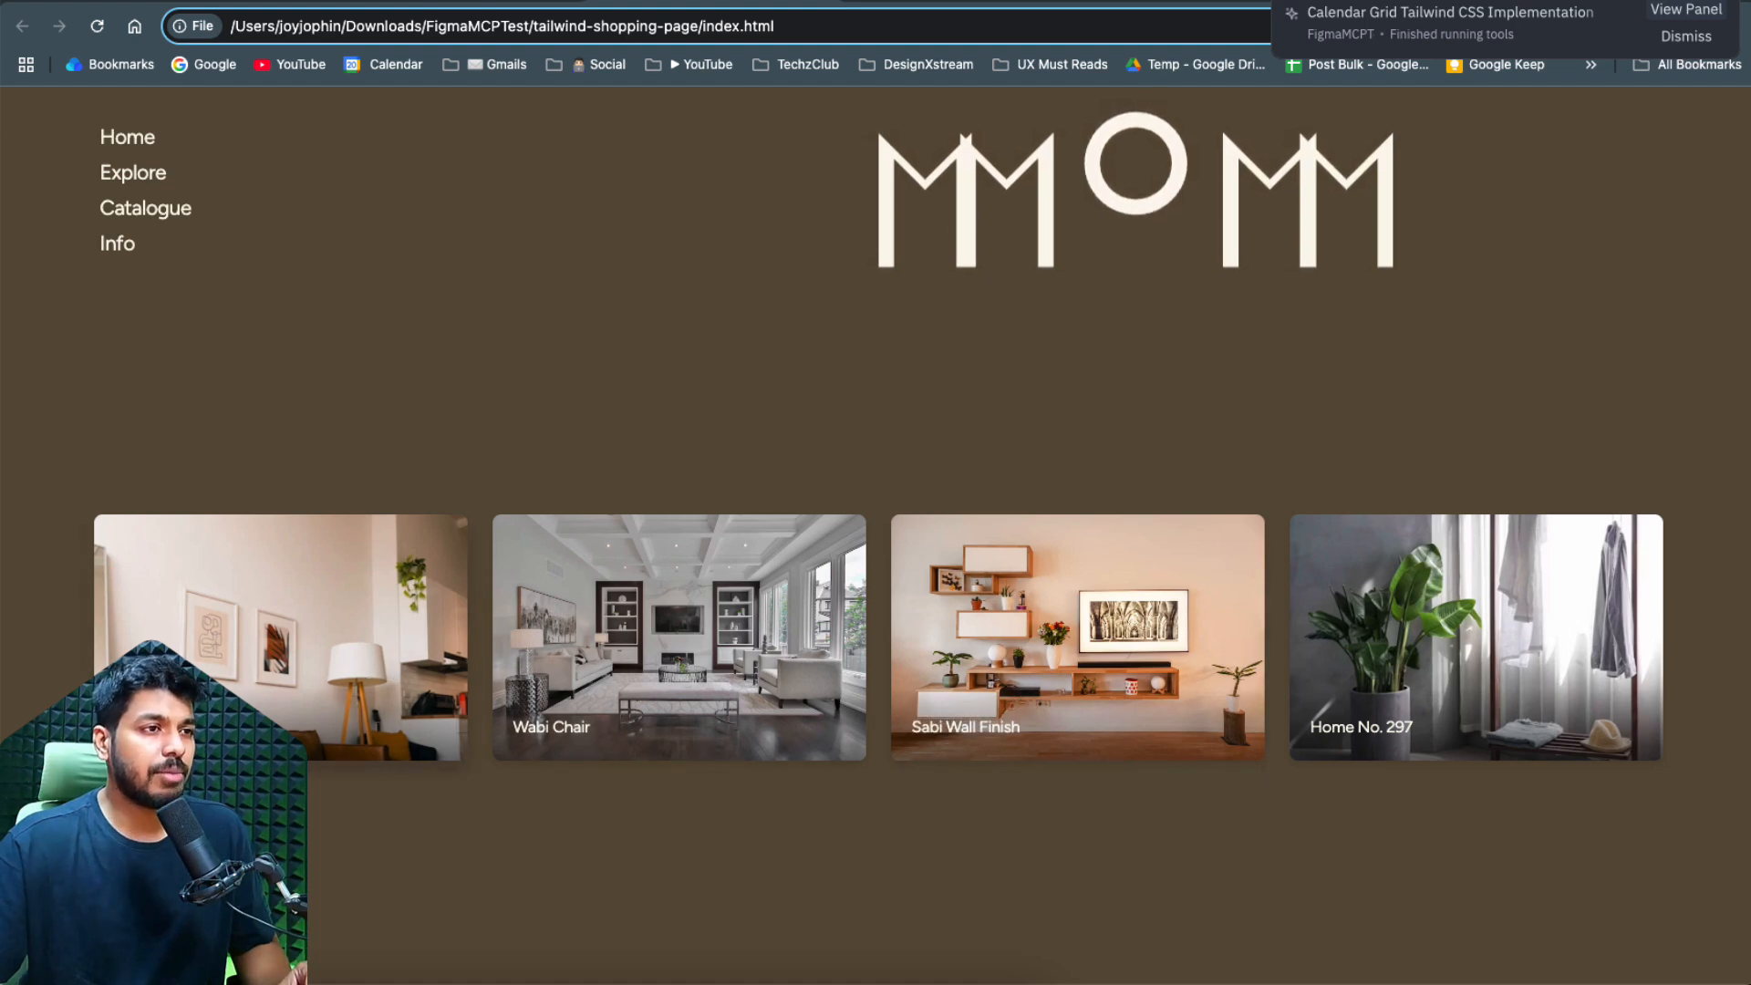
mouse_move(1094, 680)
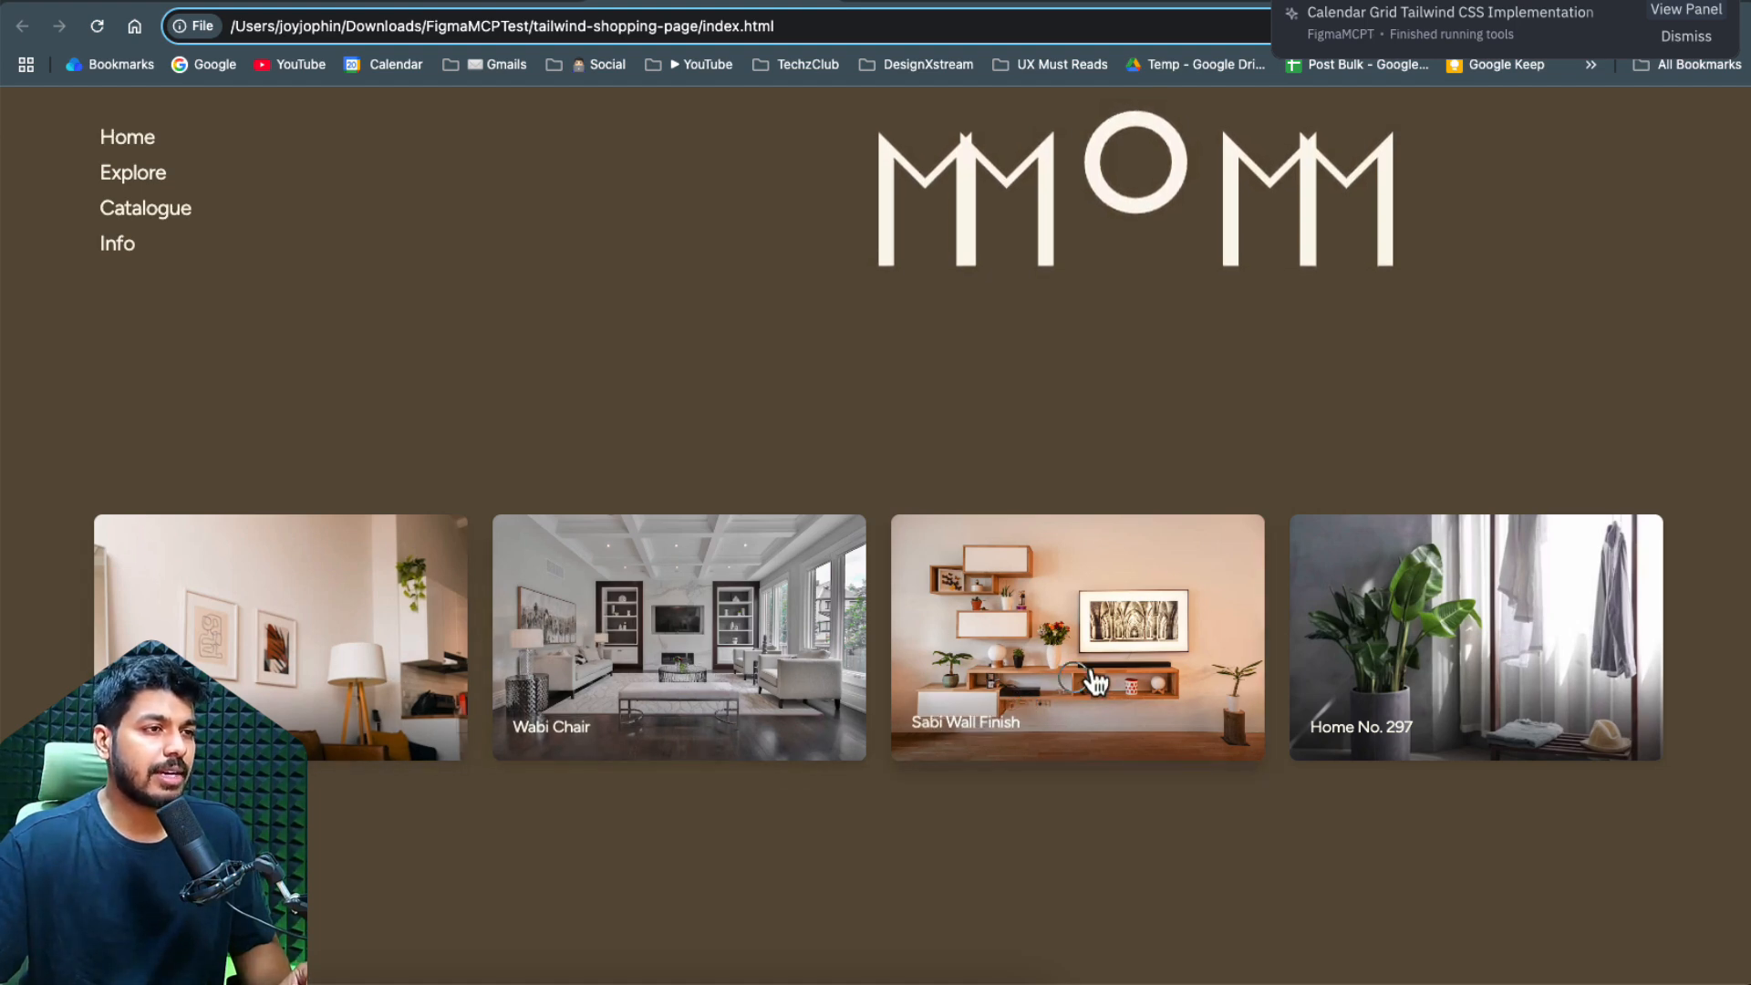
mouse_move(173, 122)
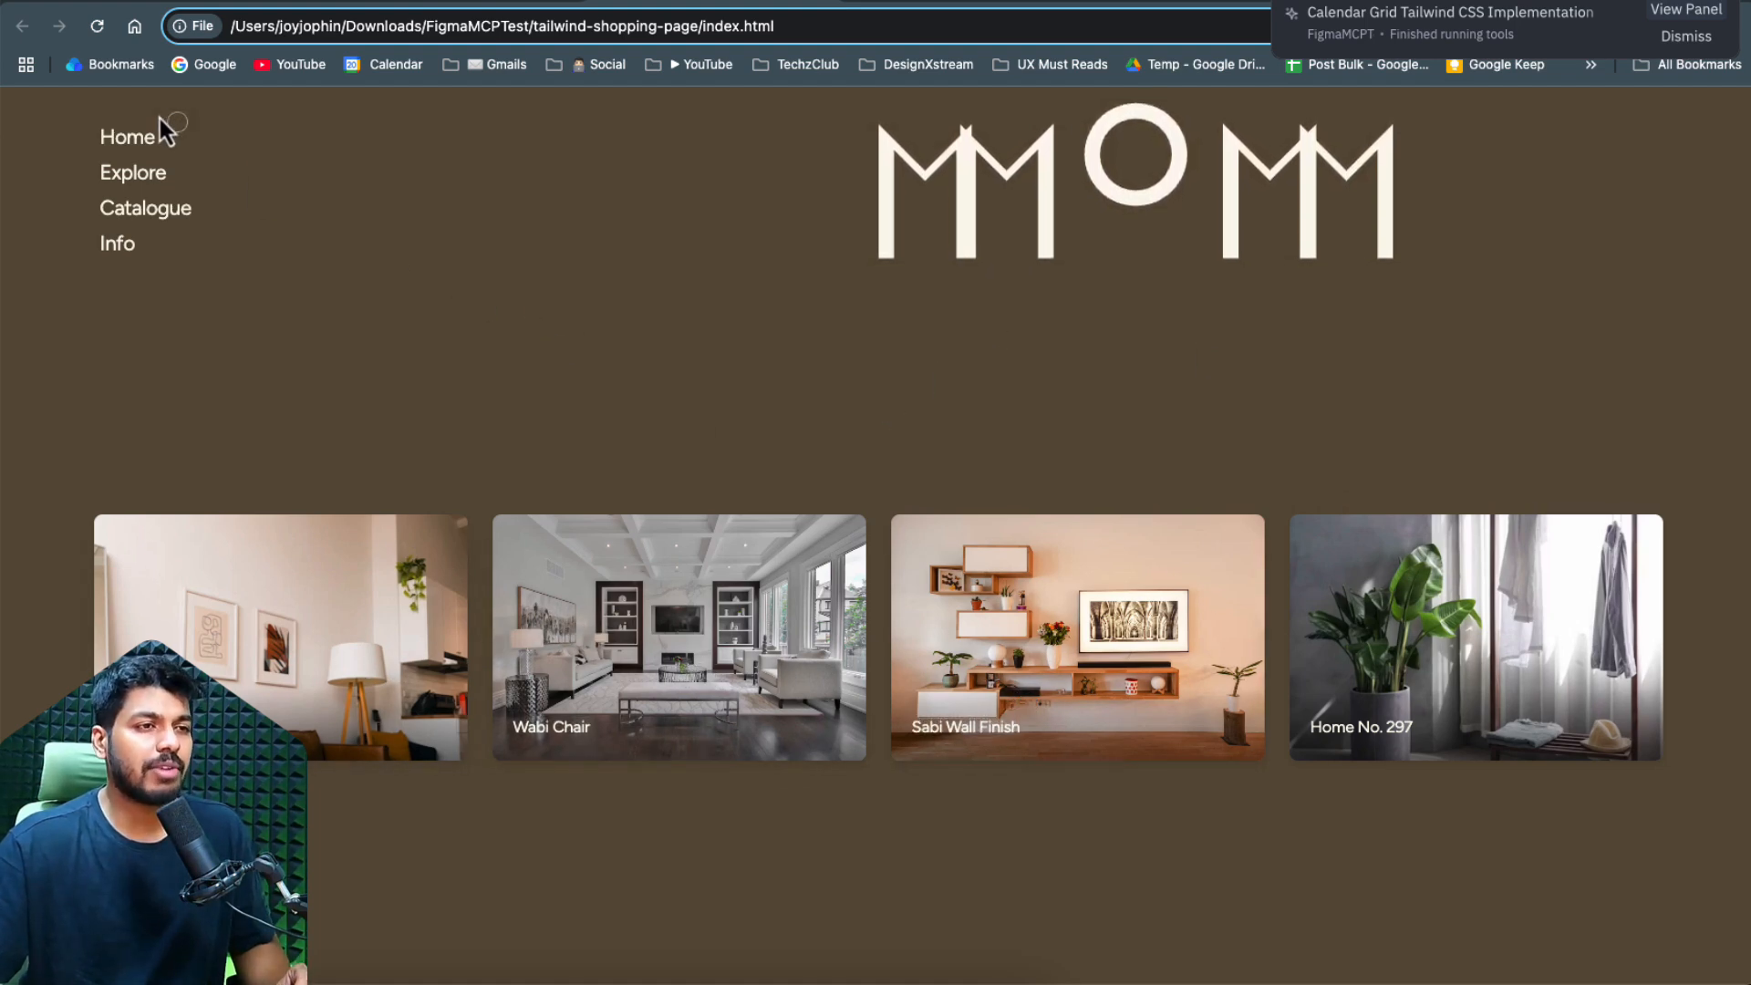
mouse_move(117, 242)
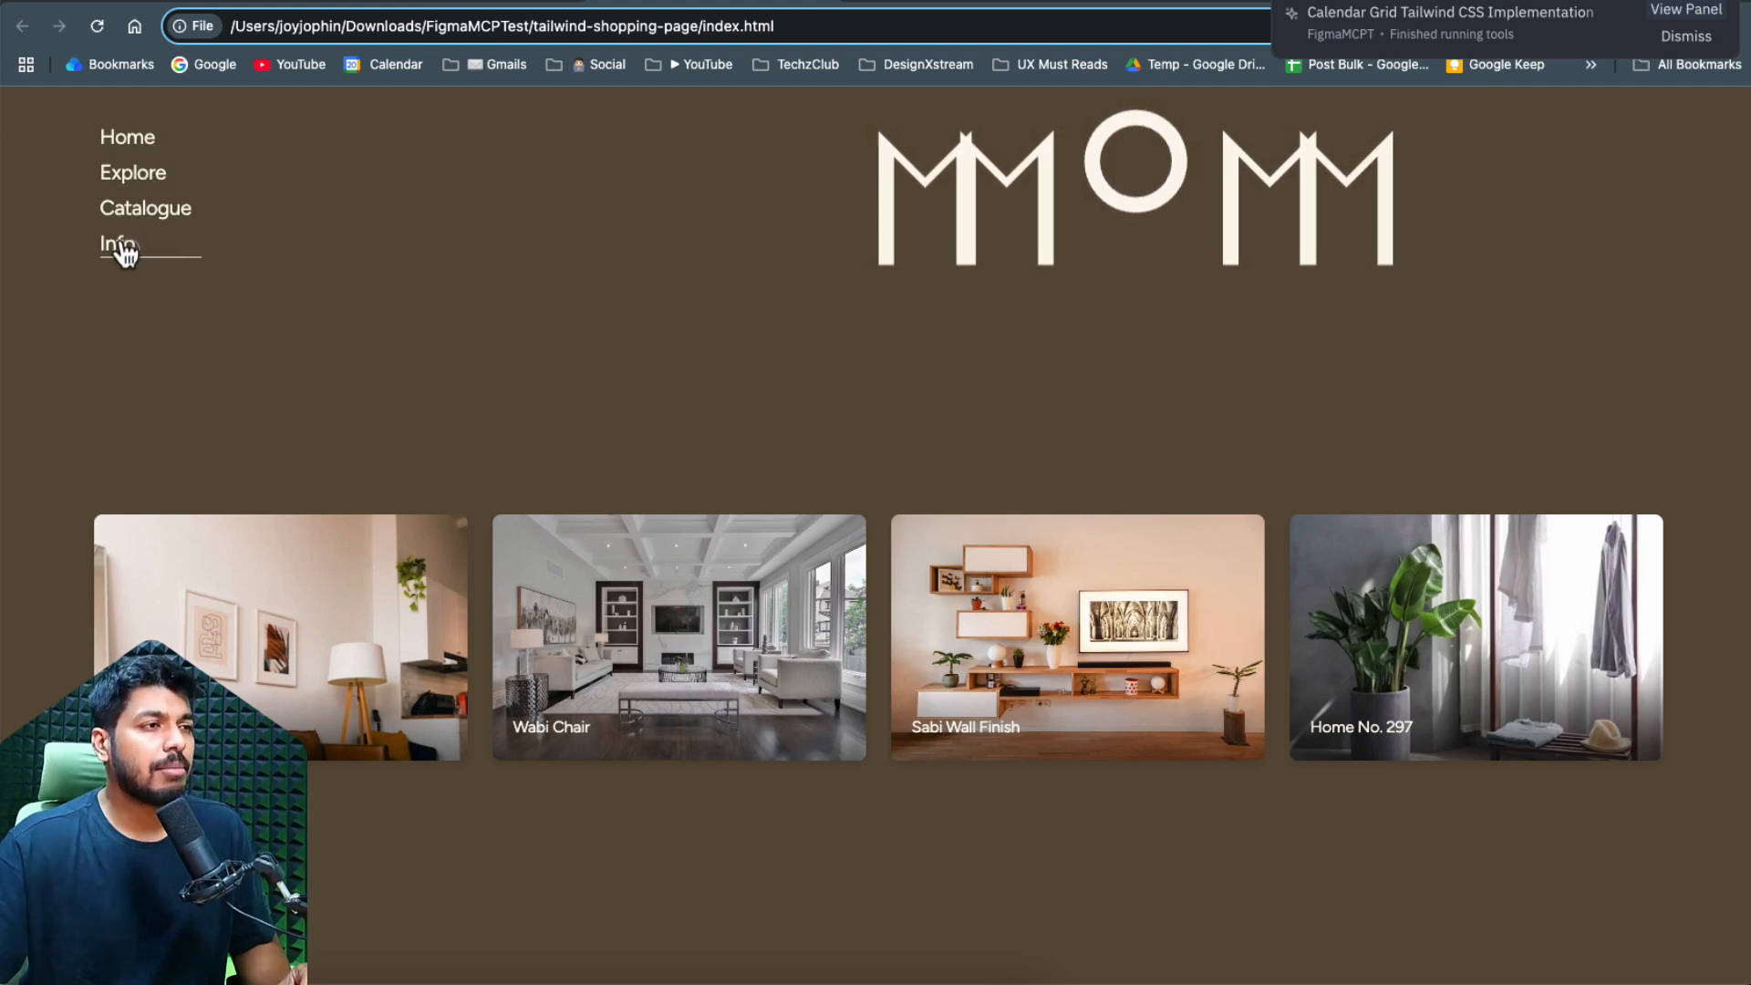
mouse_move(128, 137)
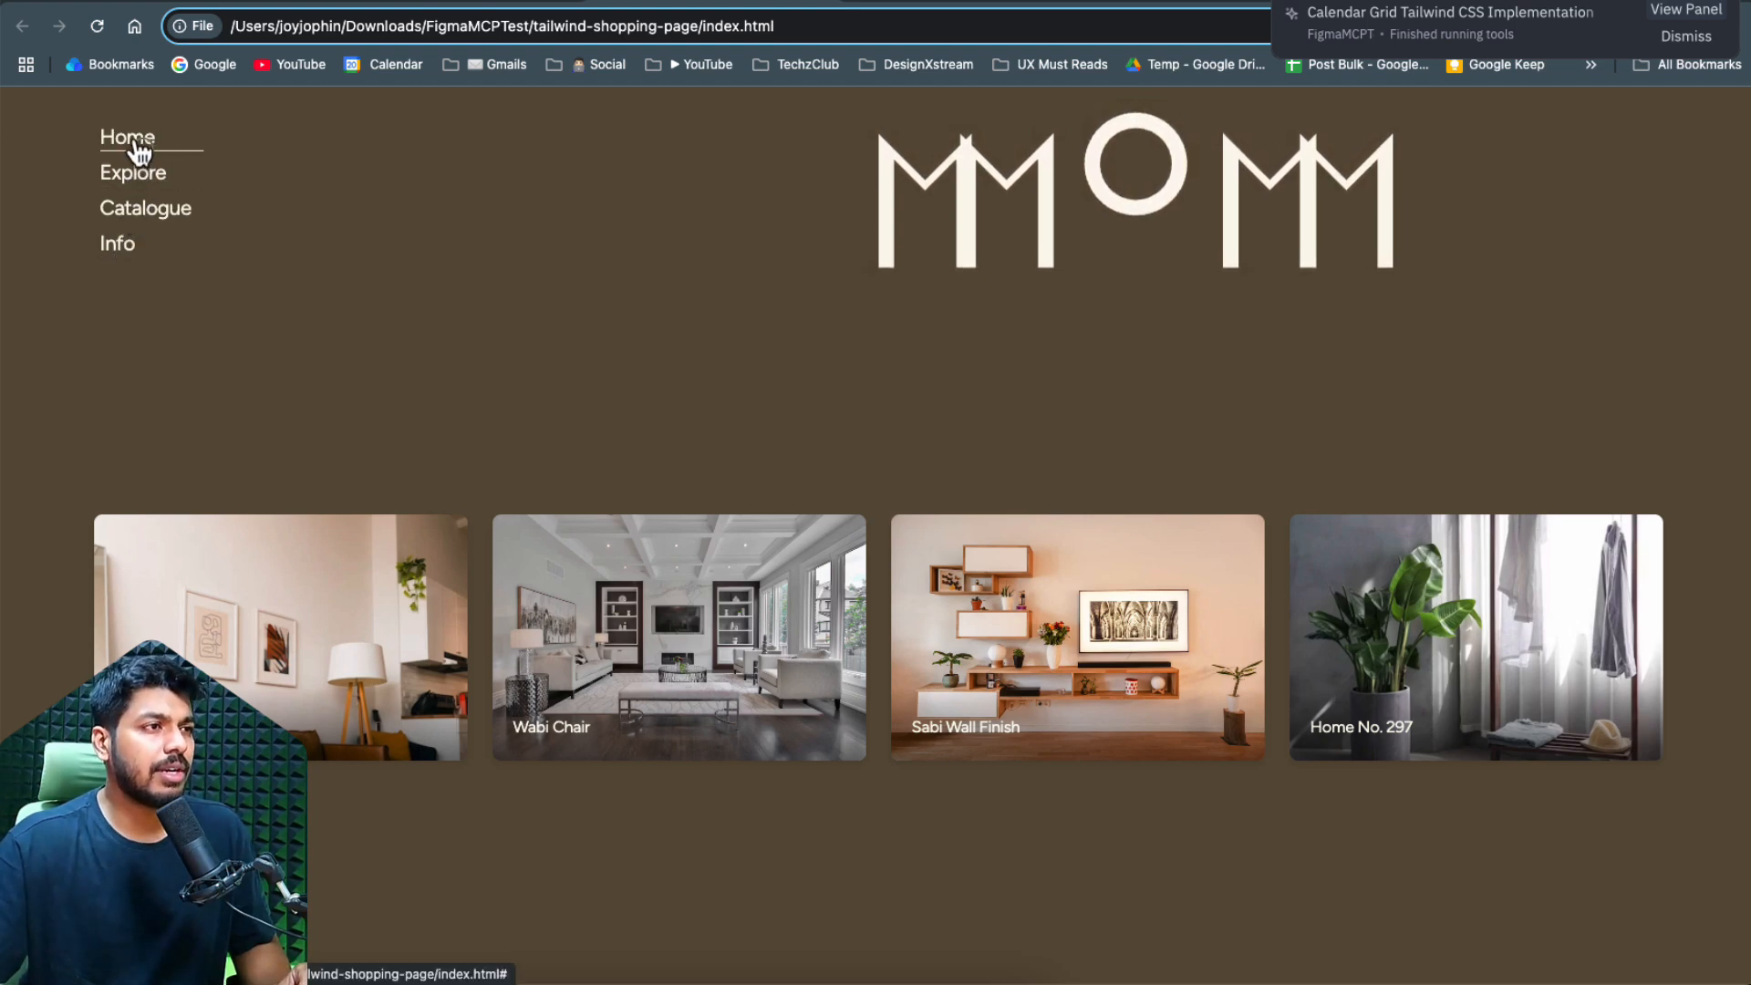
mouse_move(1507, 283)
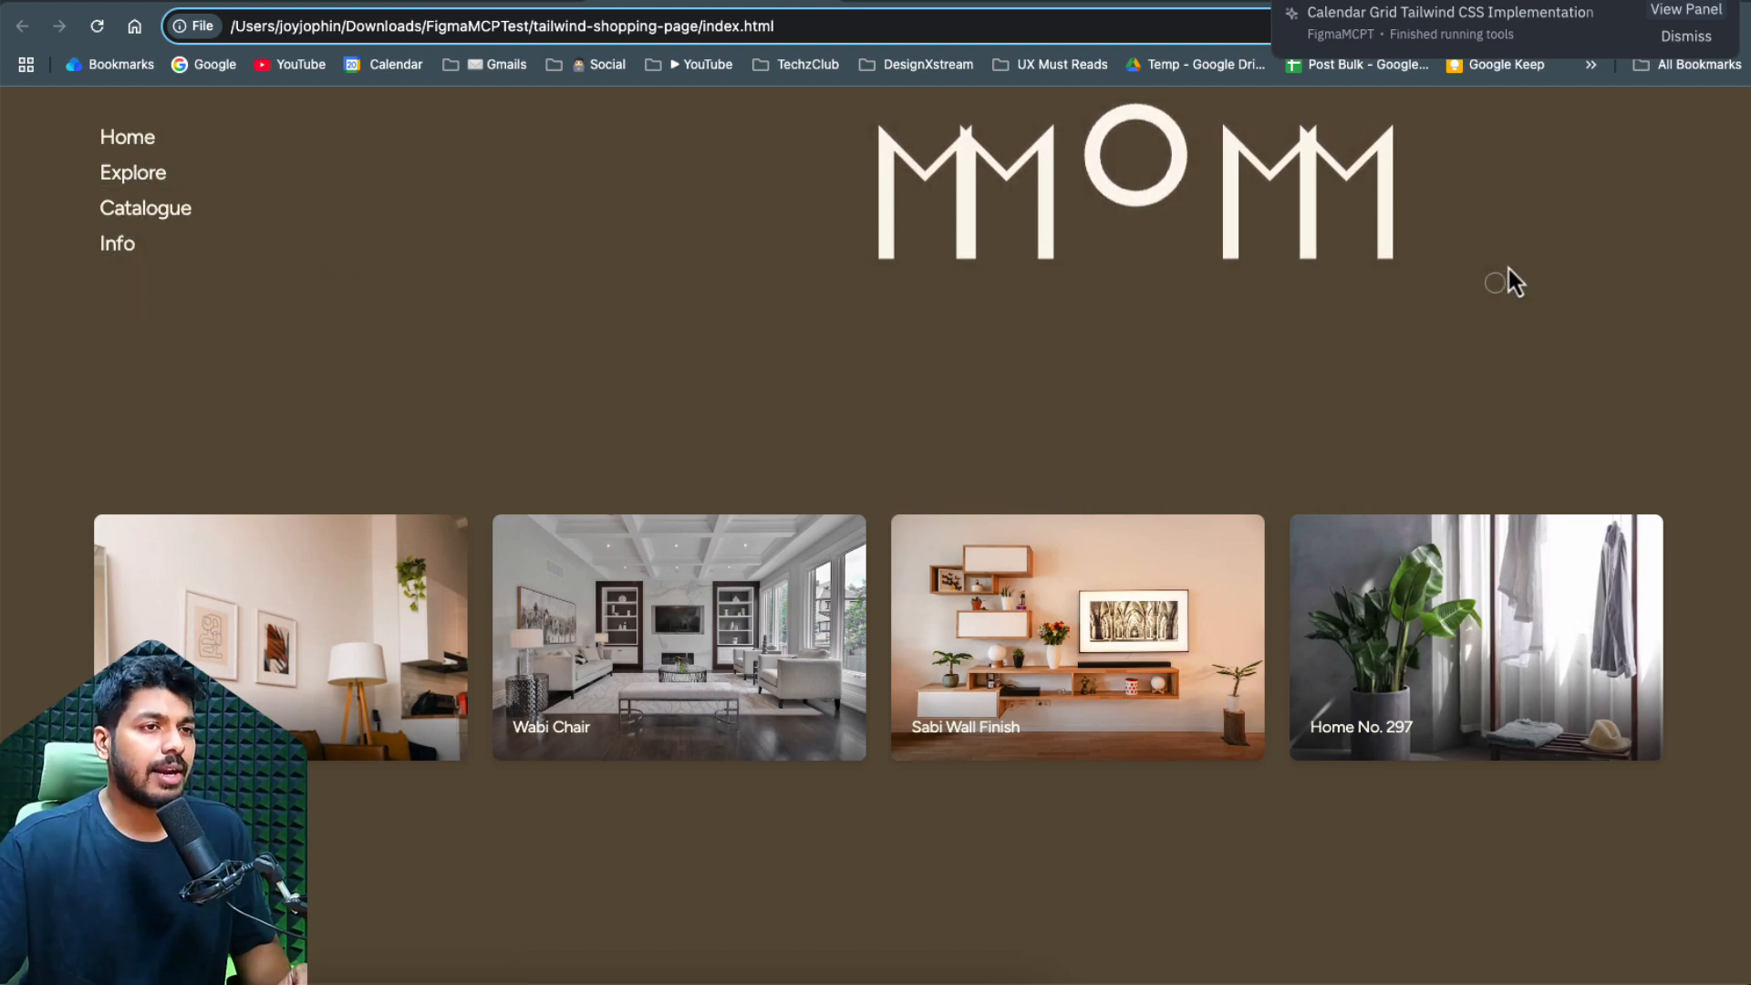
- Dismiss Zed's agent-finished notification after testing the shopping page's hover effects
left_click(1684, 37)
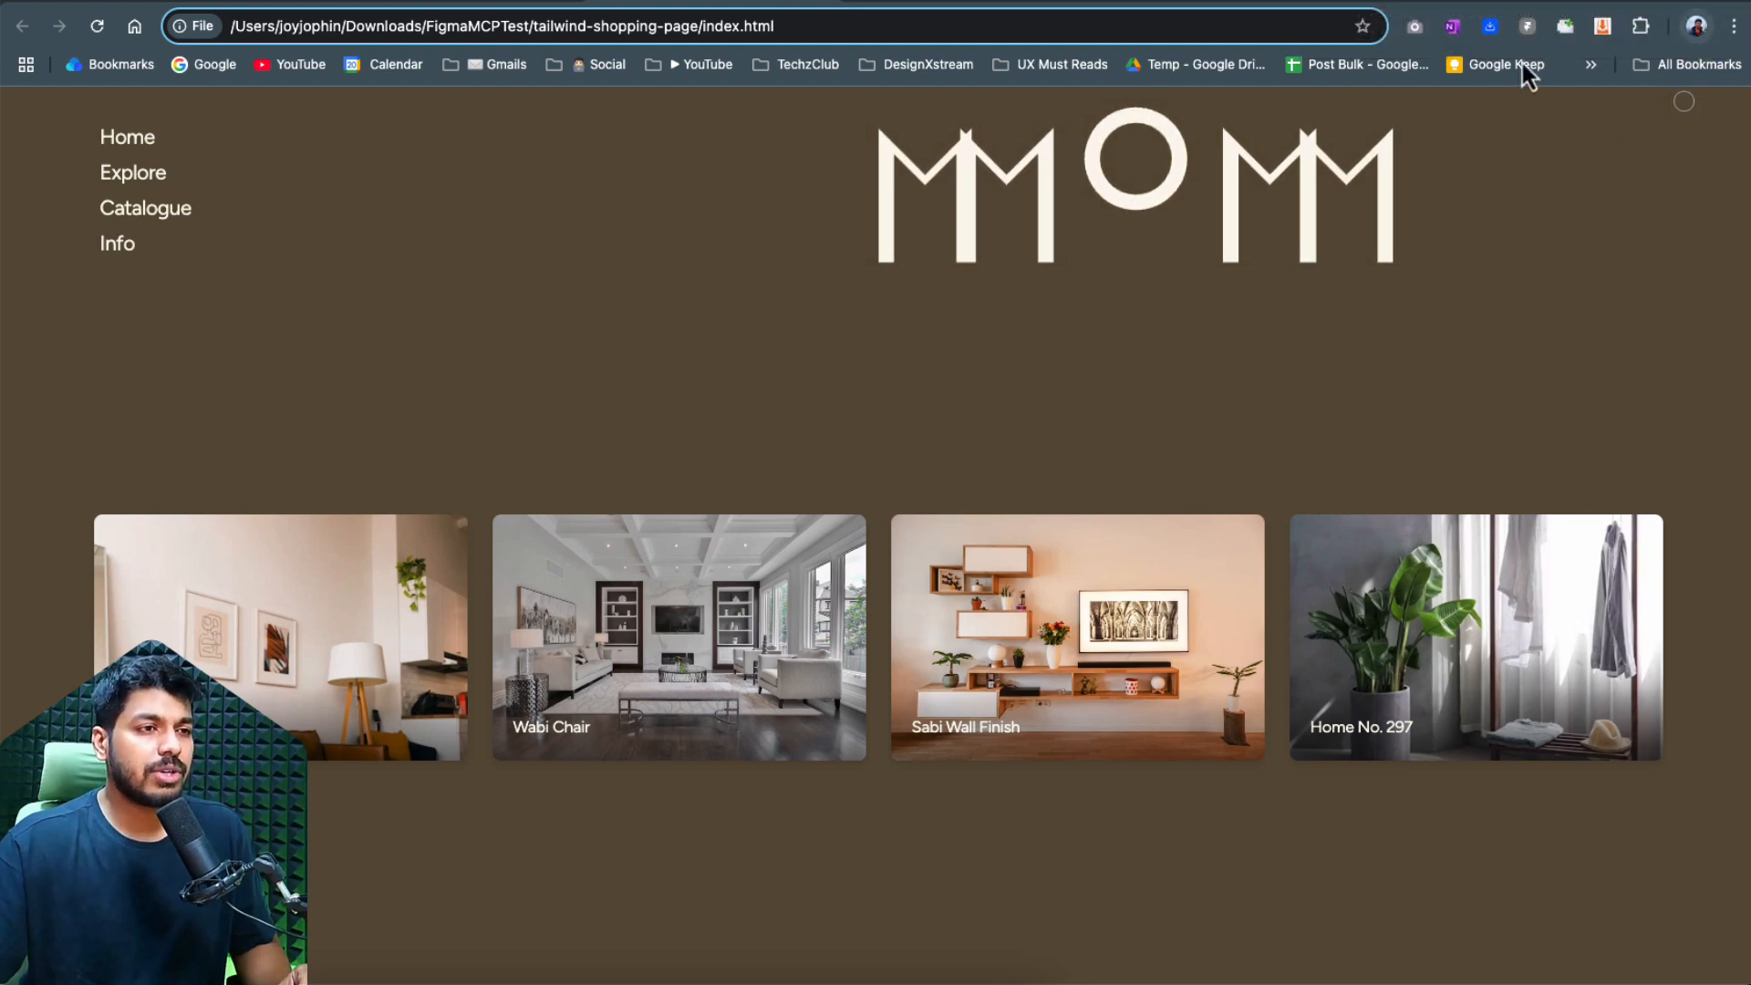
mouse_move(1365, 684)
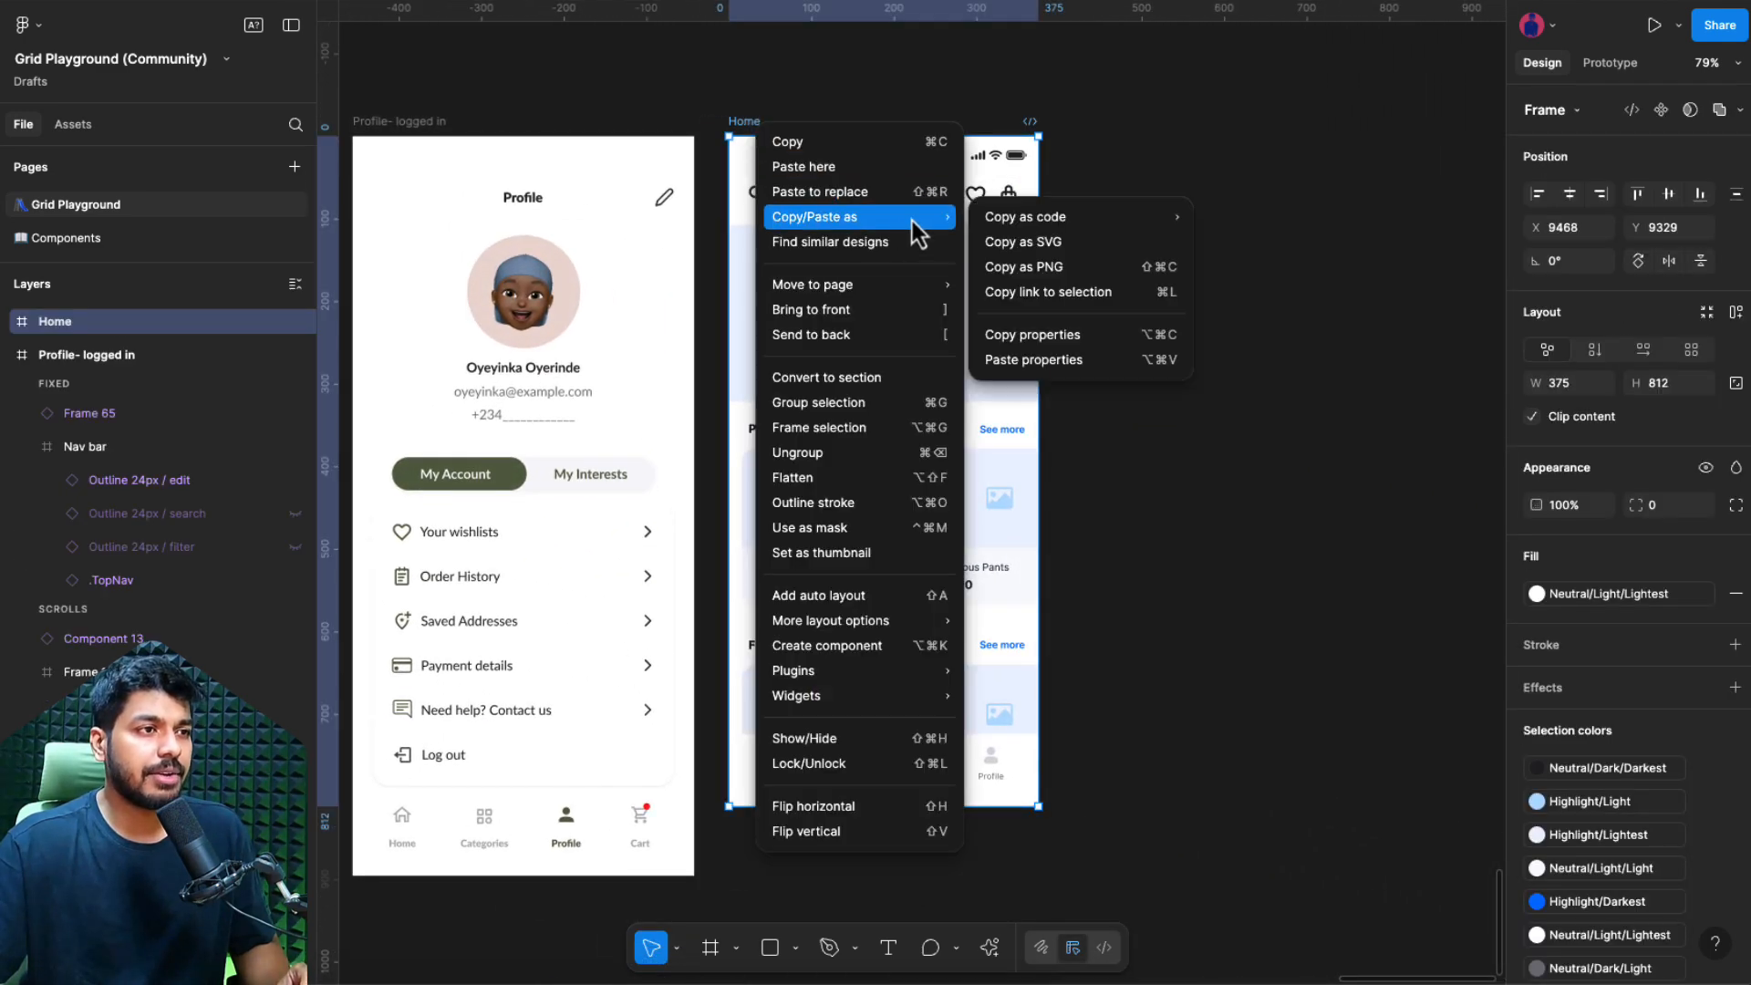
- Copy a link to the Home mobile screen frame and select its Feed layer
left_click(1047, 291)
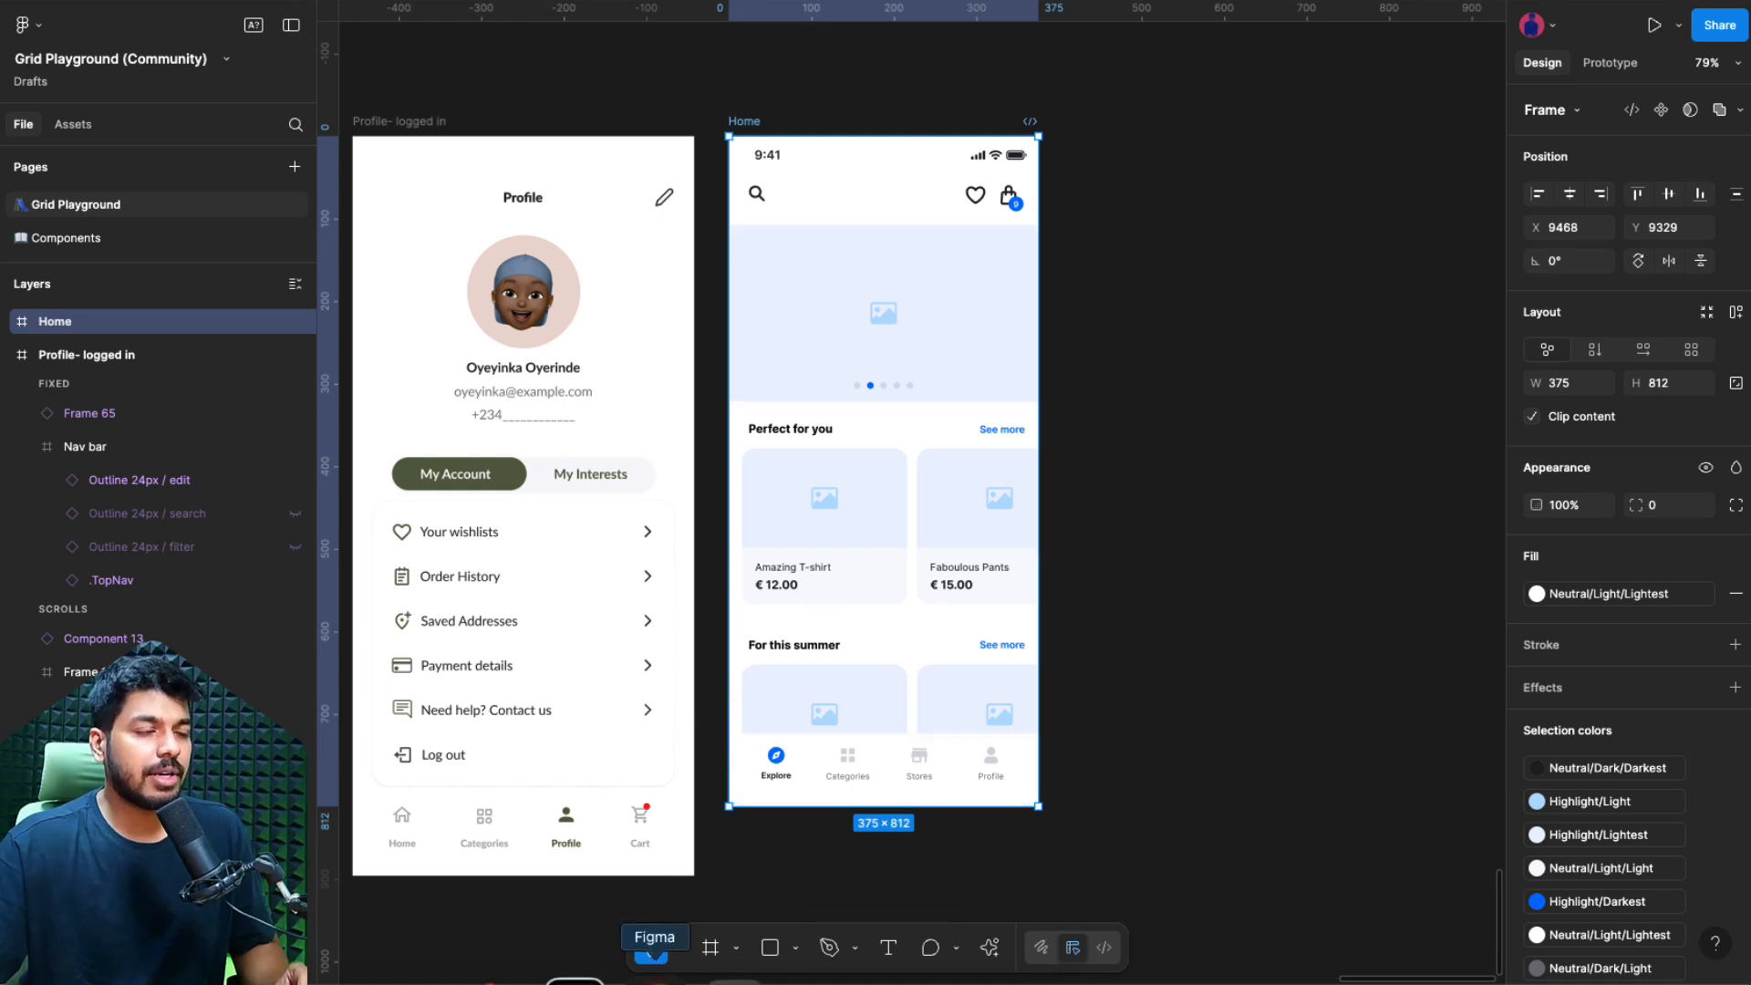
left_click(520, 514)
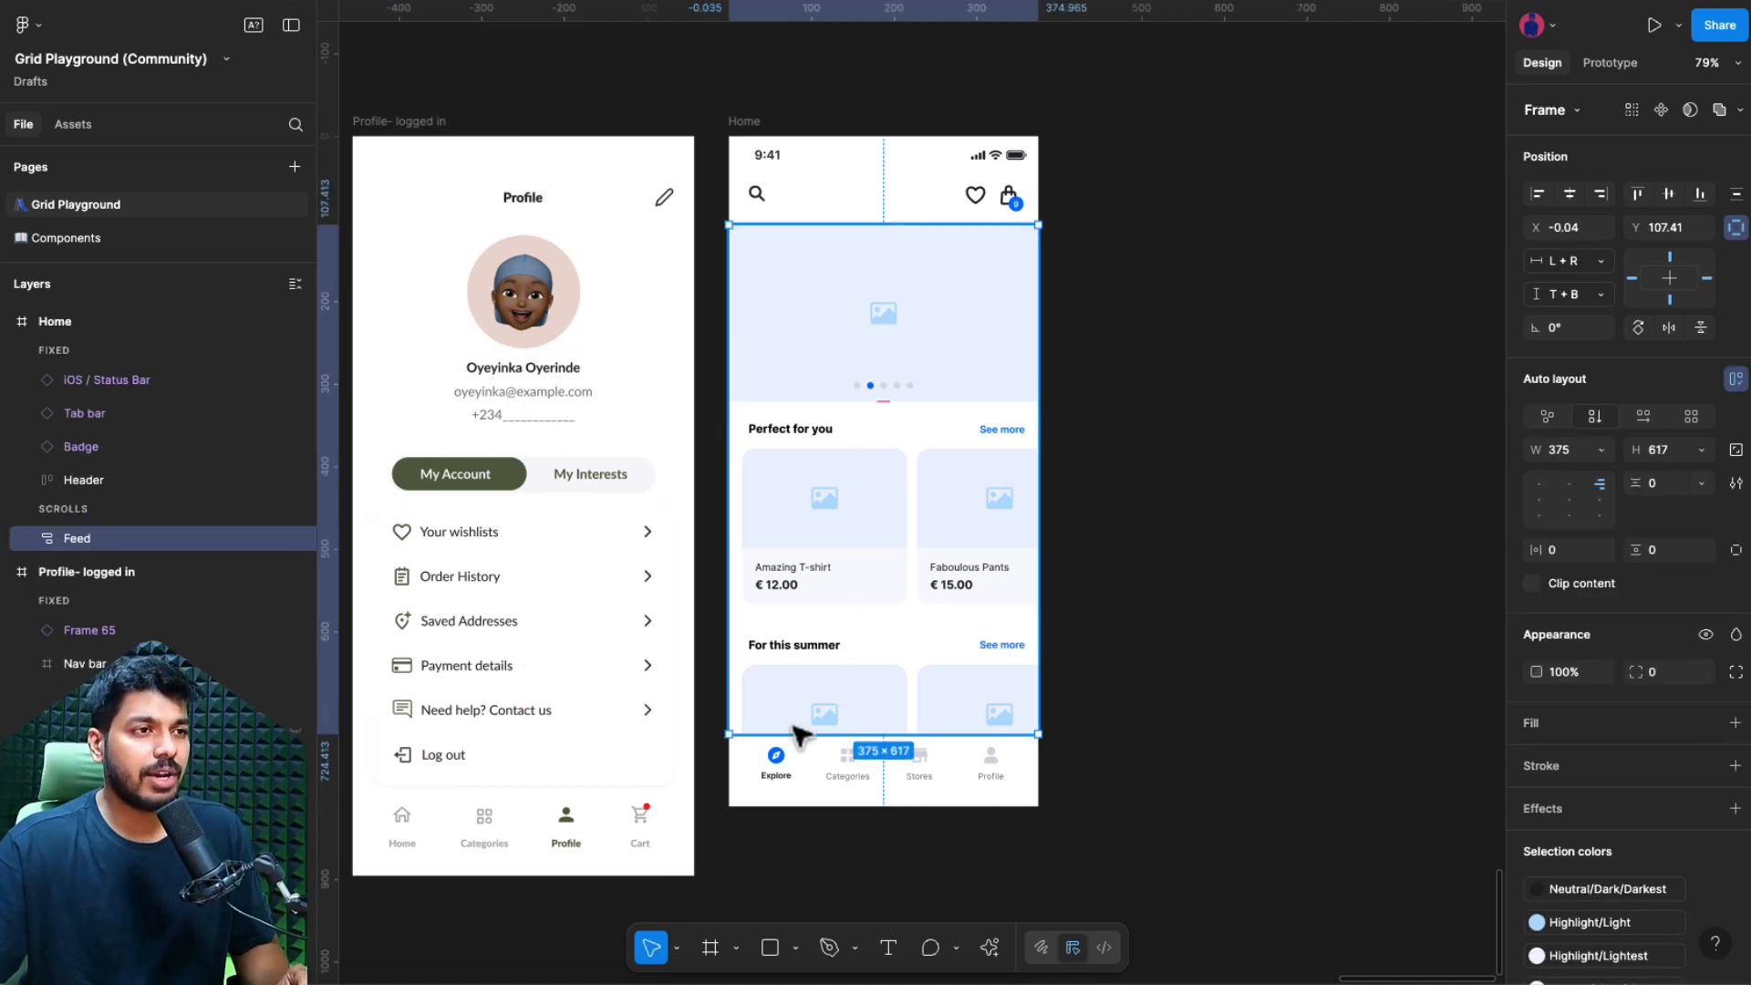
left_click(820, 496)
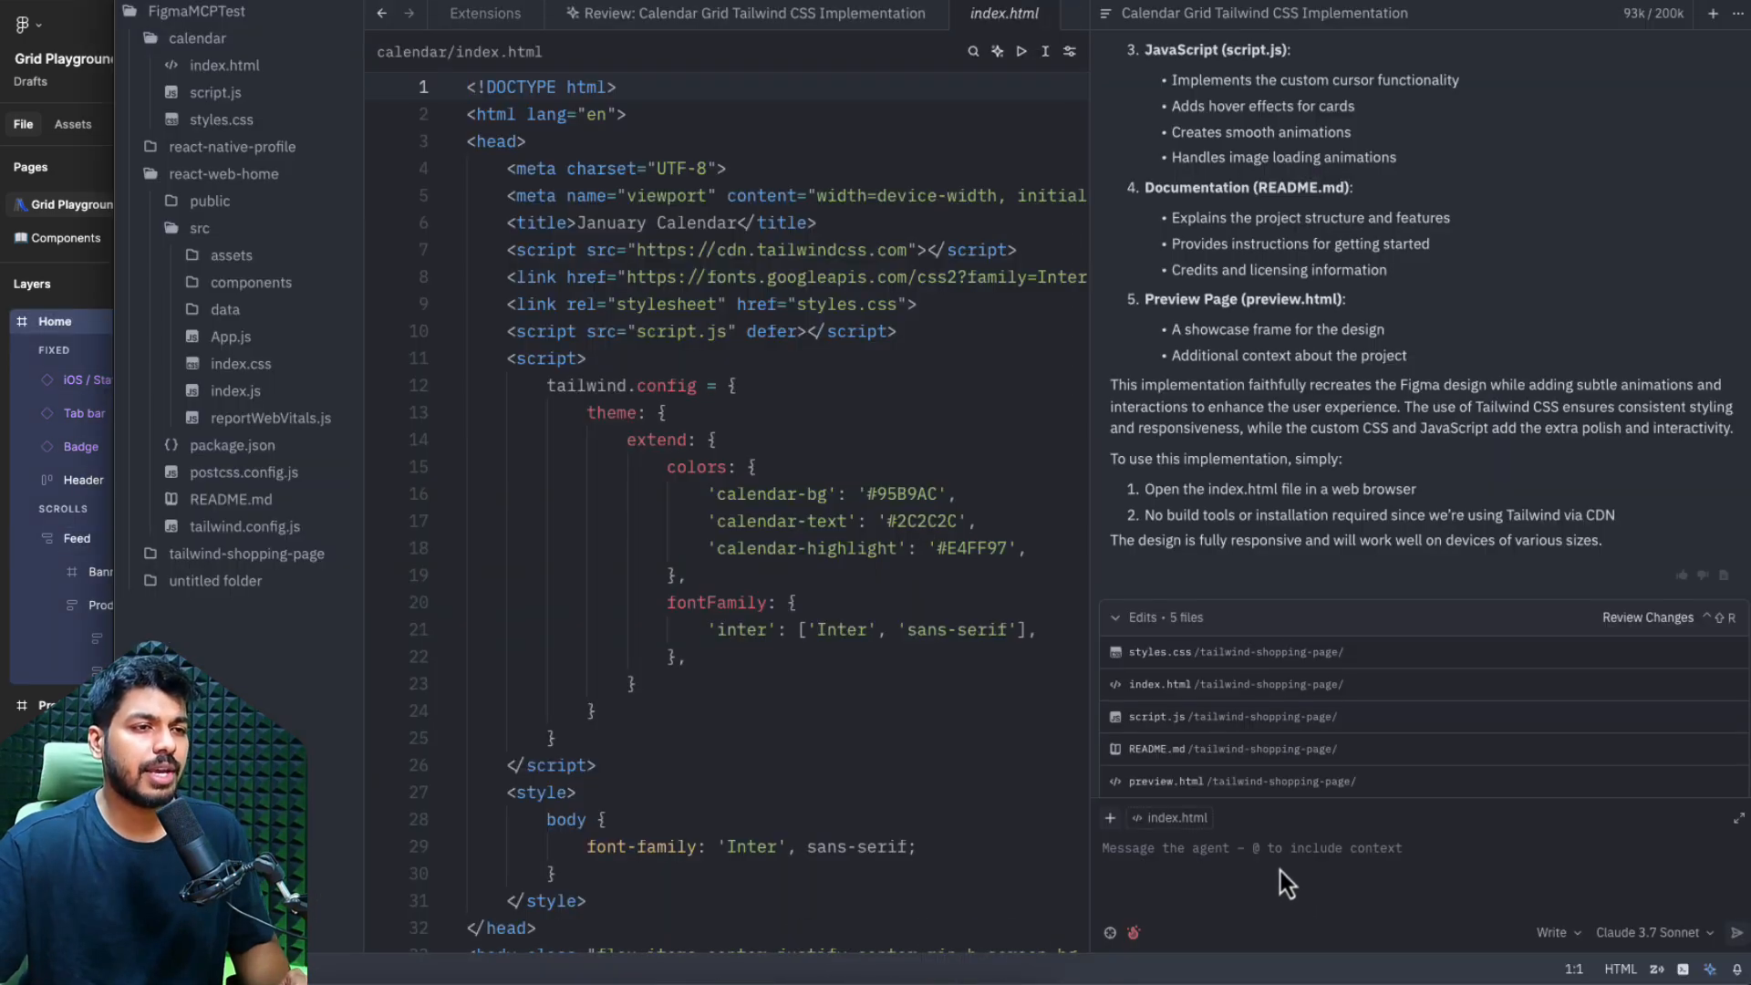
- Prompt the Zed agent to create the Figma mobile home screen design
type("create this figma mobile de")
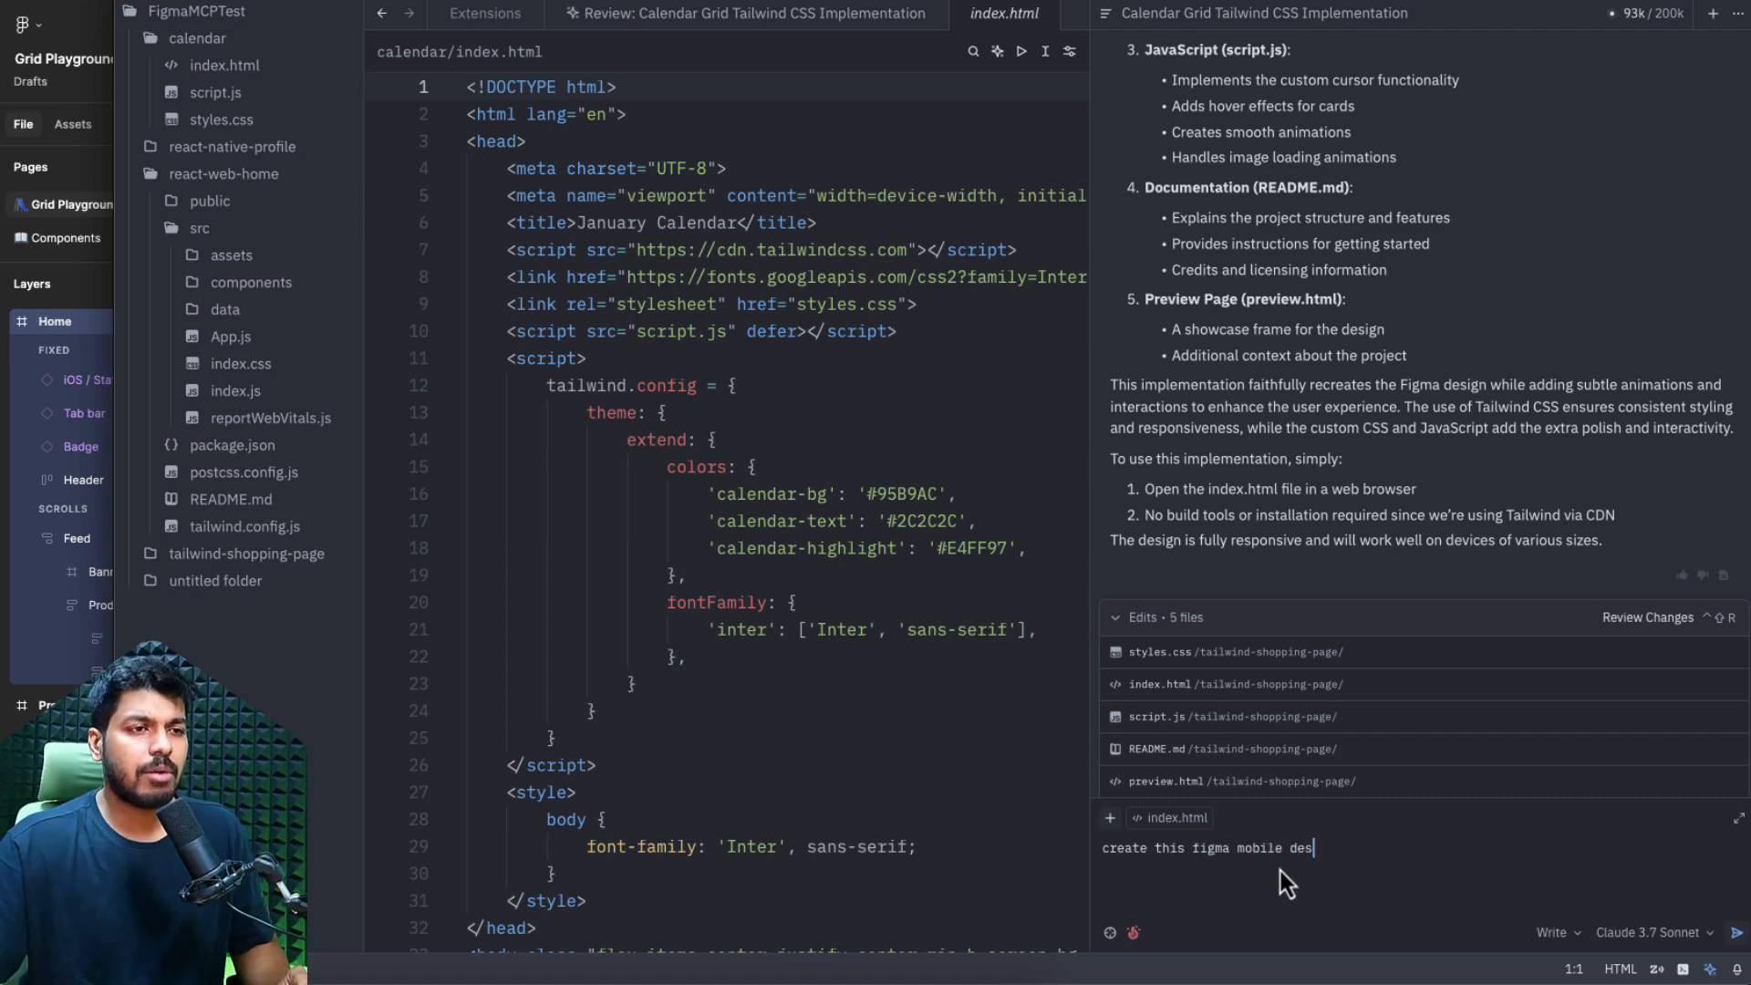
type("scr")
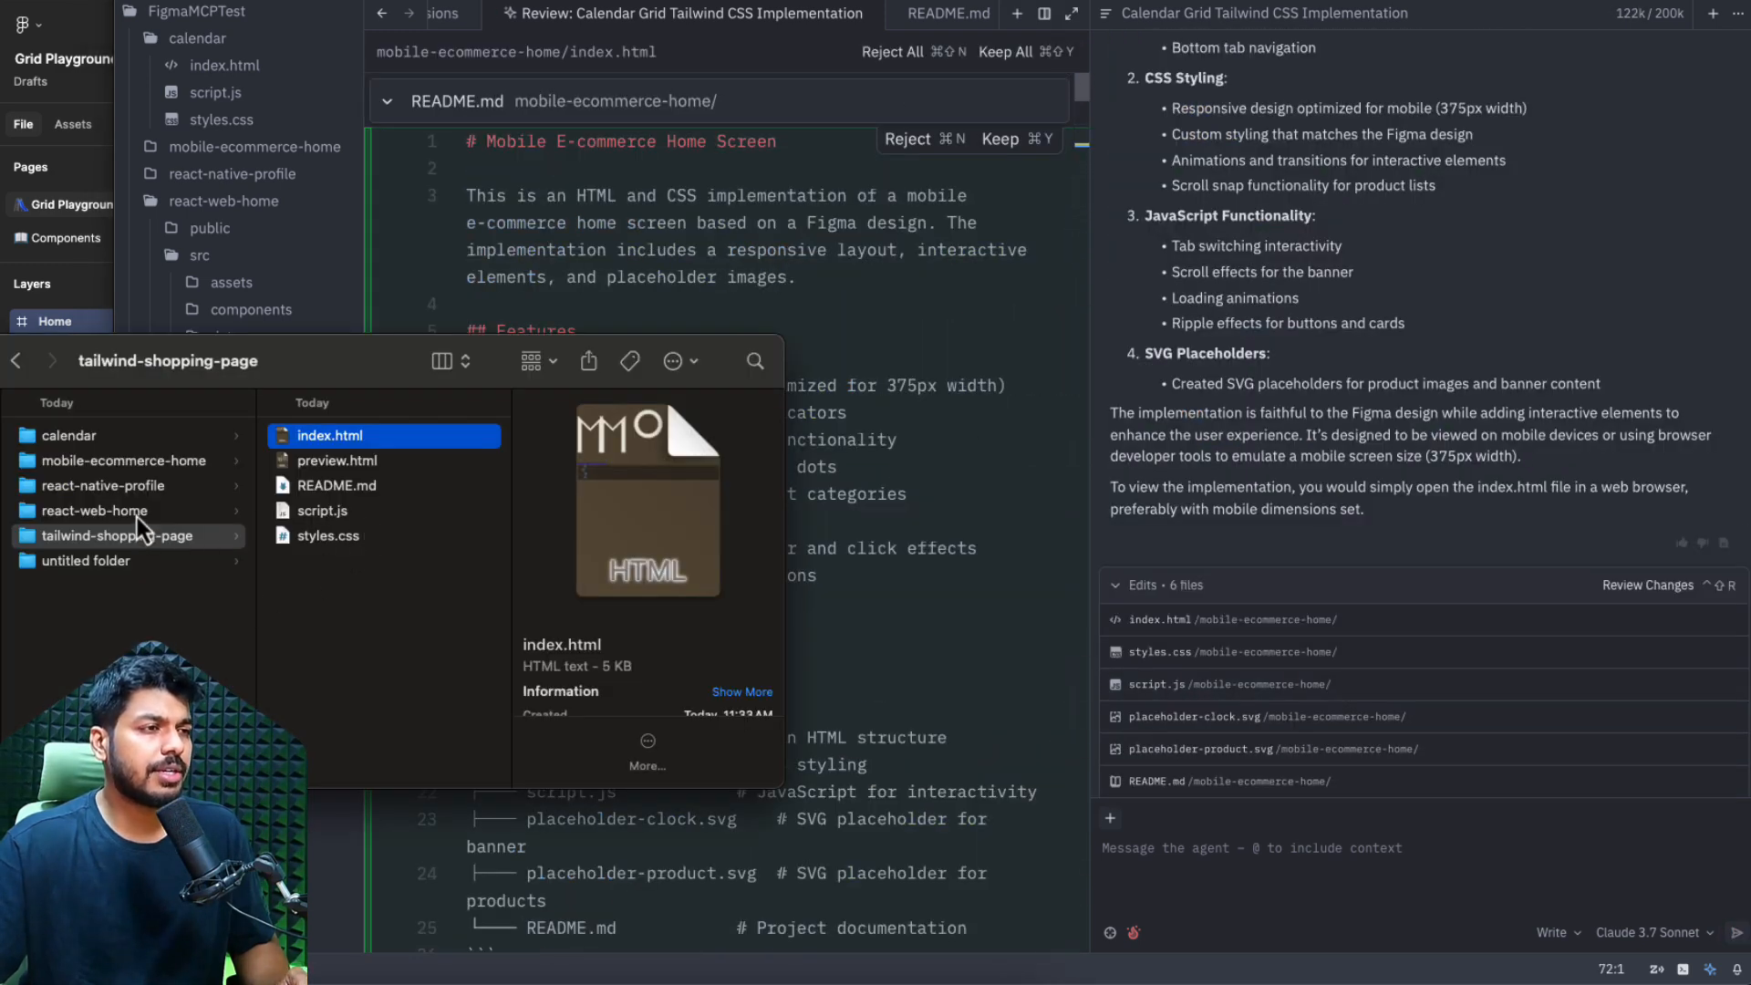
left_click(122, 460)
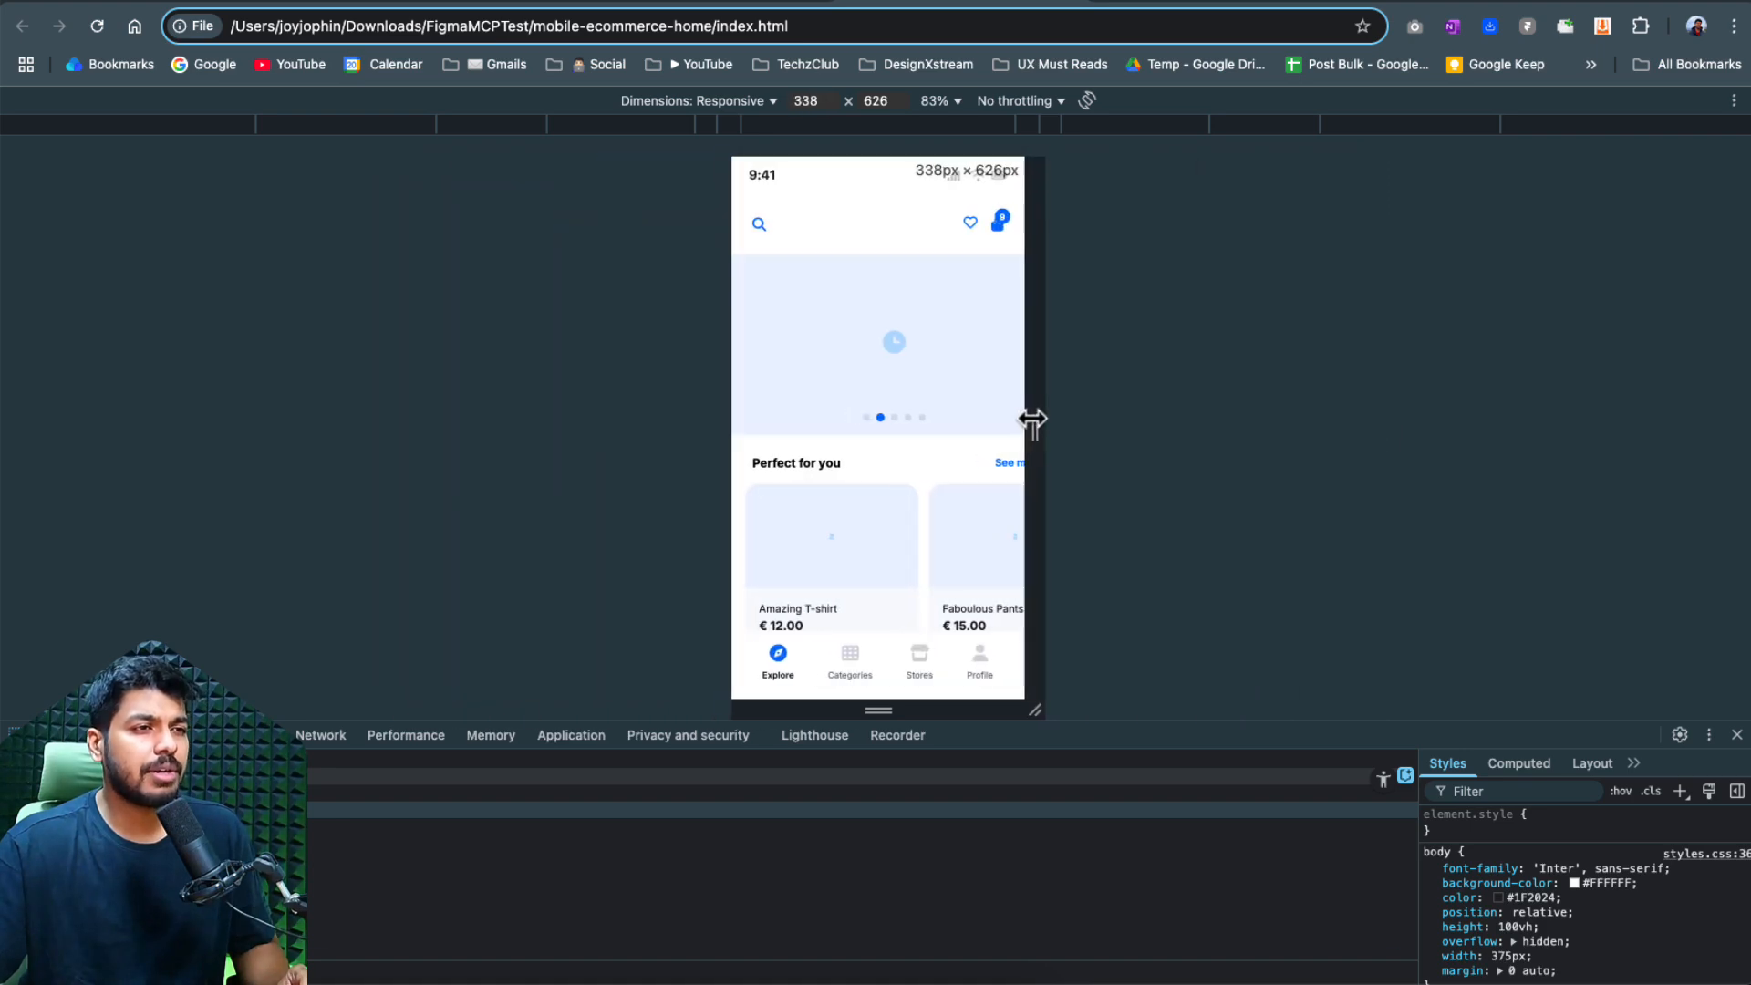
- Preview at iPhone SE size and try the Profile, Categories and Explore bottom tabs
left_click(699, 101)
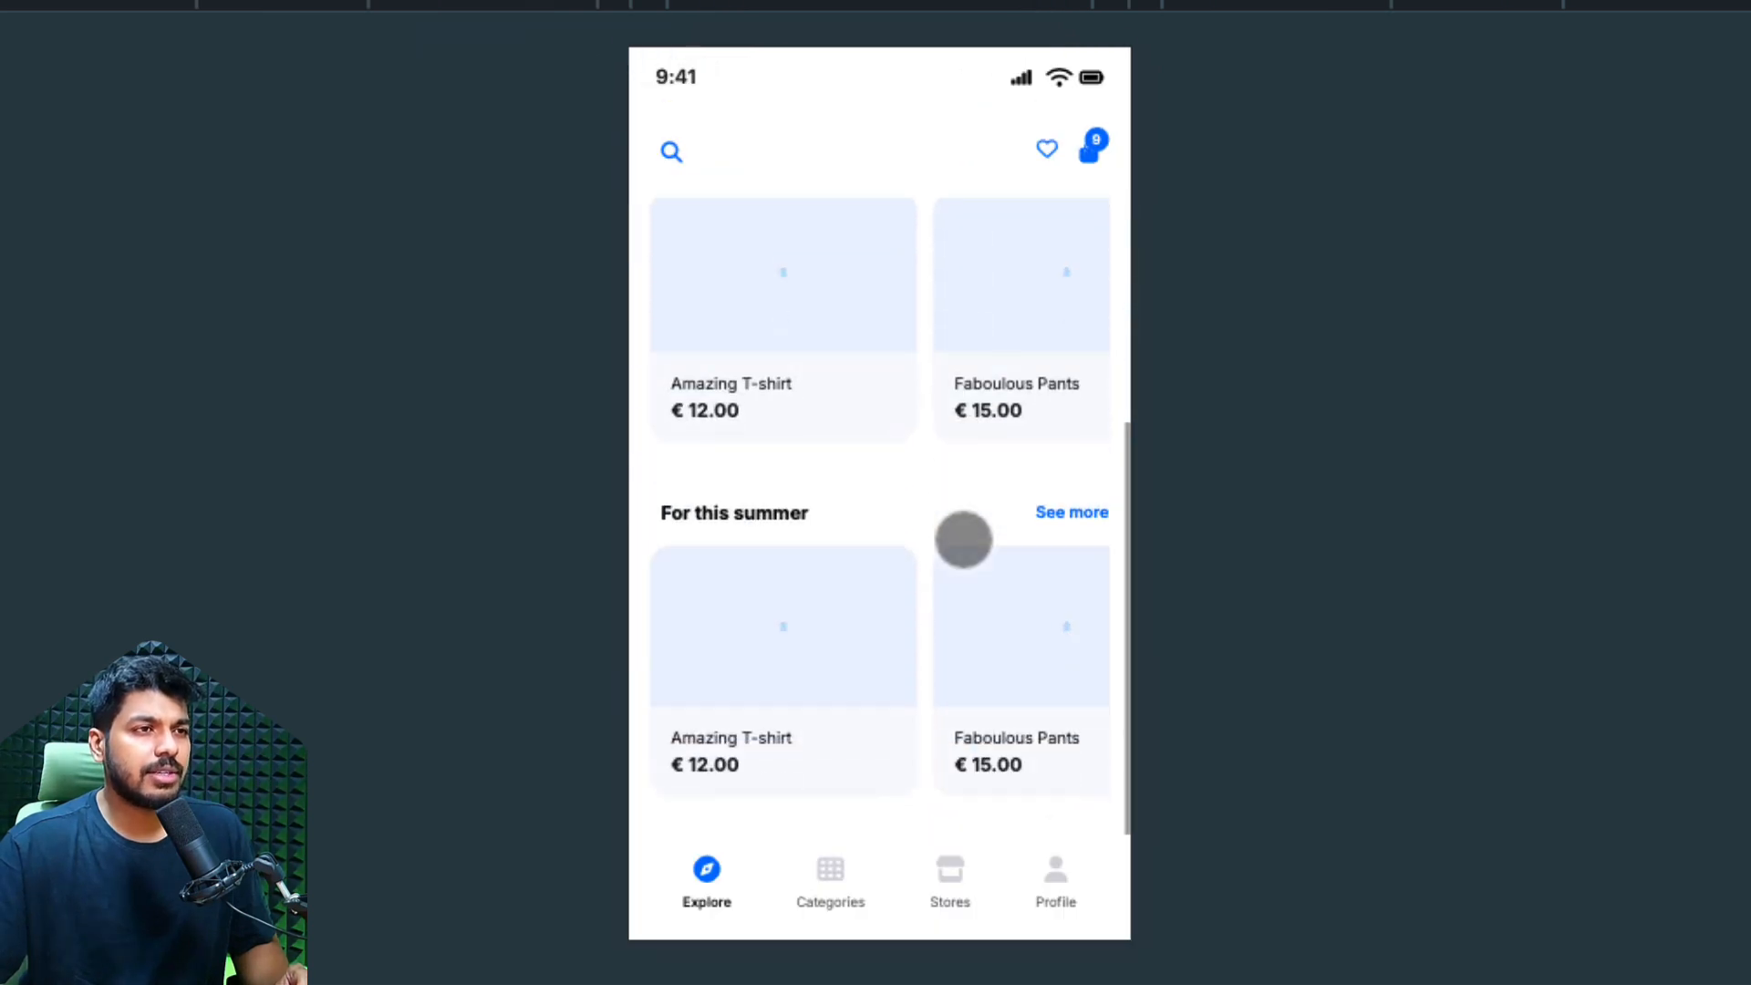
scroll("down", 3)
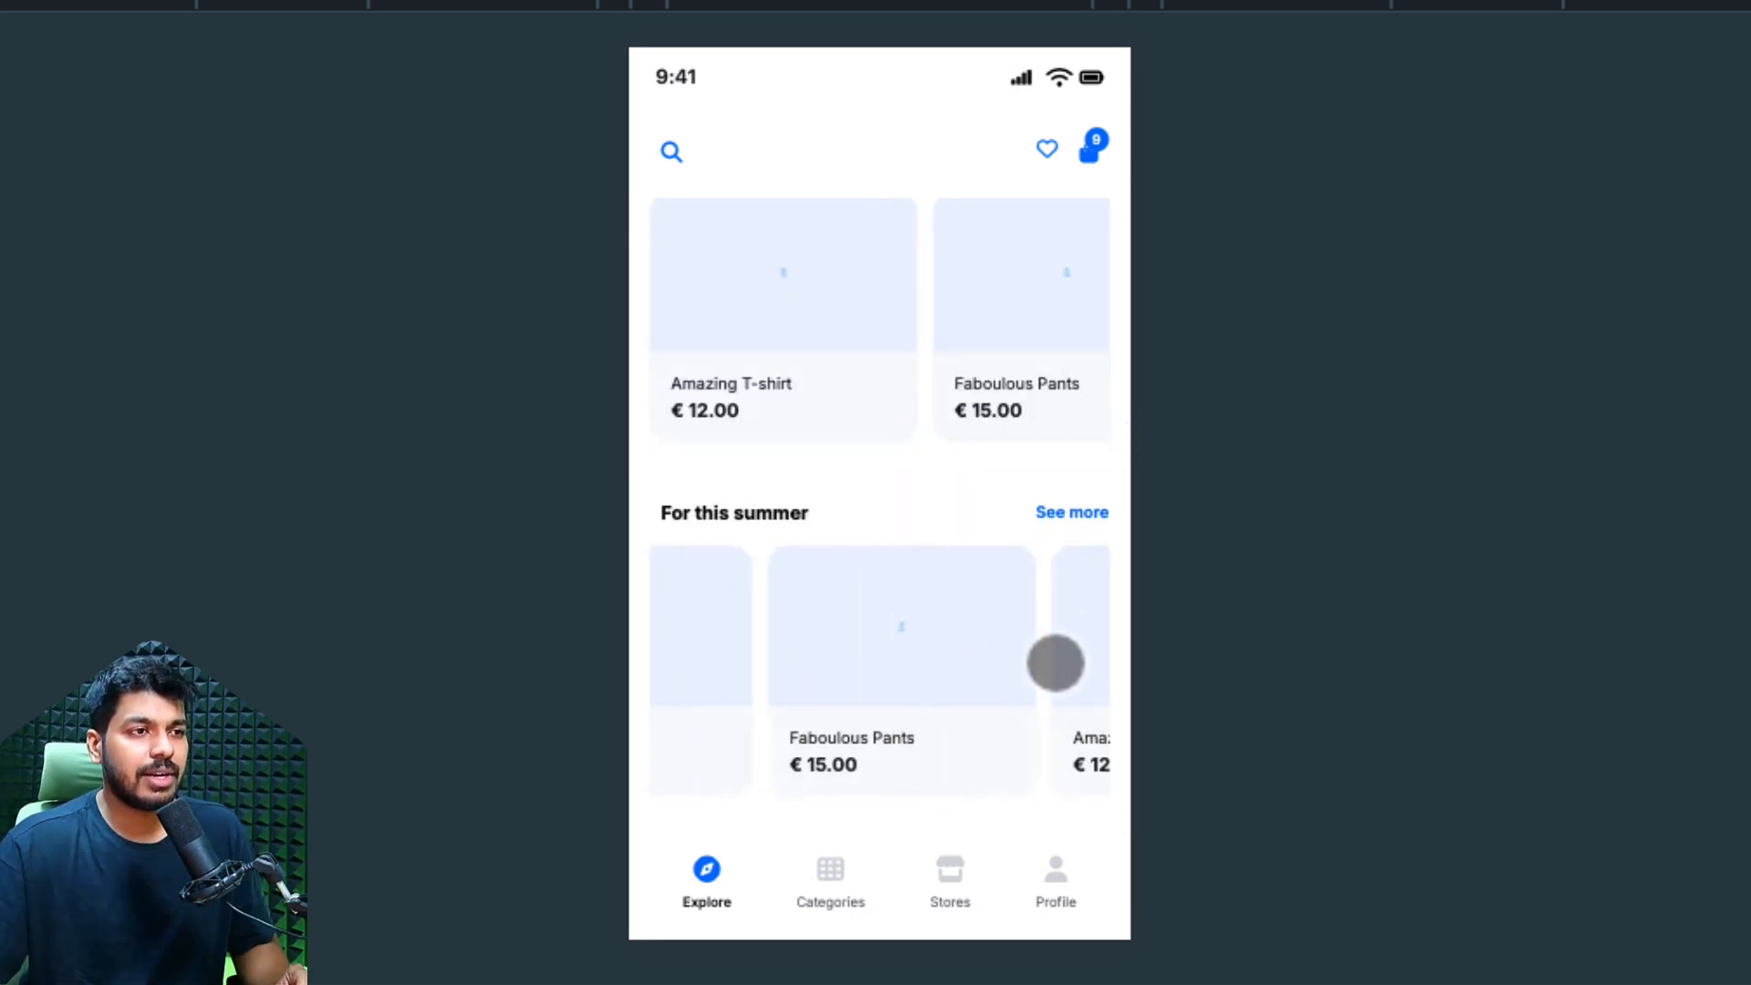
left_click(1054, 879)
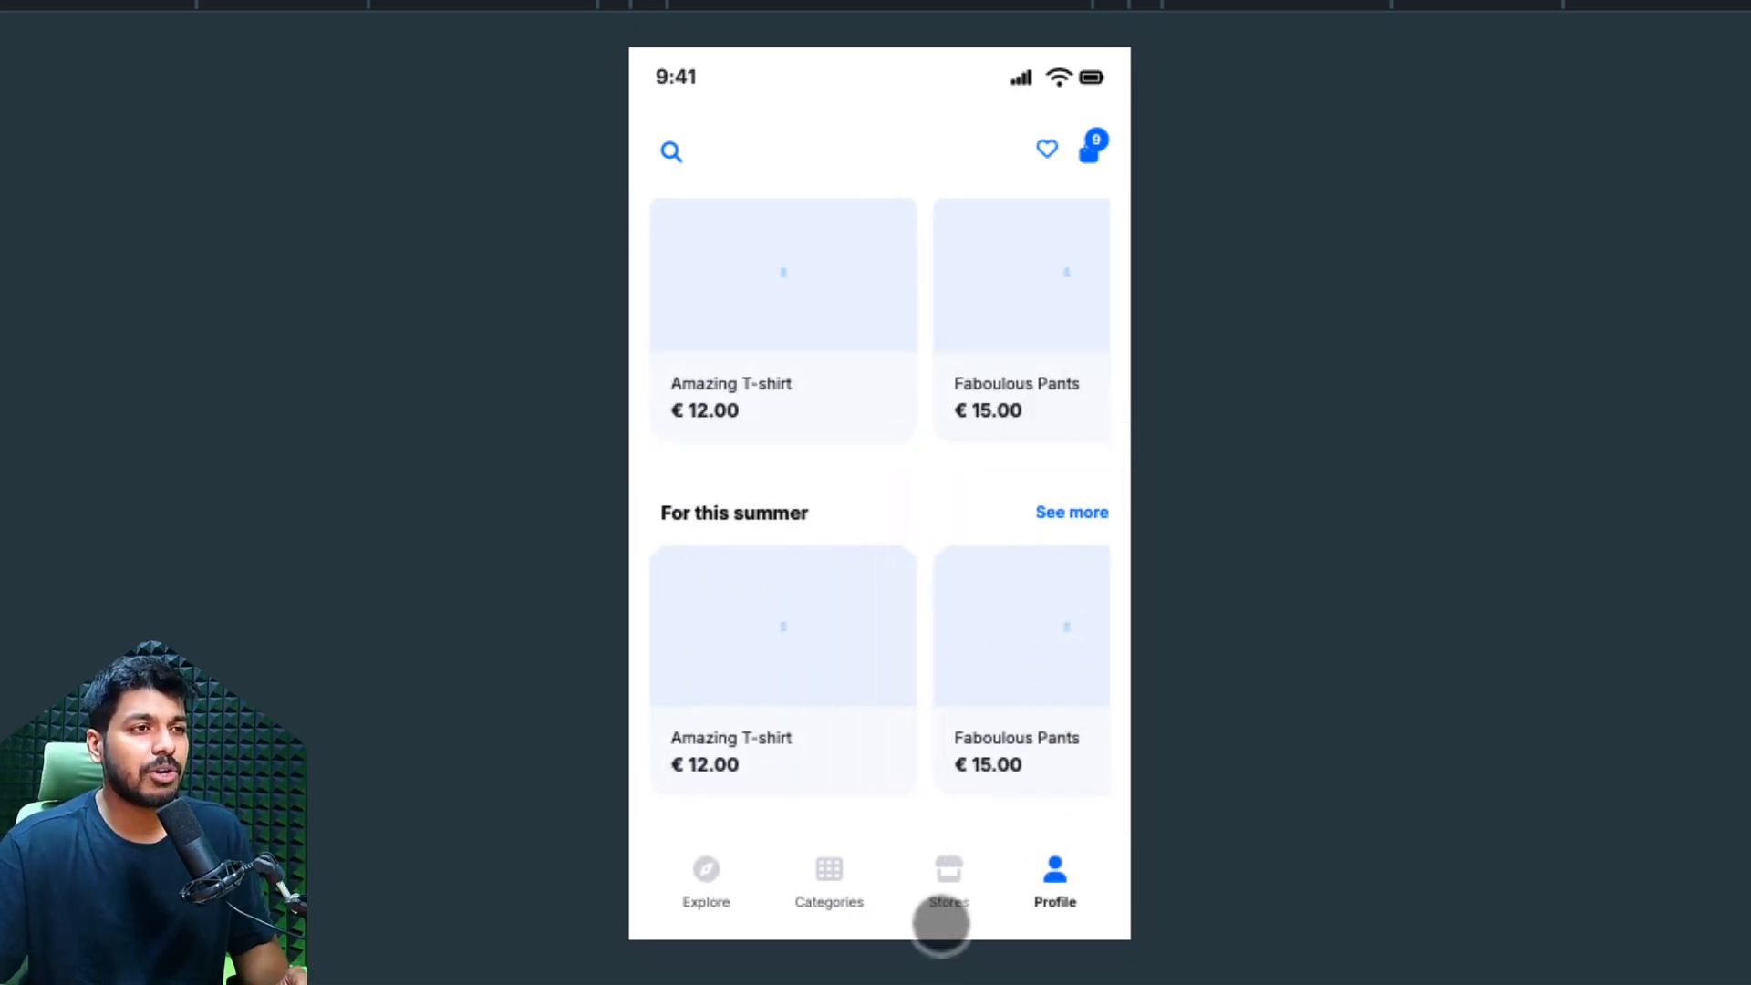
left_click(828, 879)
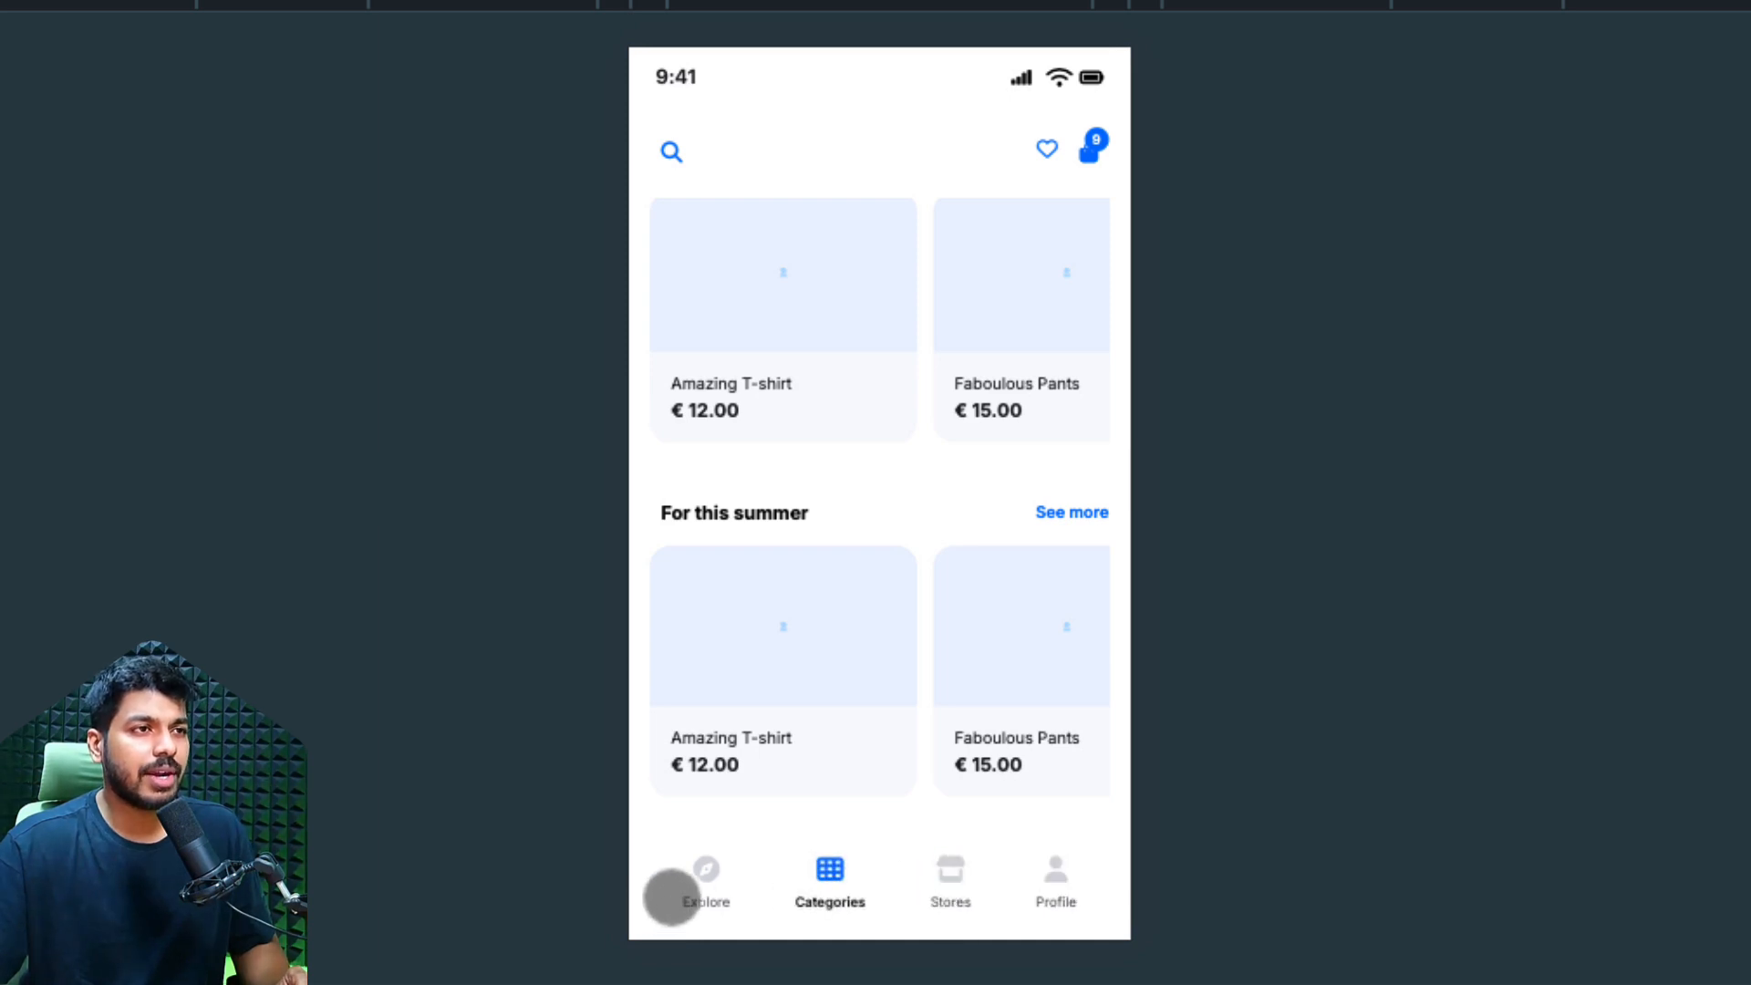
left_click(708, 883)
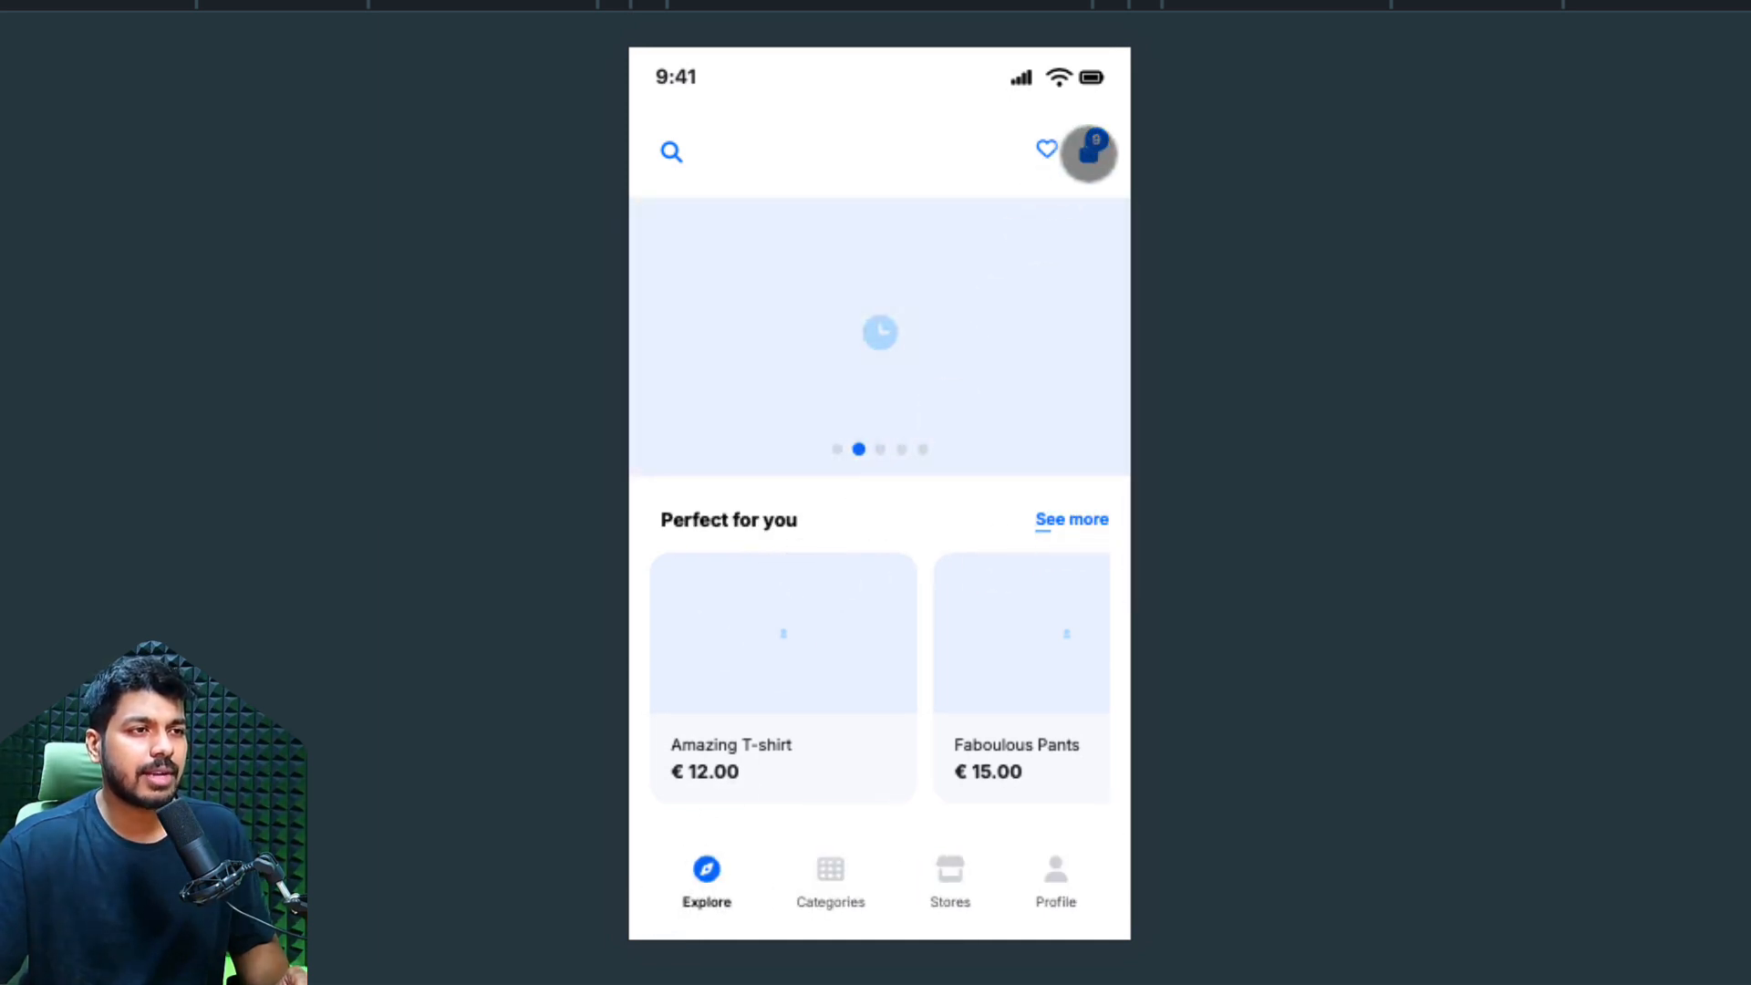
mouse_move(669, 158)
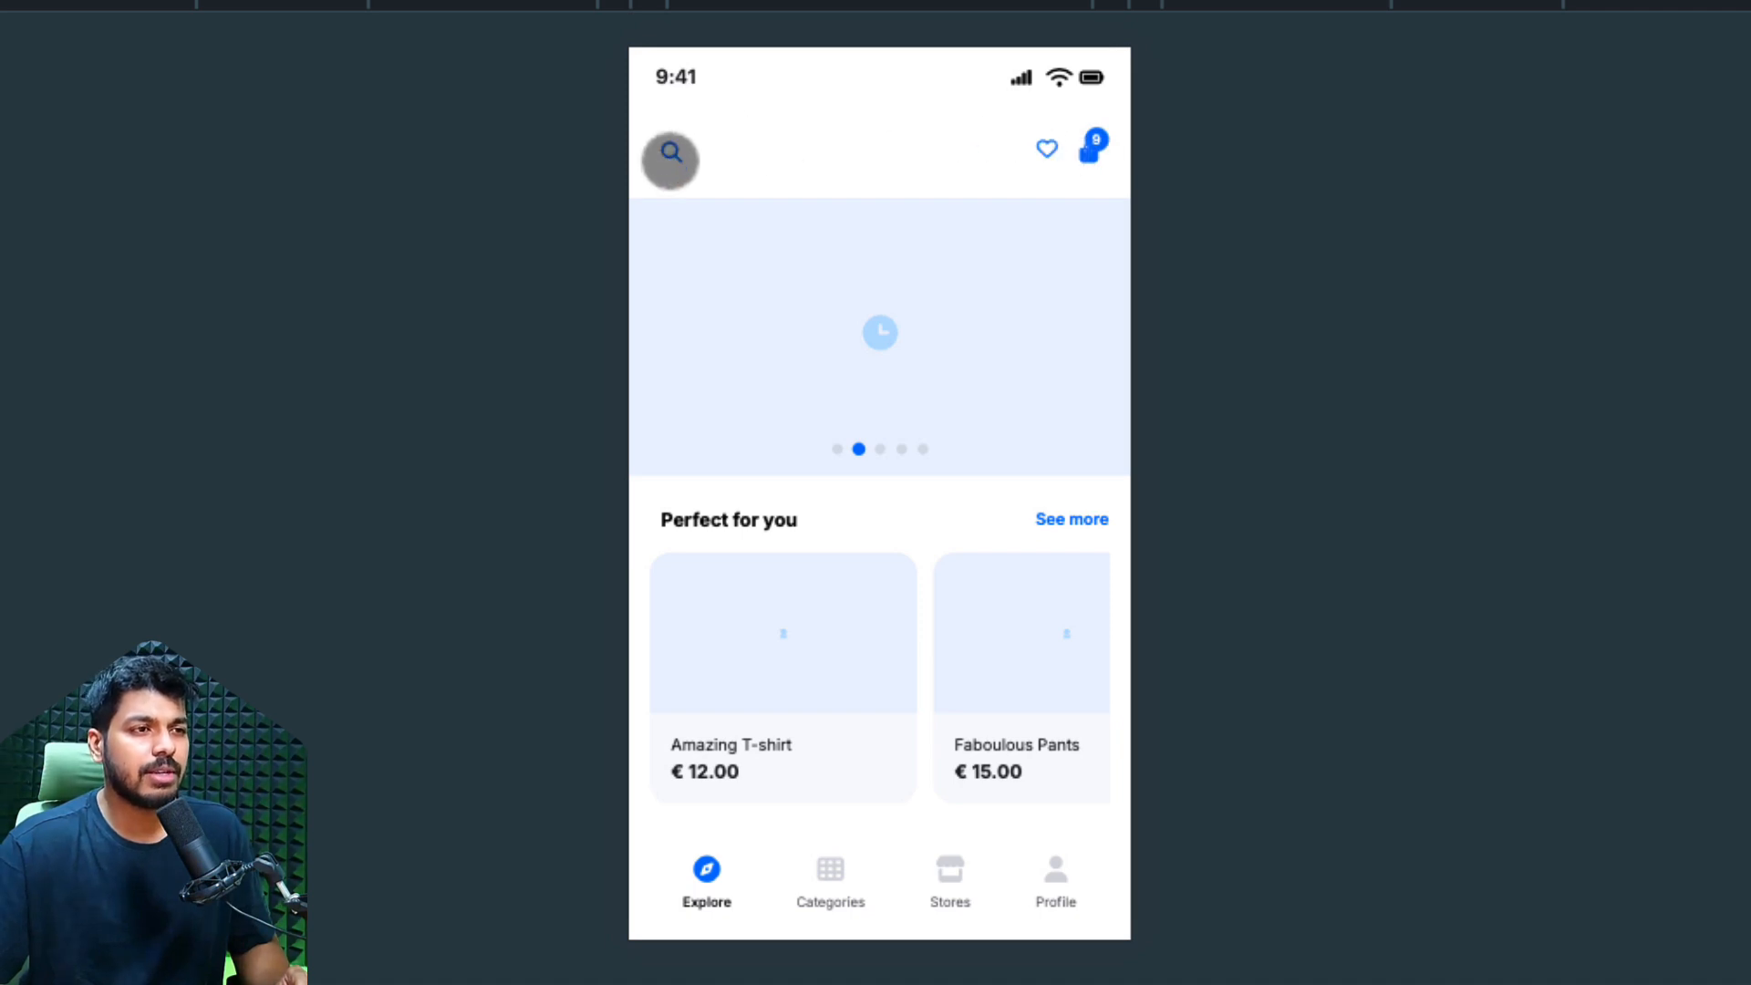
mouse_move(1062, 356)
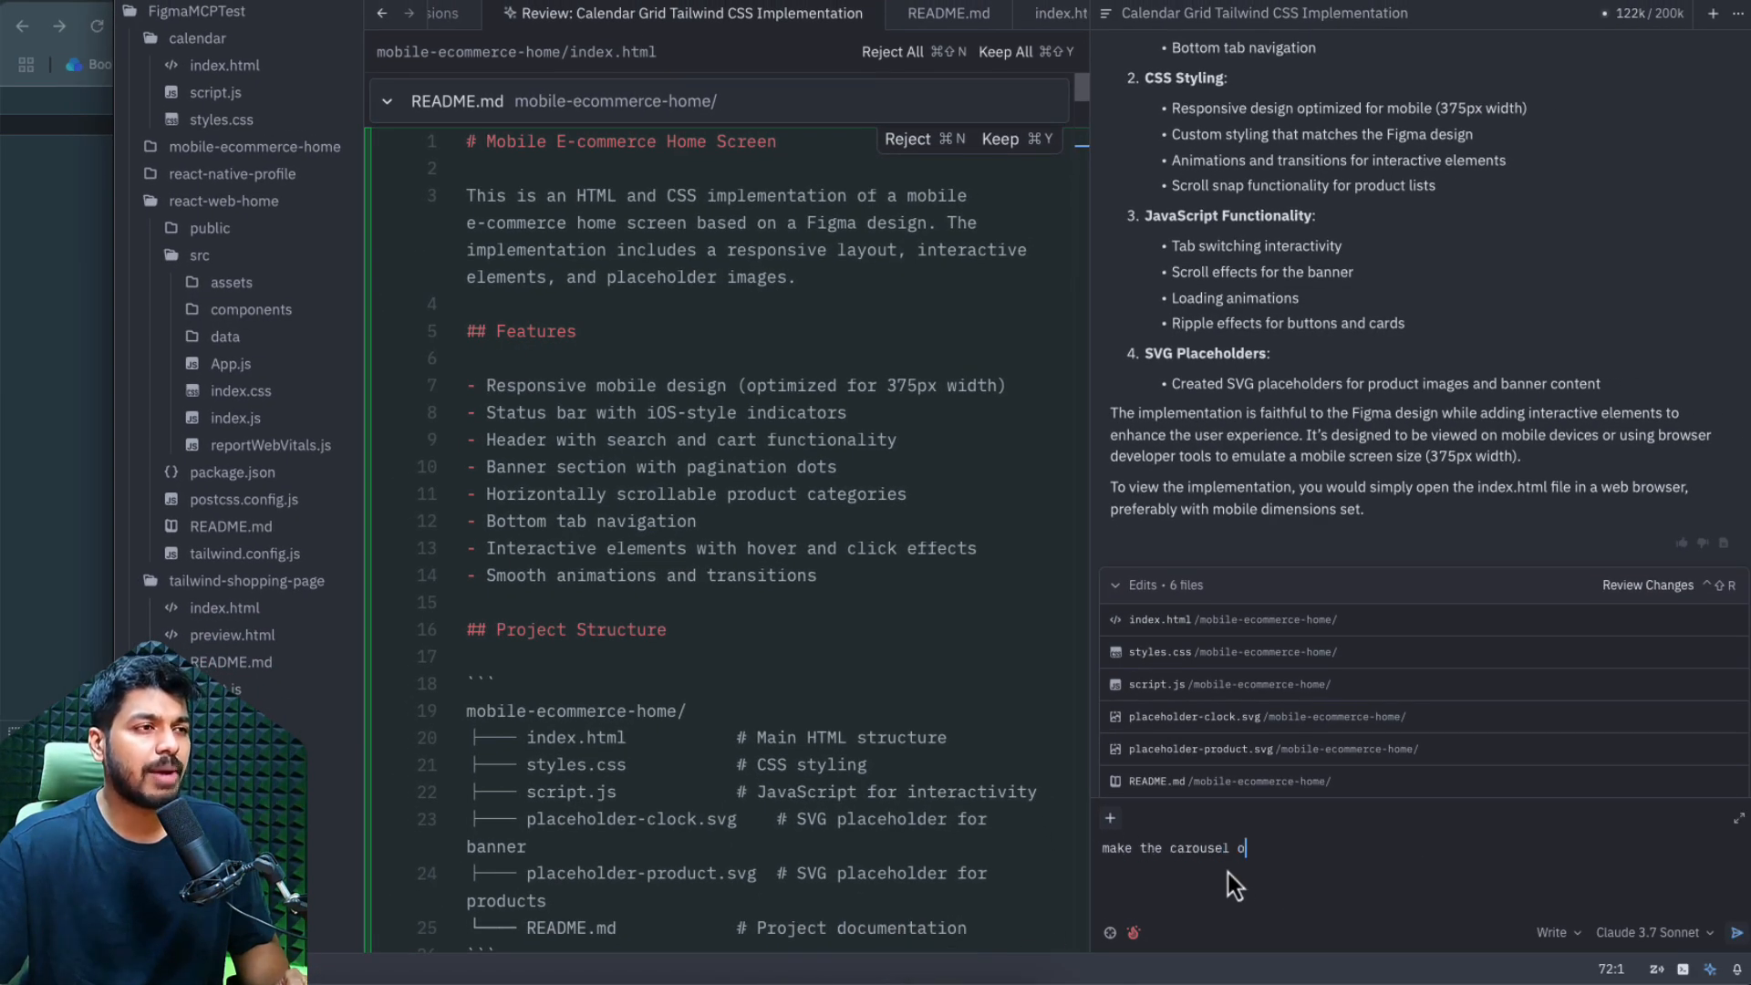
- Send the agent a follow-up request to change the banner carousel
key("Return")
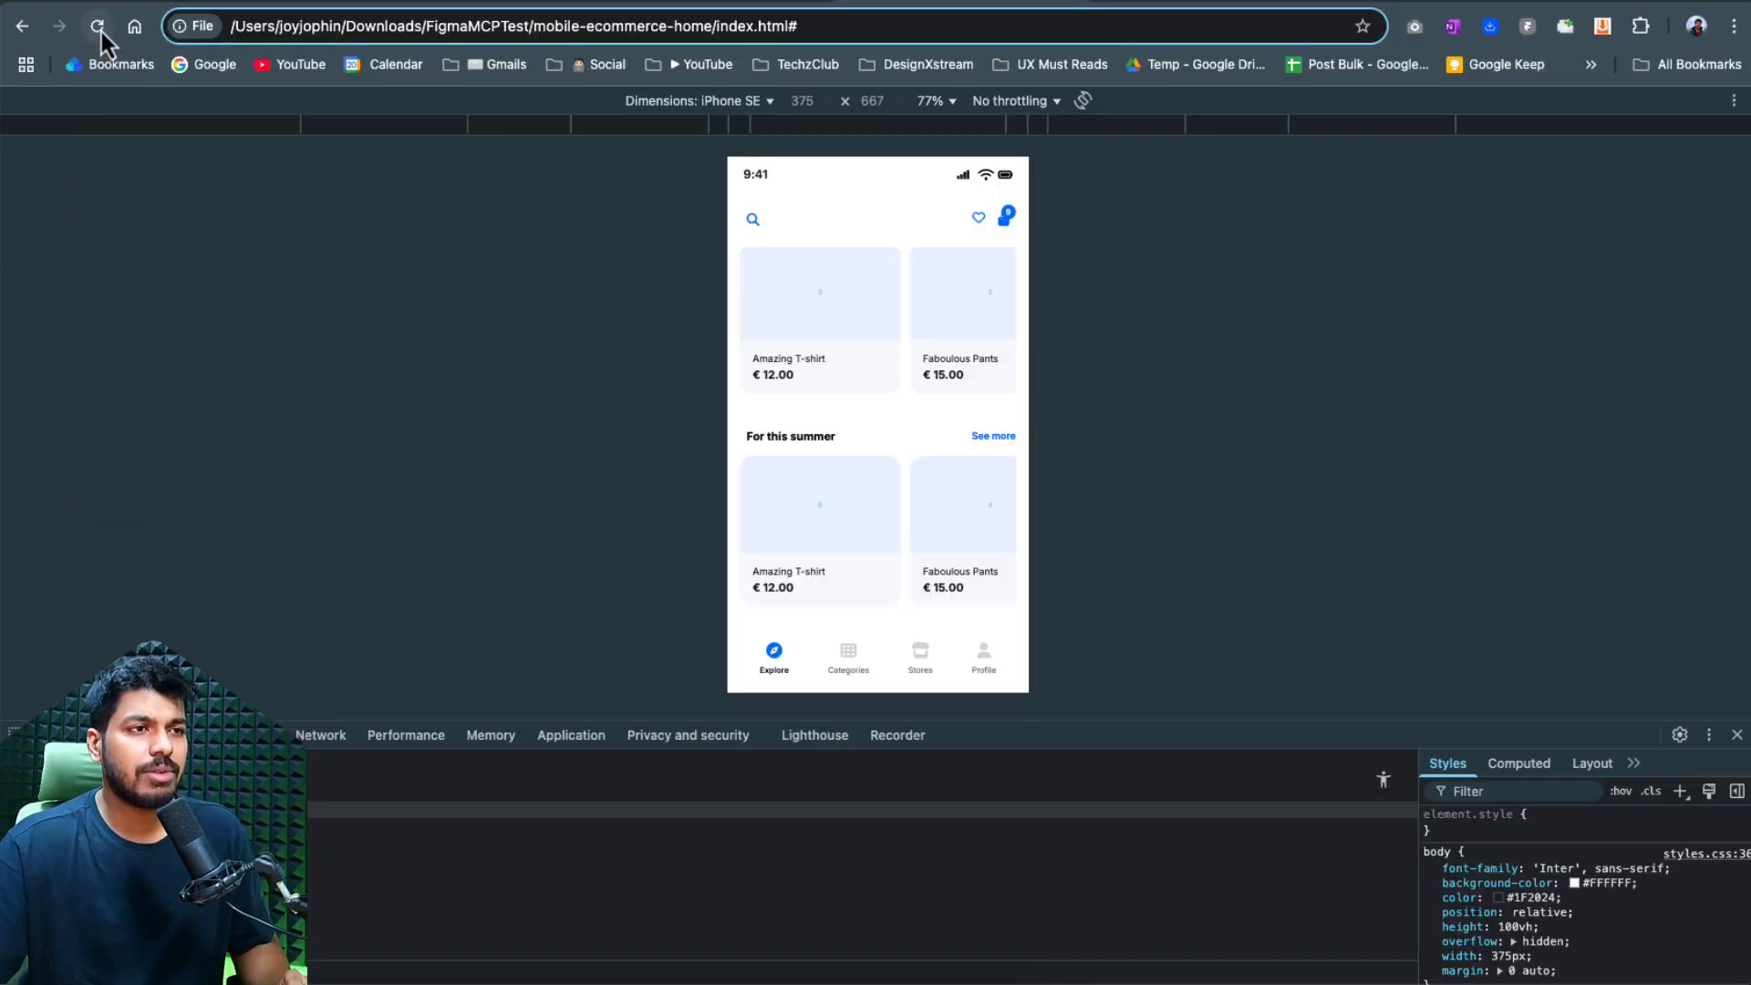
- Reload and cycle the banner through Summer Sale, Free Shipping and Join Our Club slides
left_click(97, 25)
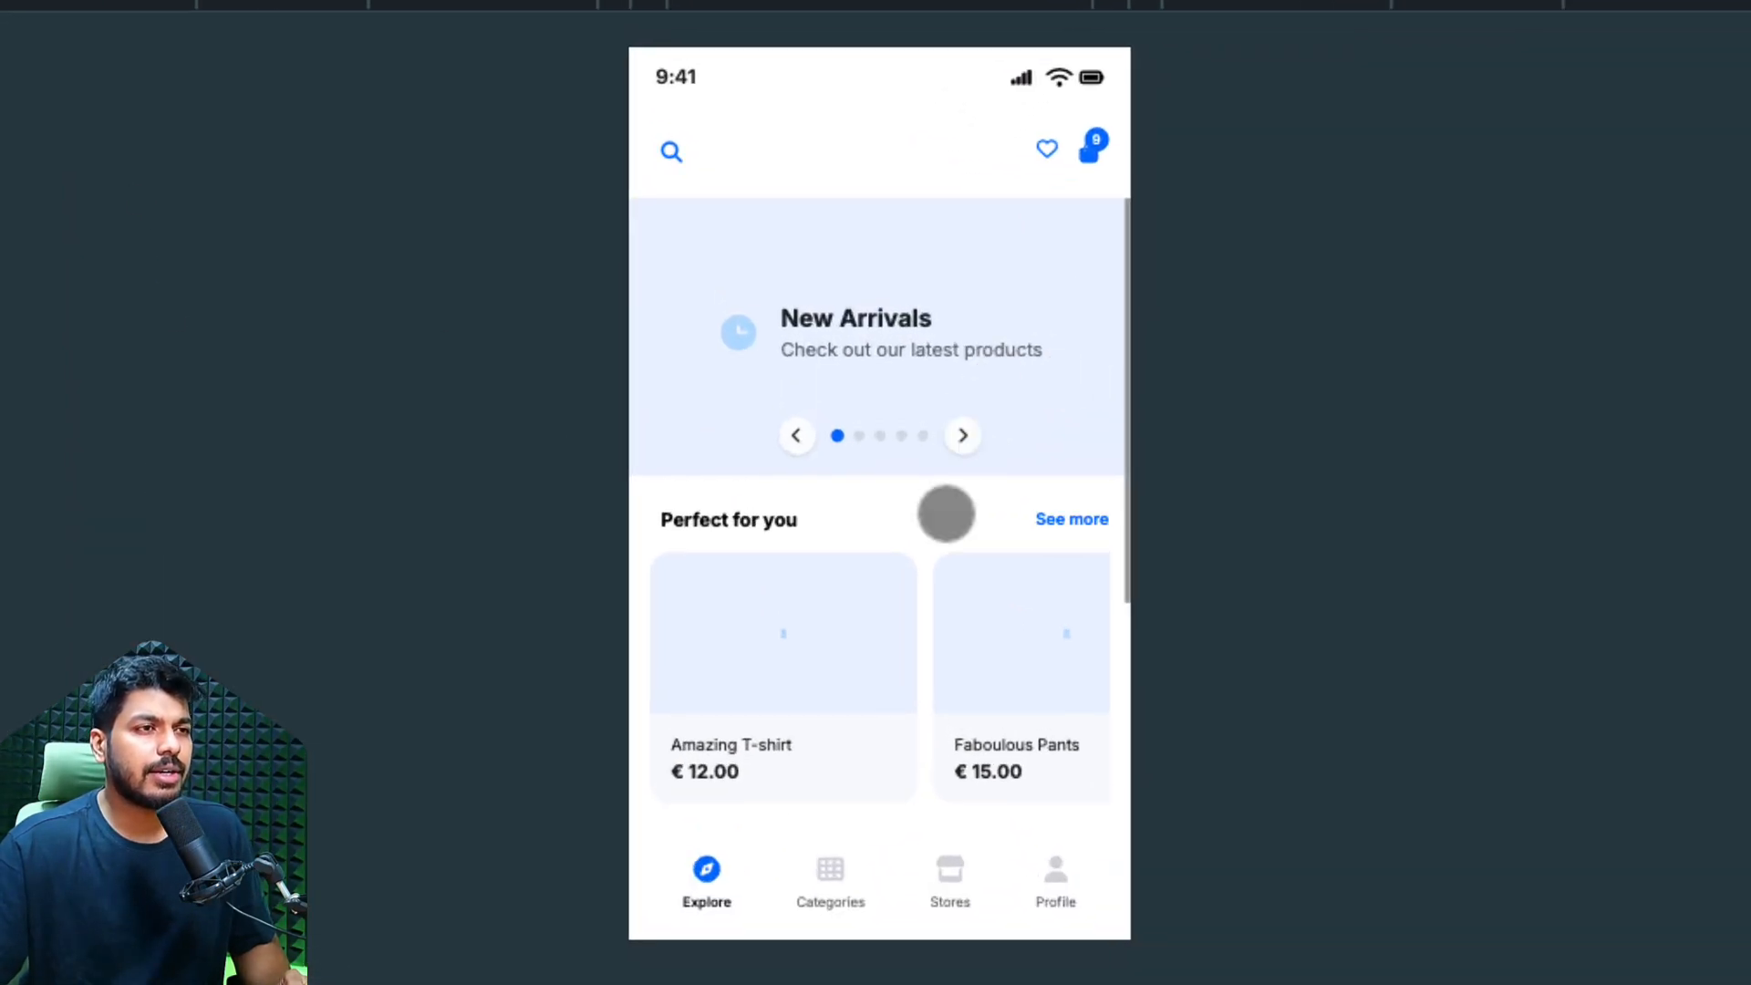
left_click(962, 436)
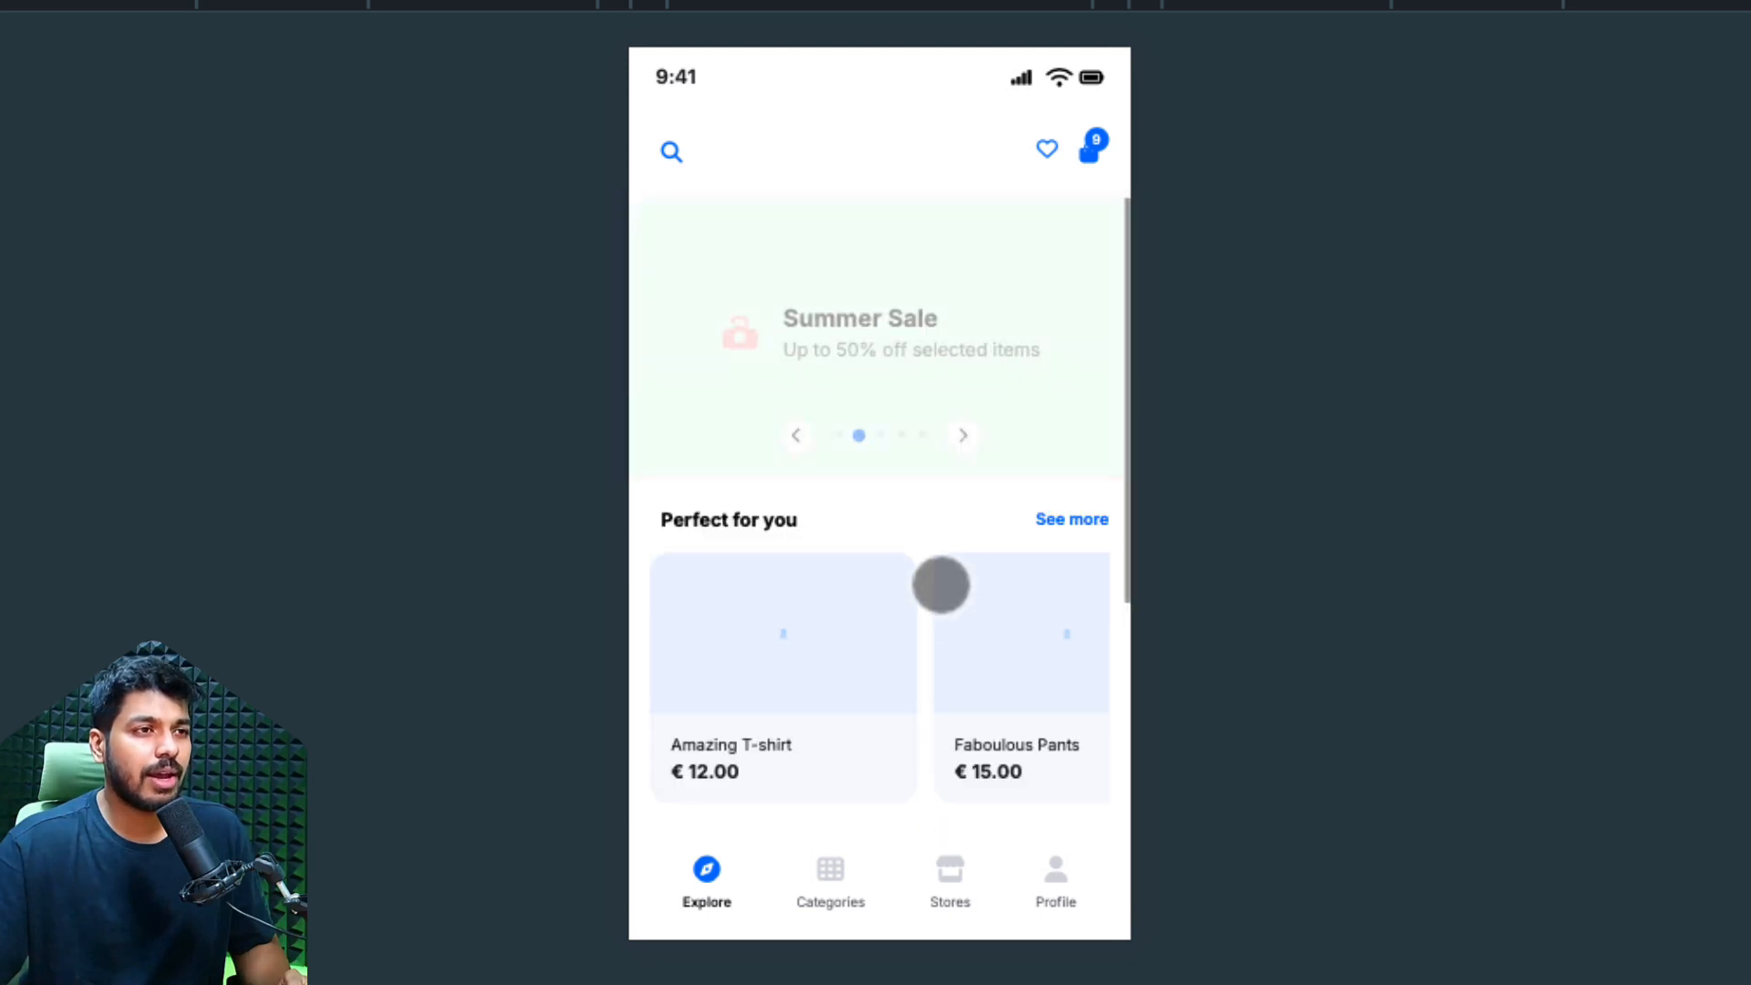
left_click(963, 436)
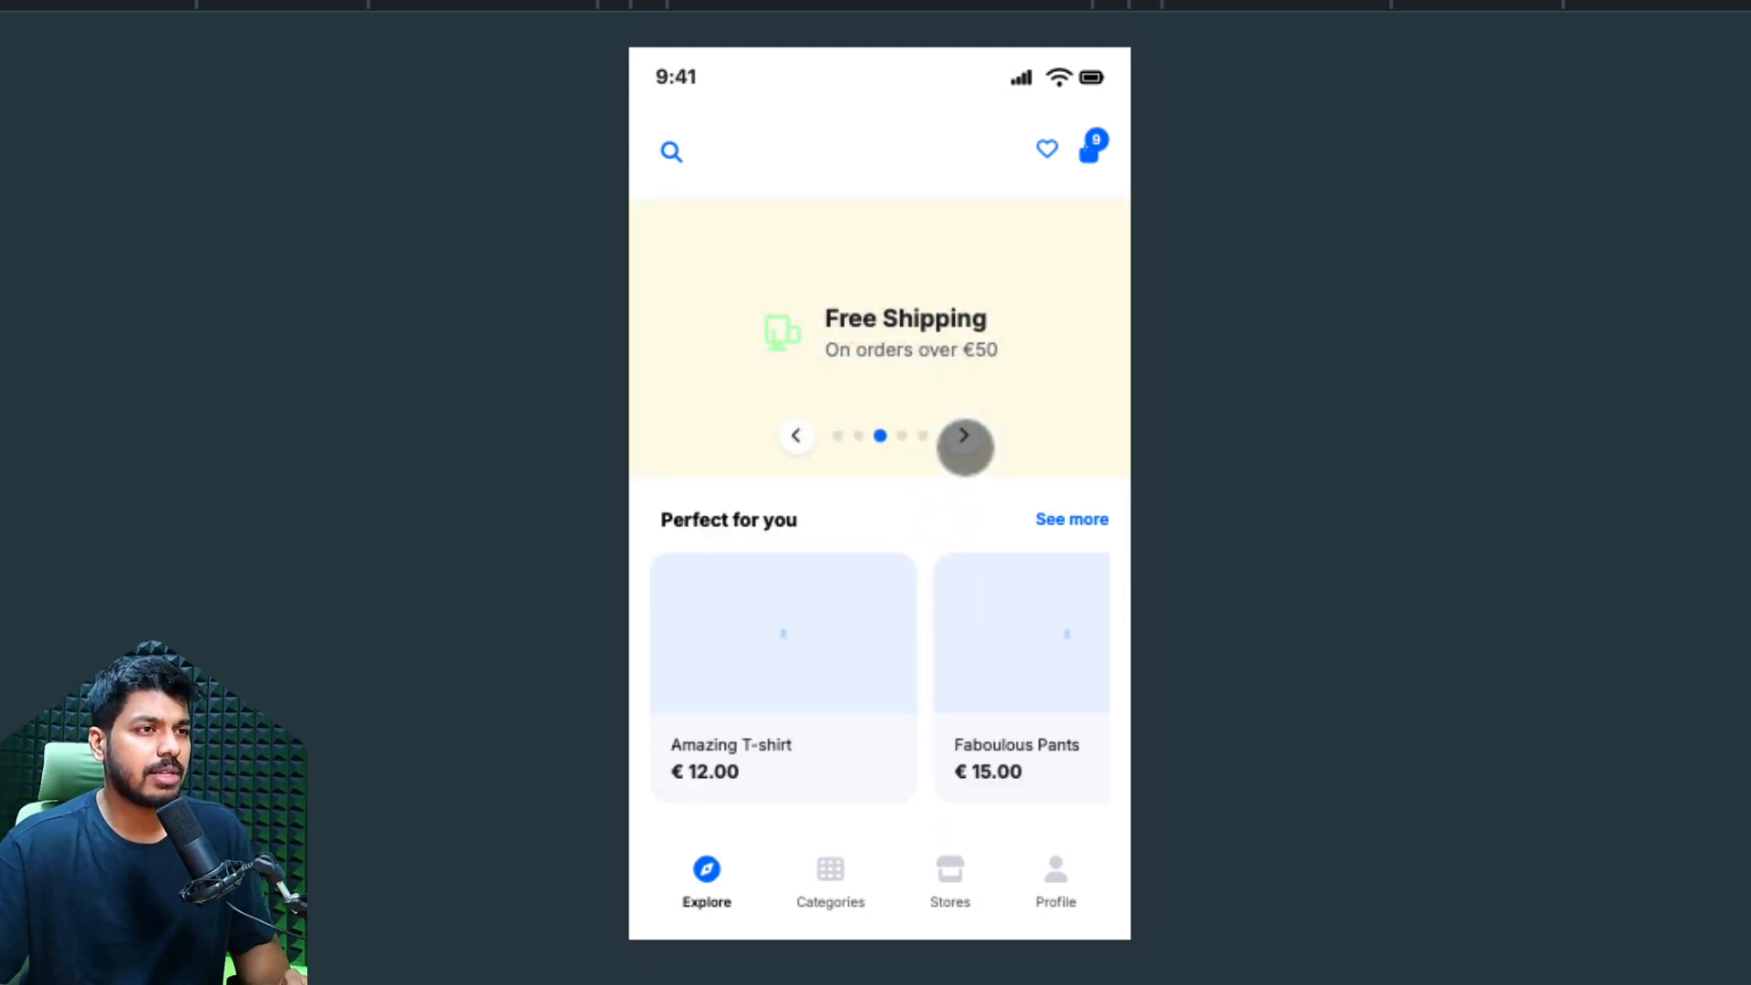
left_click(963, 436)
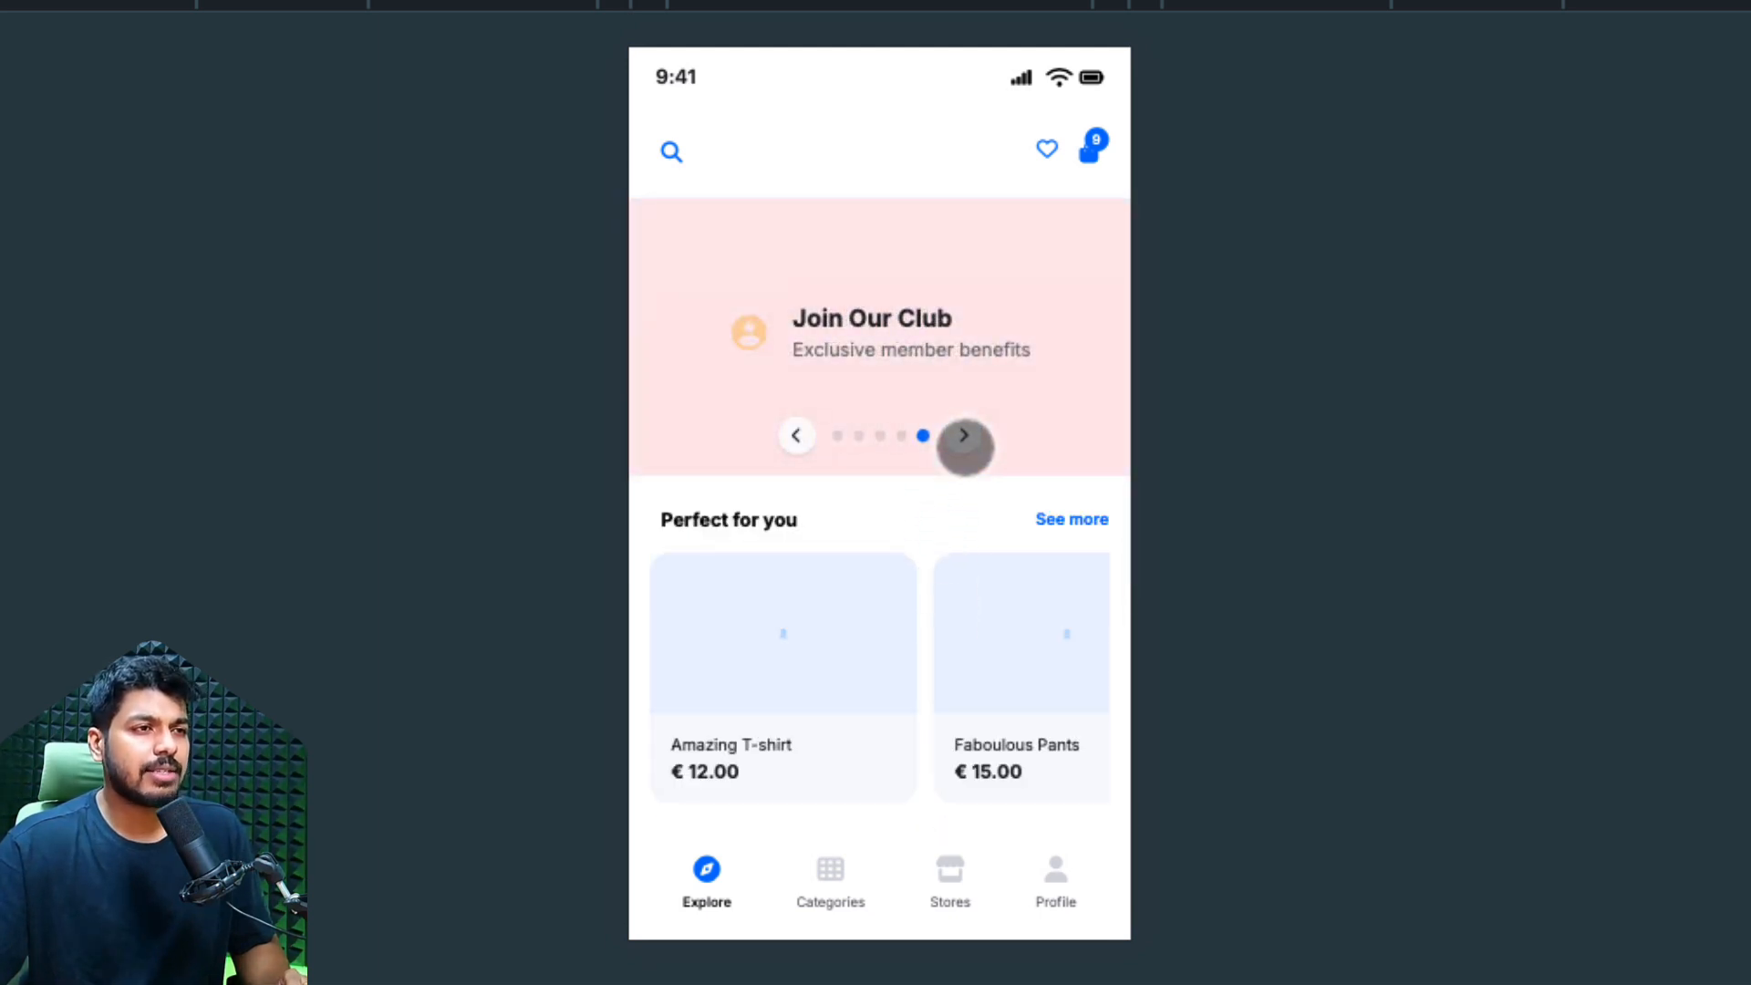
left_click(963, 436)
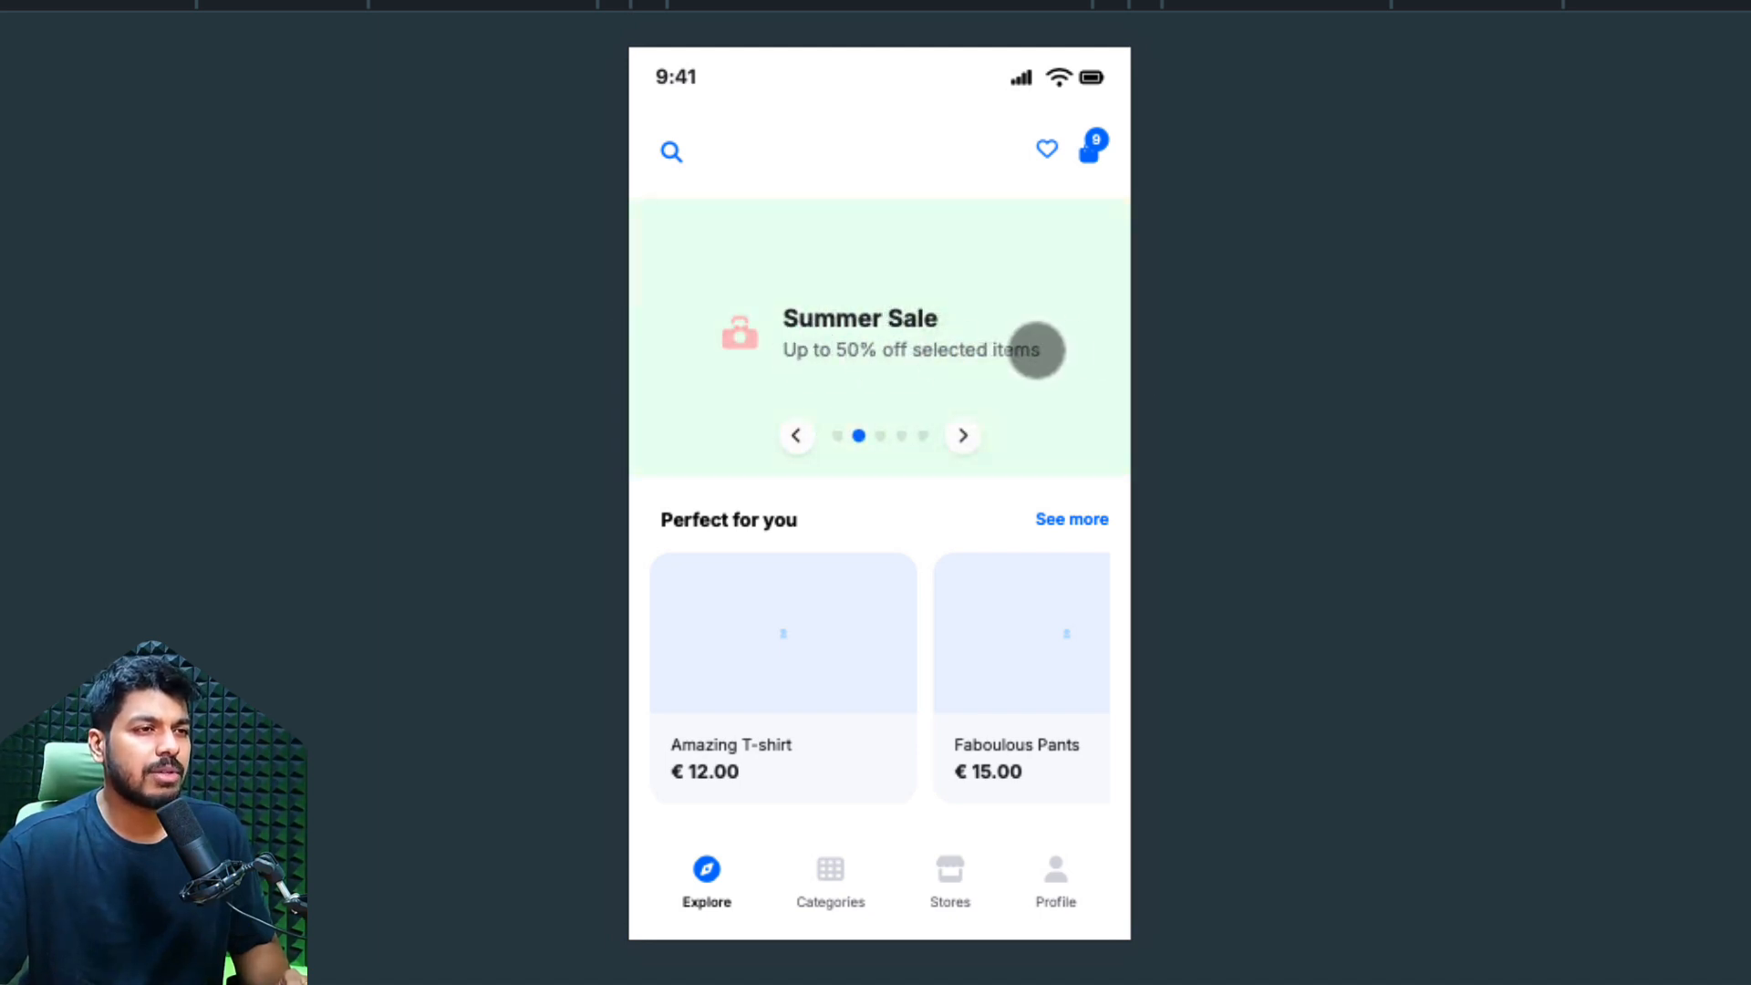
mouse_move(1042, 173)
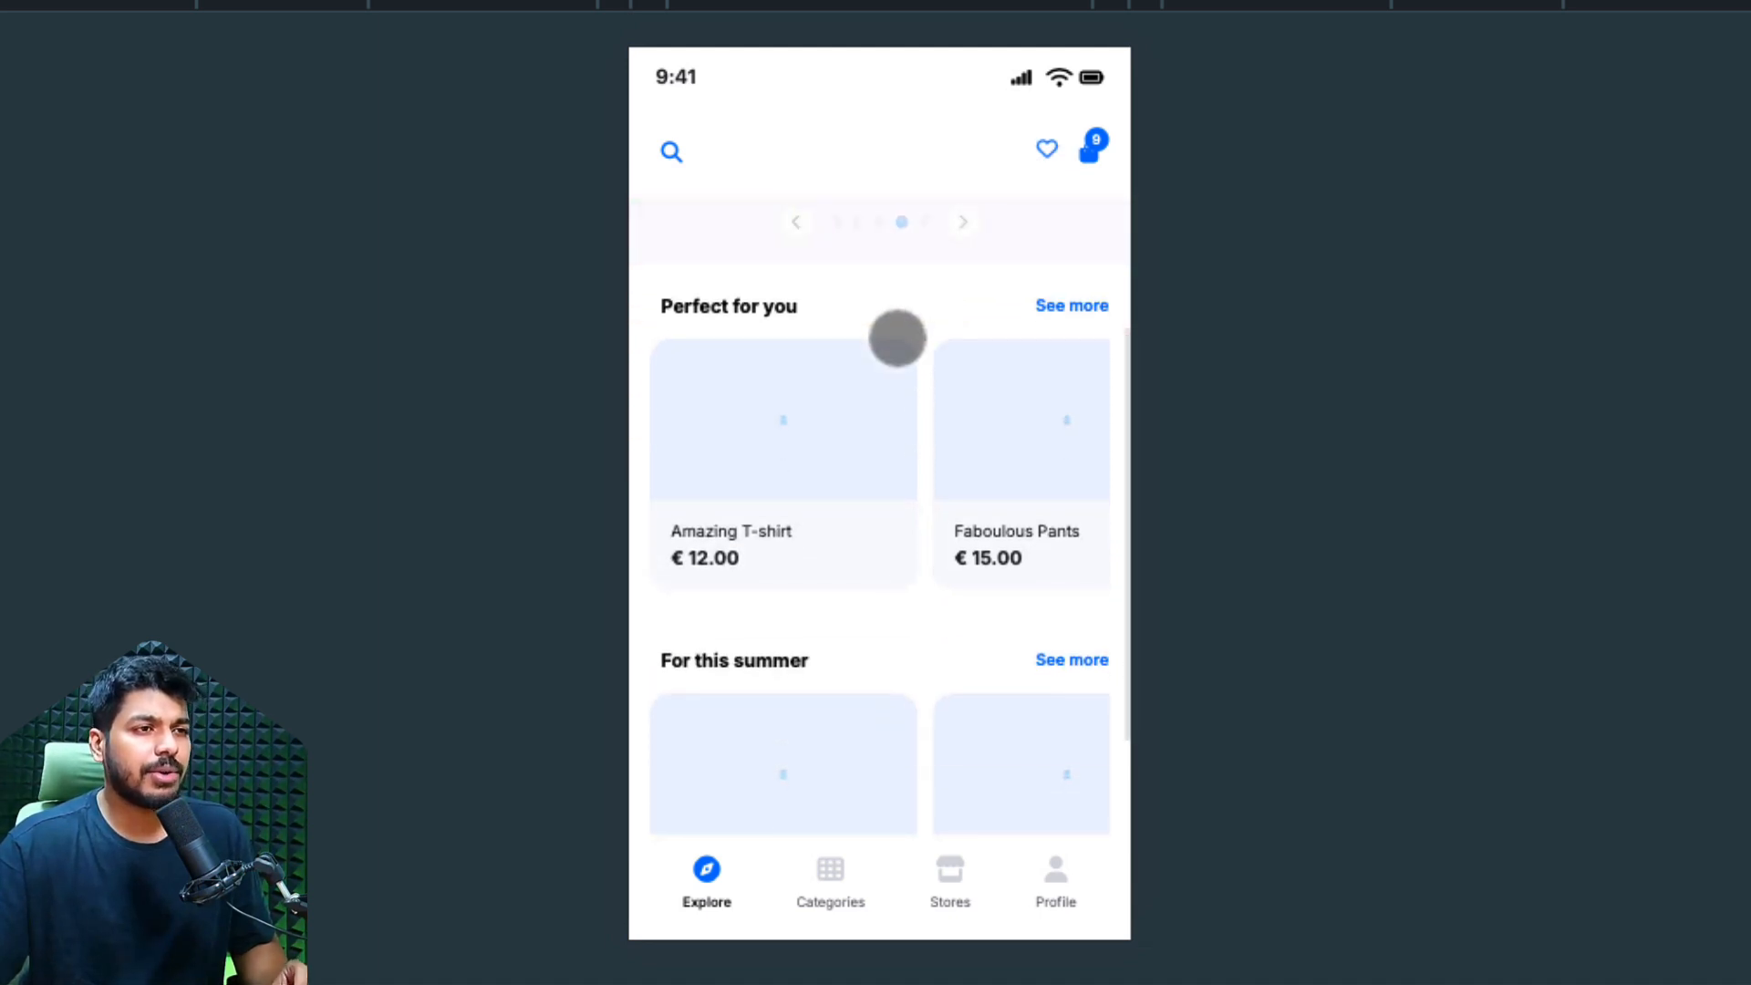
mouse_move(1001, 500)
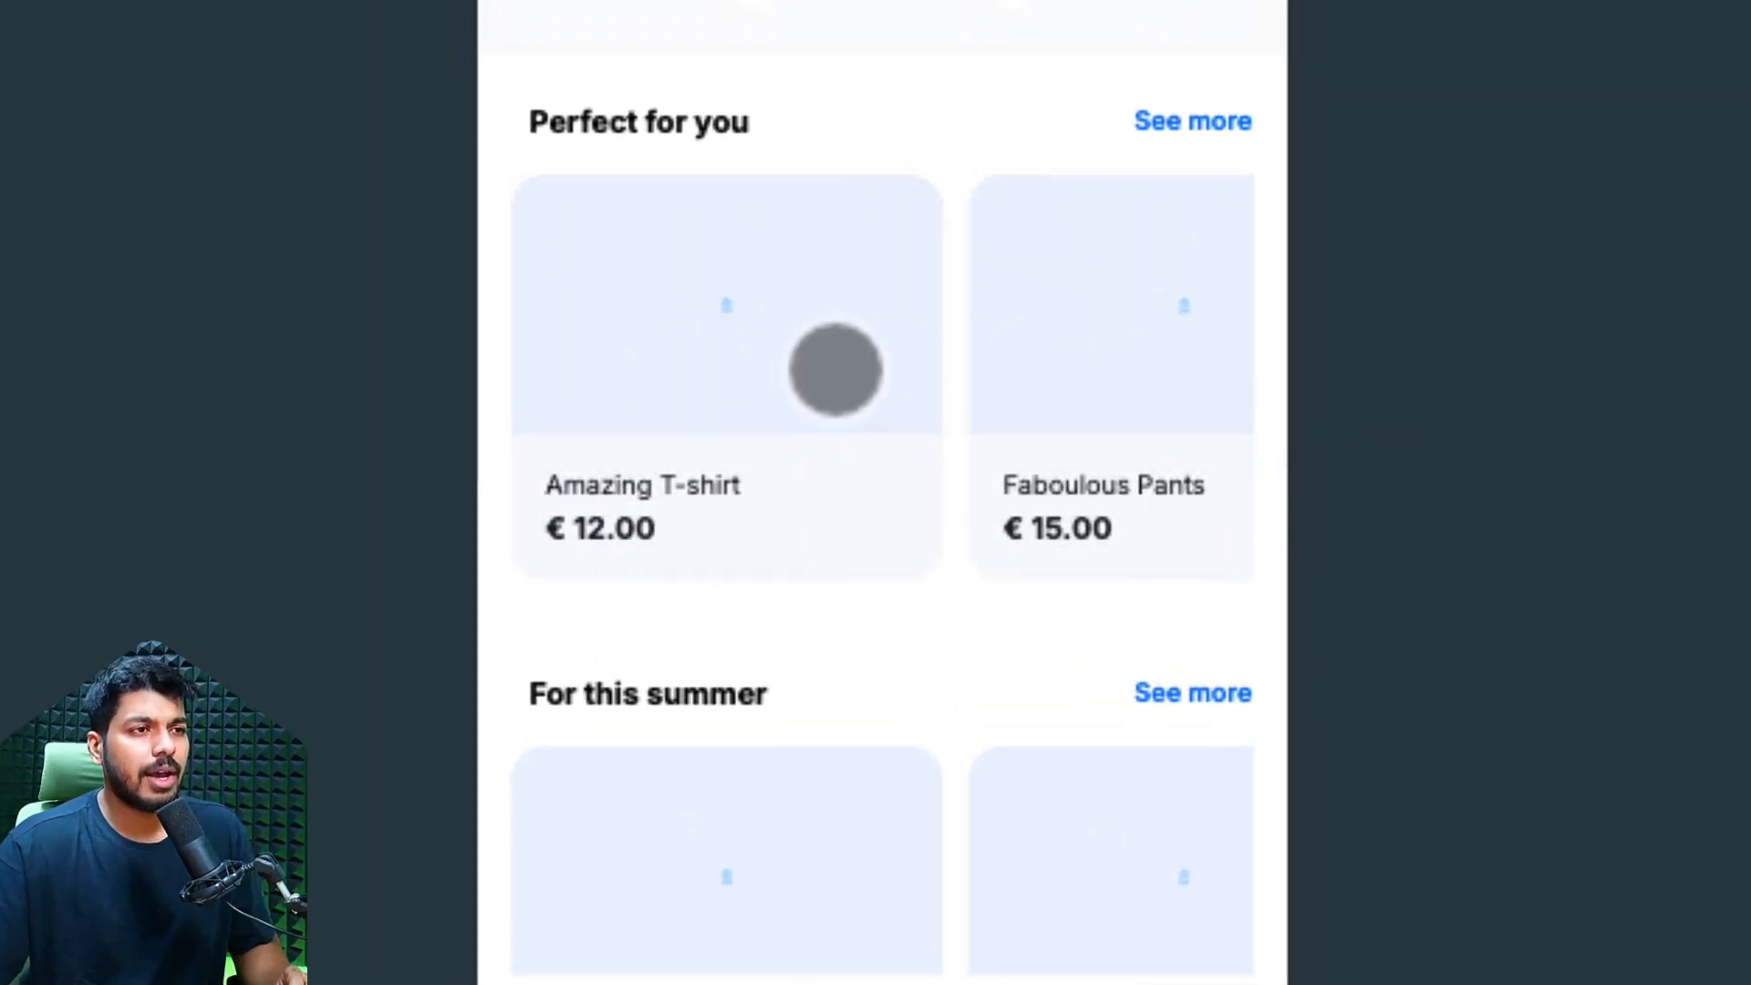
mouse_move(1063, 385)
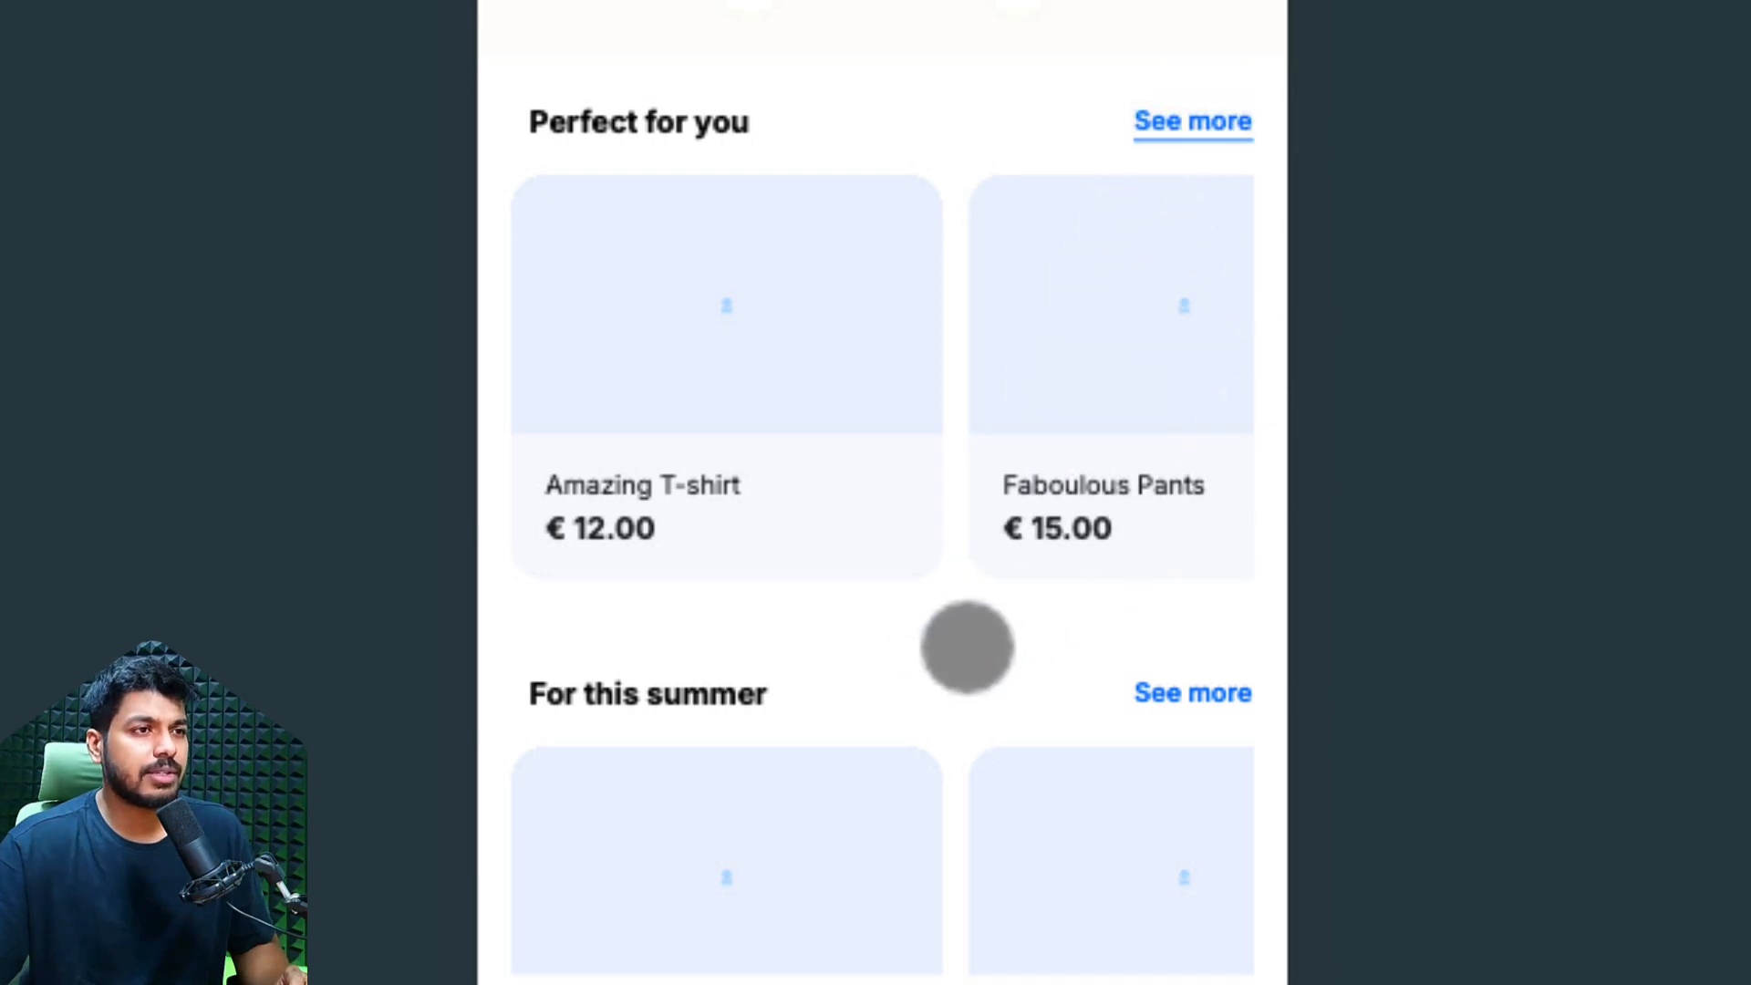
- Scroll the product feed and return to the Explore tab
scroll("down", 3)
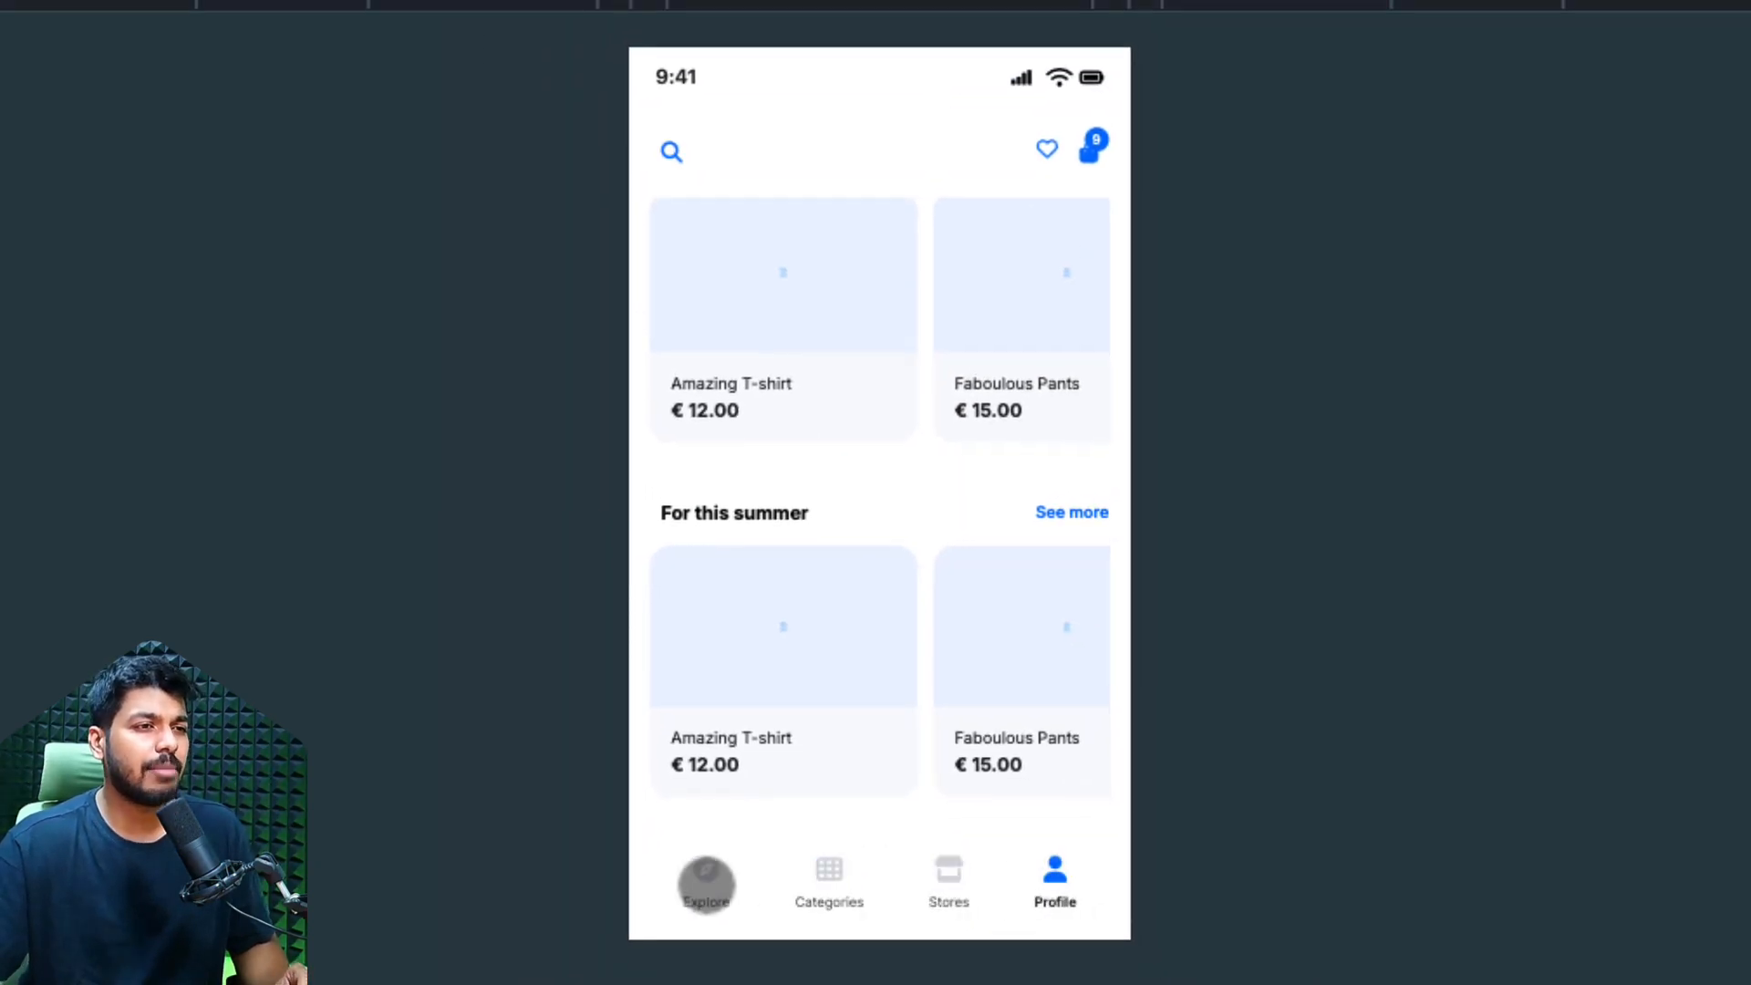
left_click(706, 877)
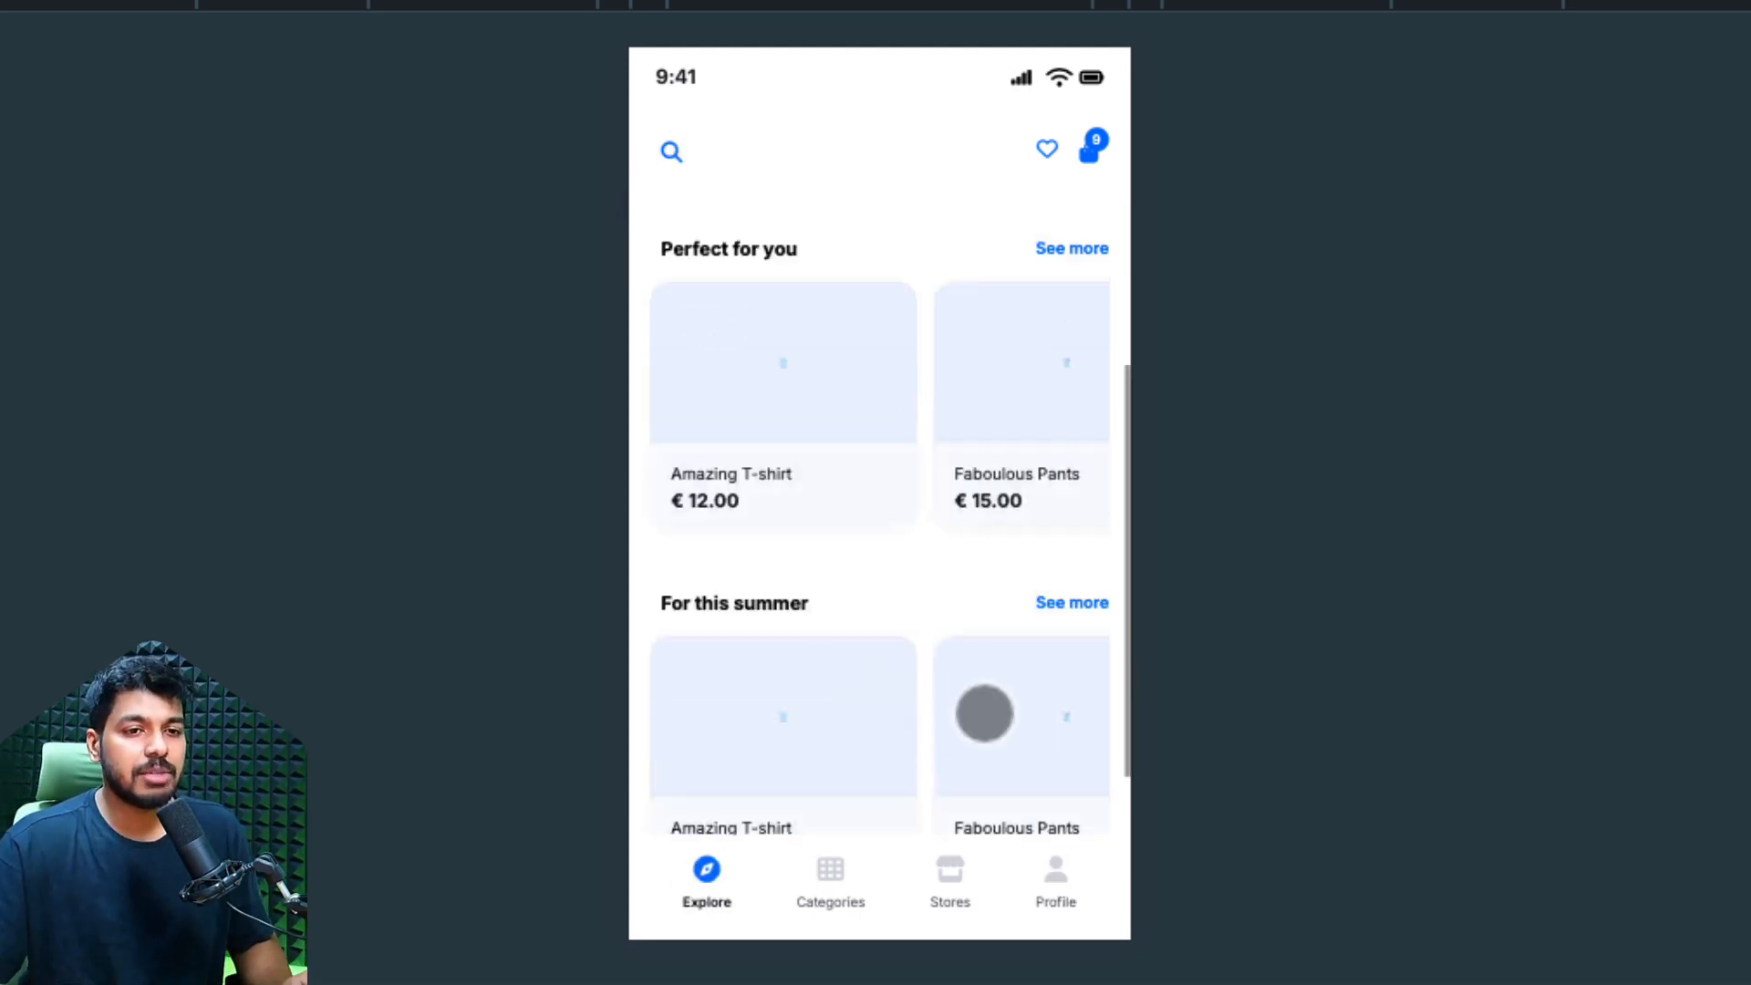
scroll("up", 3)
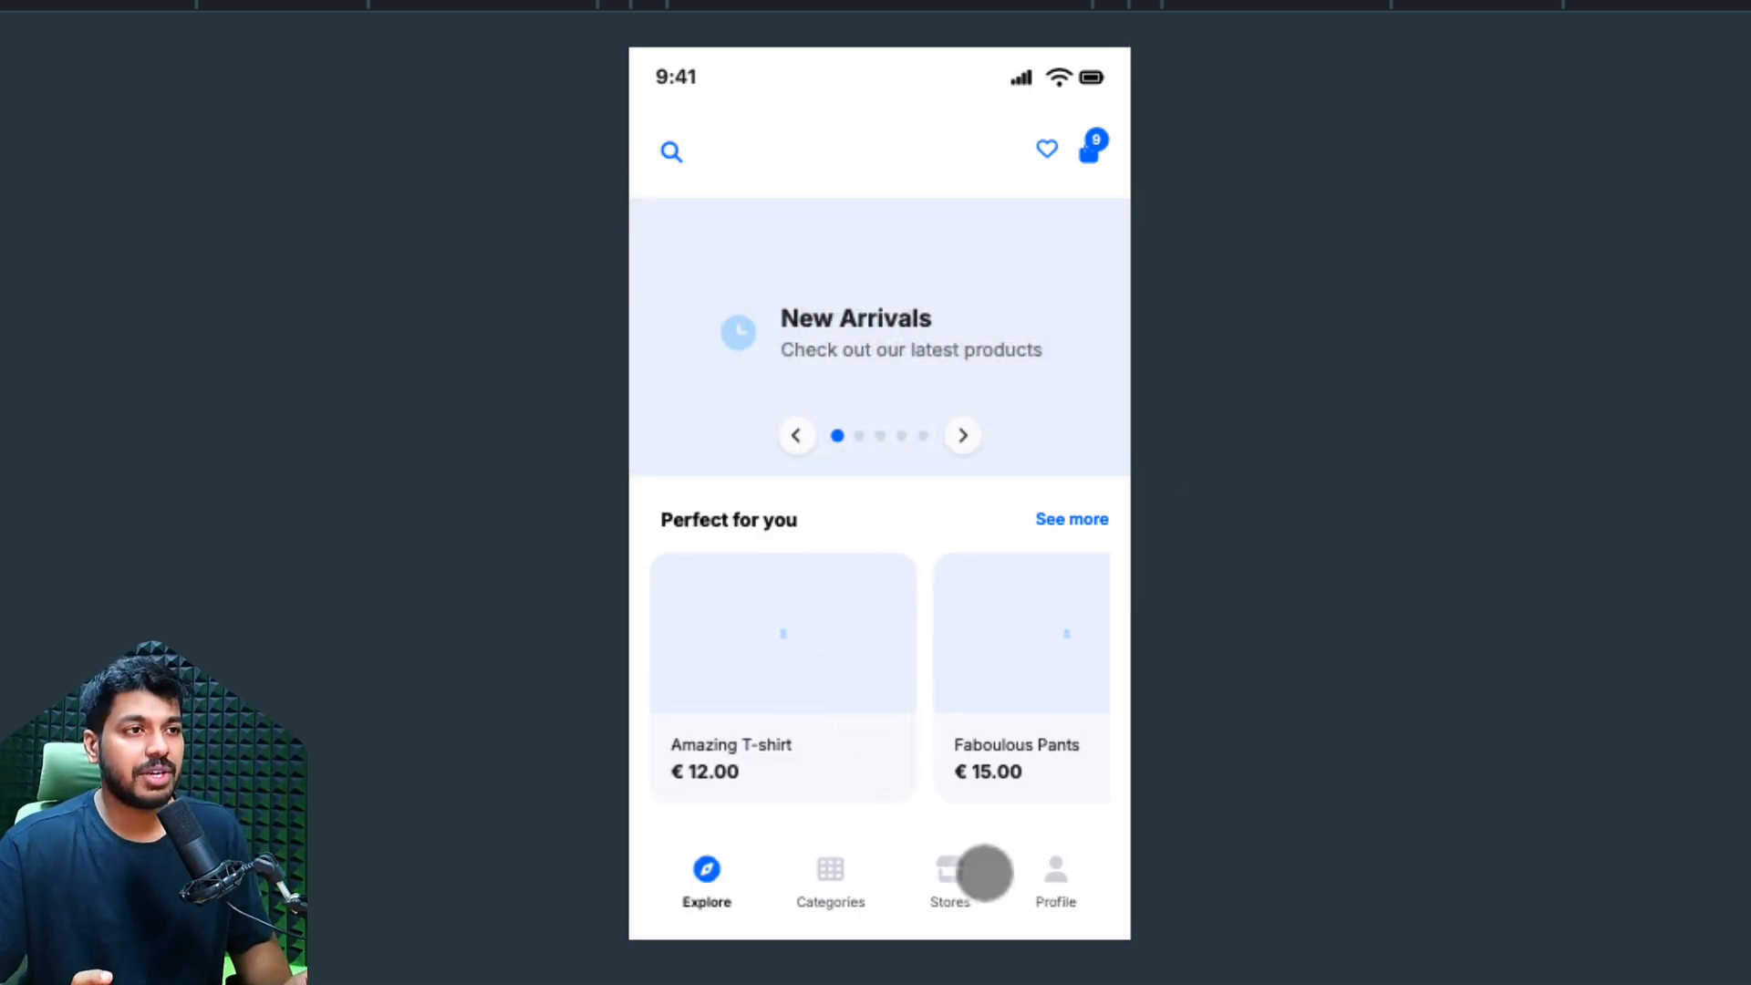